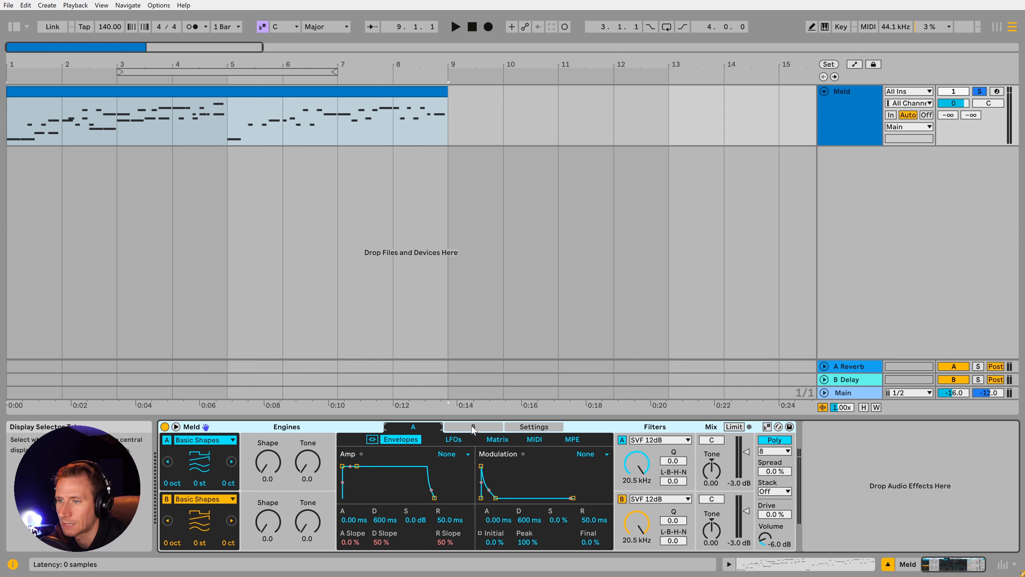
- Glance at oscillator B's LFO tab, then switch oscillator A from Basic Shapes to Fold Fm
click(453, 439)
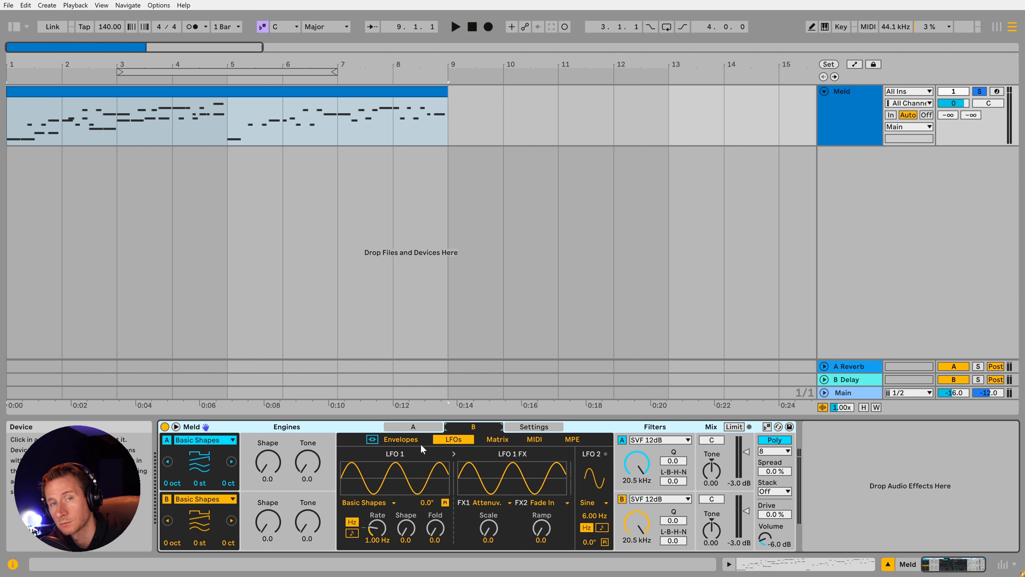
click(401, 439)
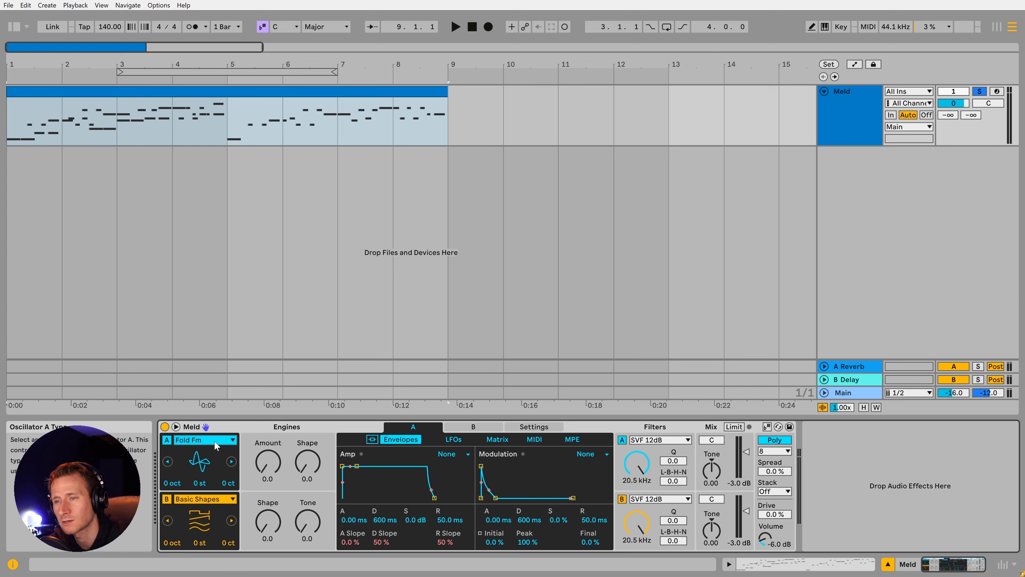
- Return oscillator A to Basic Shapes and set Shape to 34.9 and Tone to 69.8
click(203, 440)
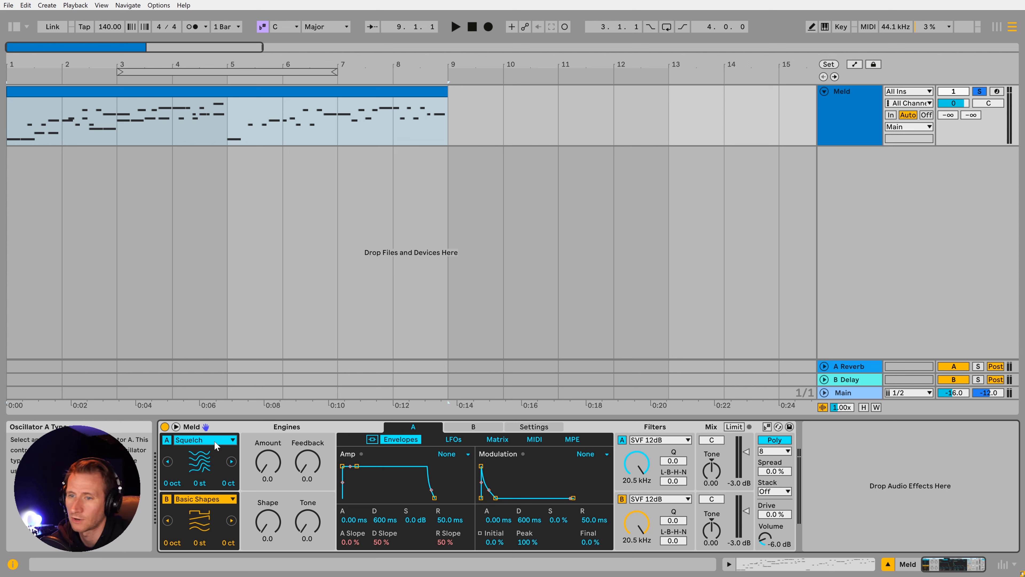
click(204, 439)
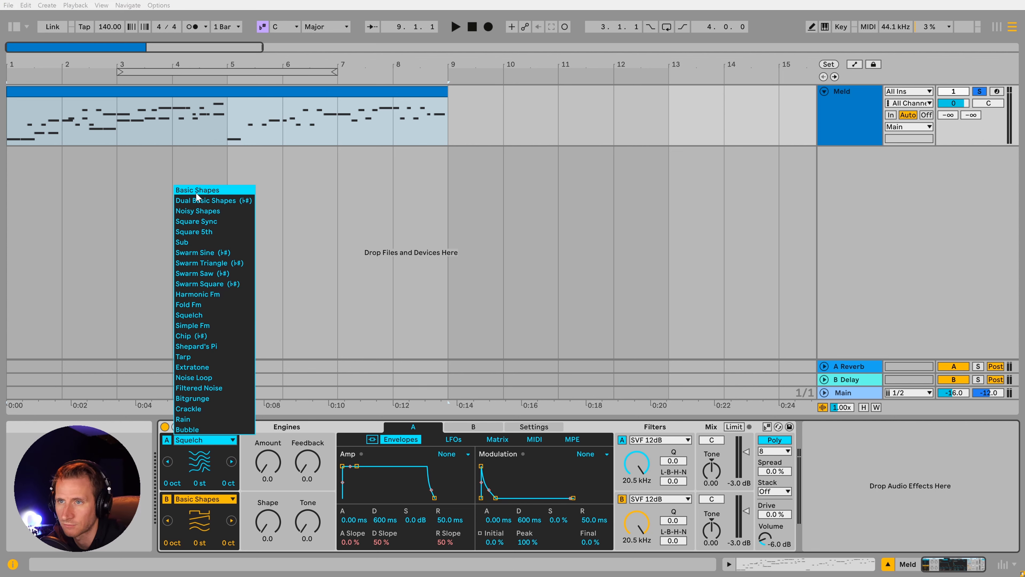
click(197, 190)
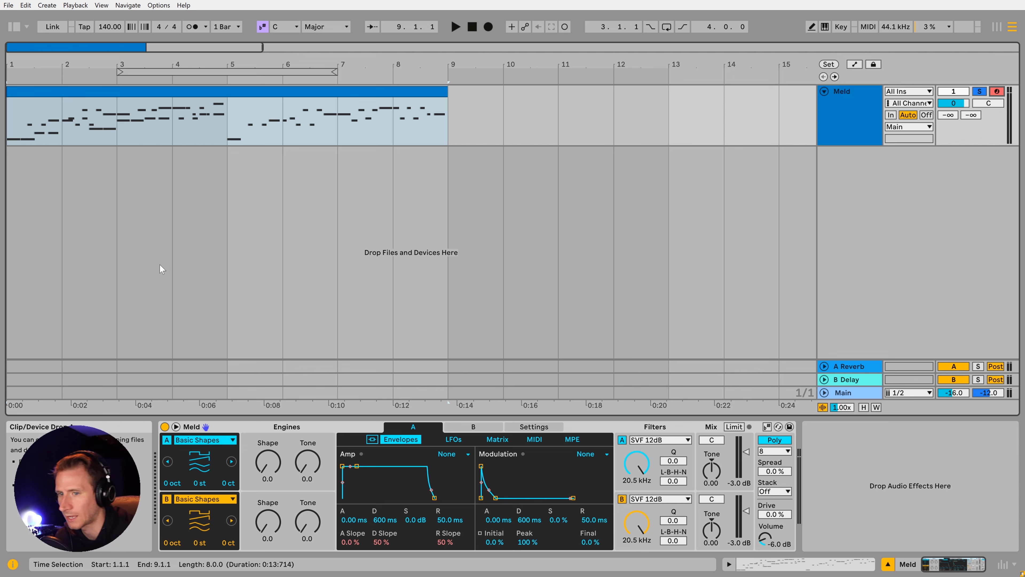
mouse_move(309, 234)
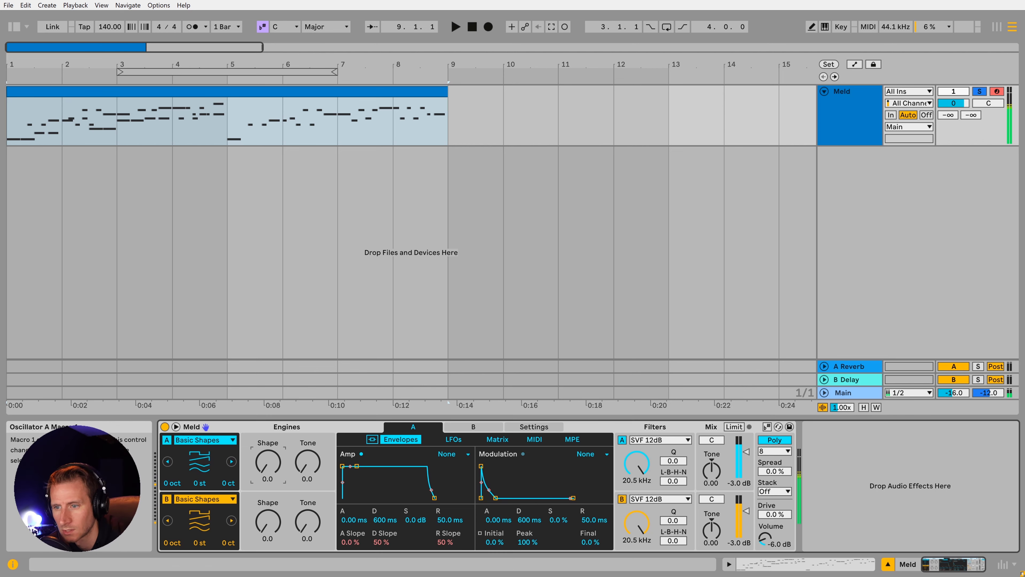
drag(267, 463, 267, 445)
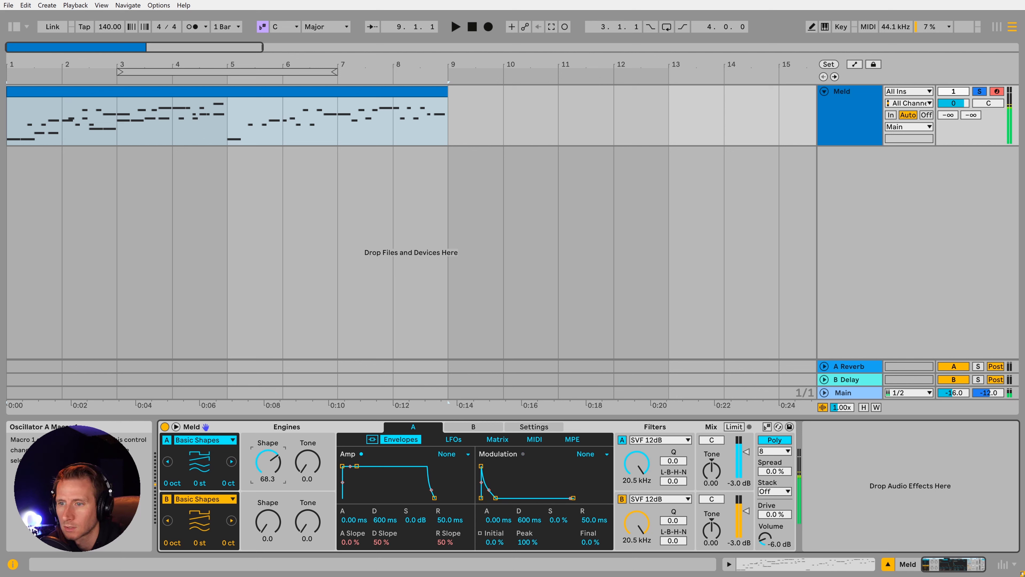
drag(268, 461, 267, 487)
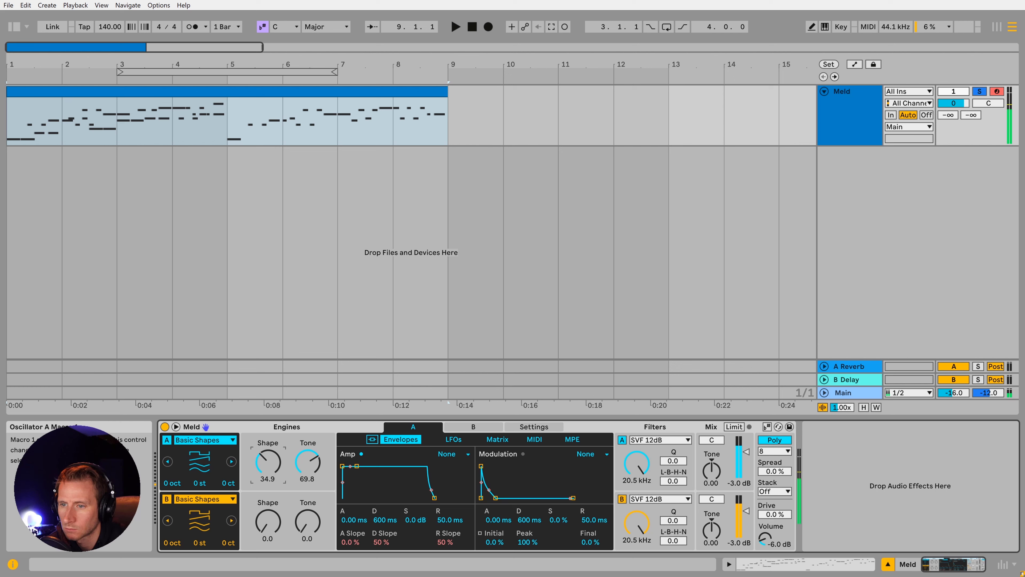
- Set oscillators A and B to Dual Basic Shapes, Detune 4.8, with B an octave lower
click(204, 439)
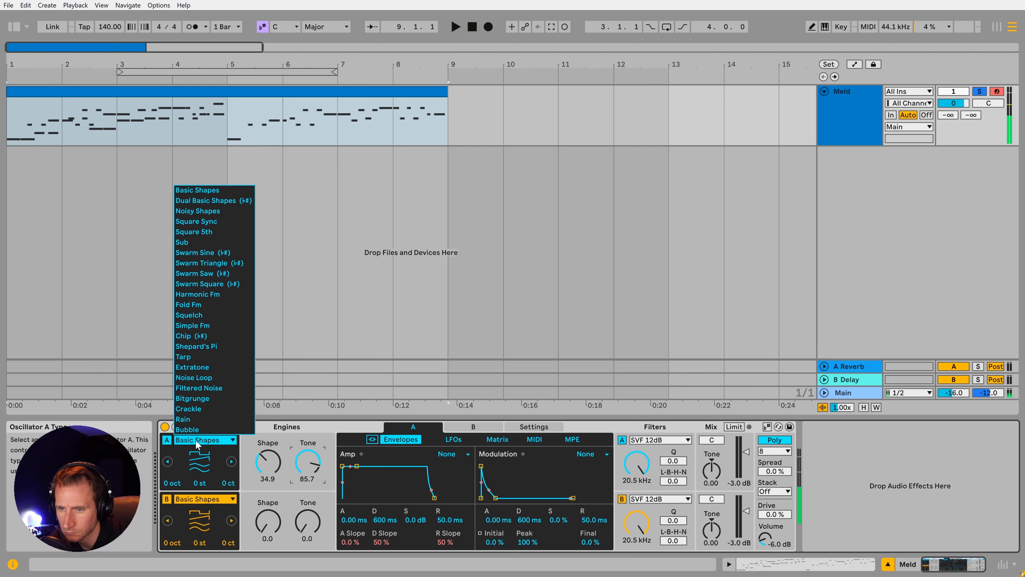
click(205, 200)
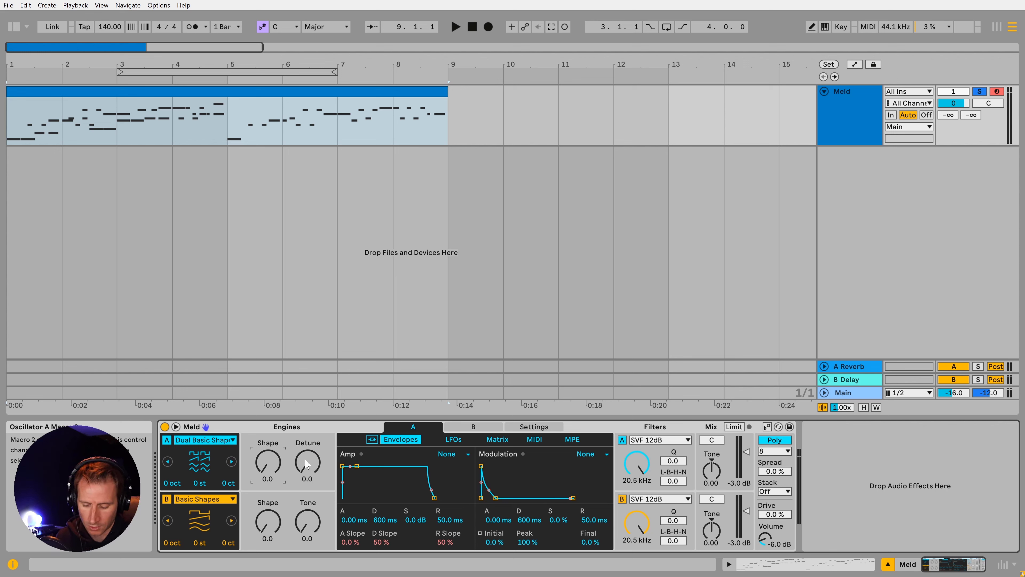
drag(308, 461, 308, 454)
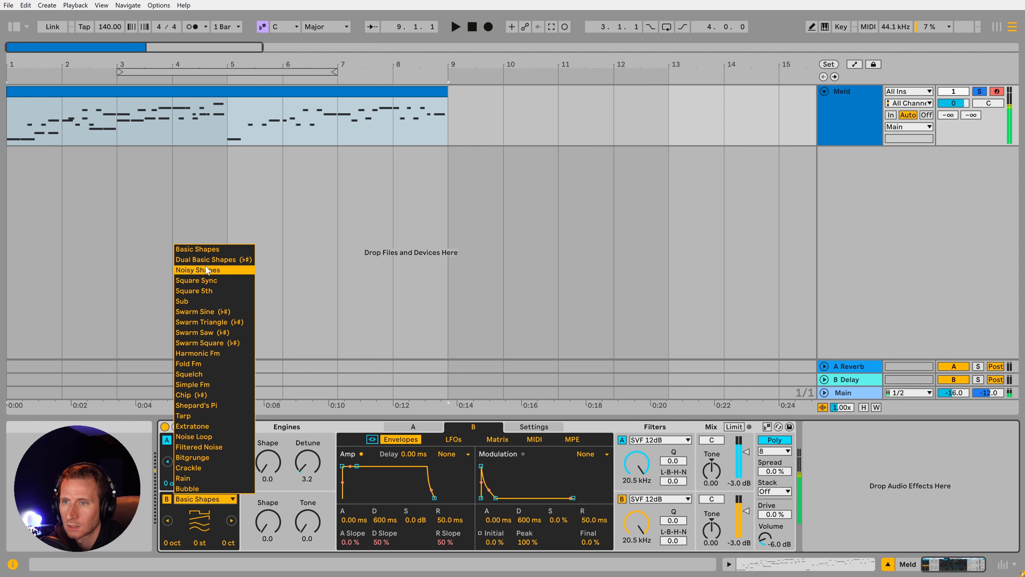
click(205, 259)
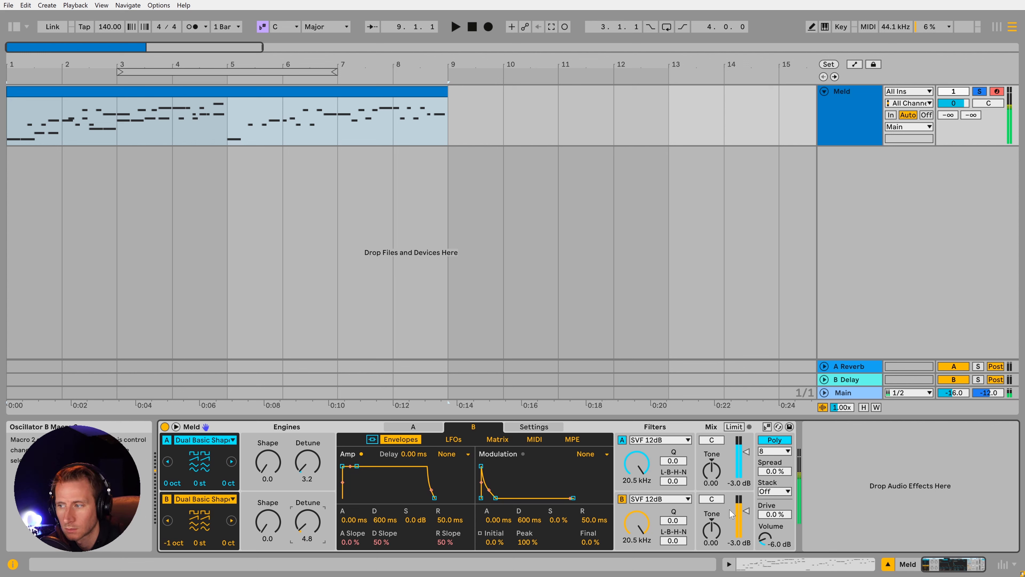
click(413, 427)
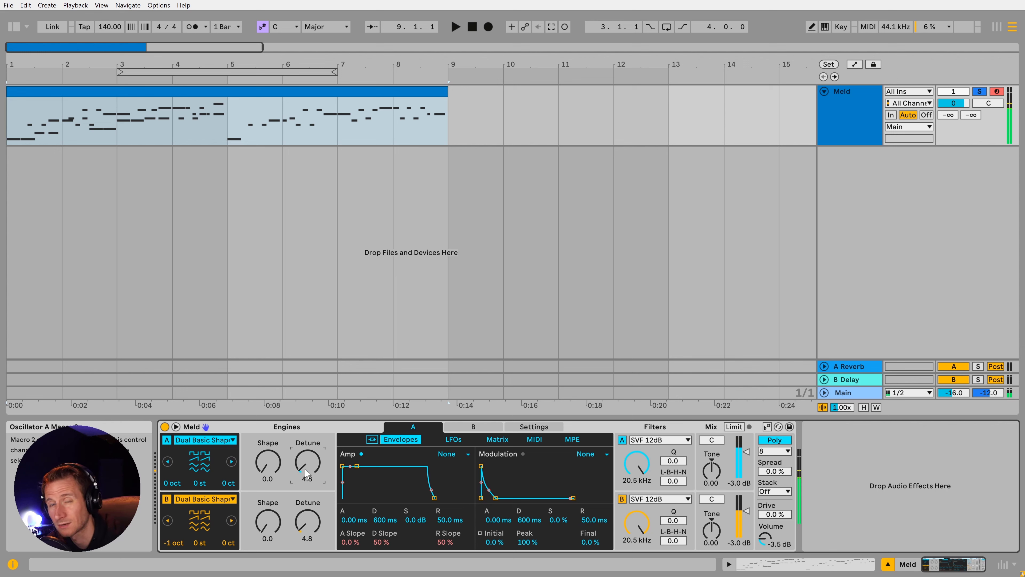
click(472, 426)
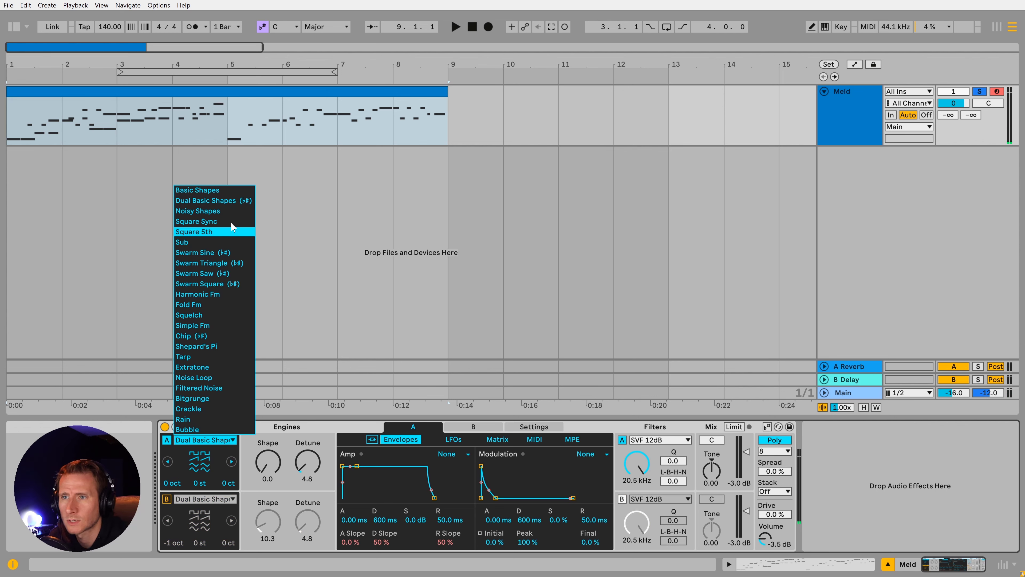
- Choose Square 5th for oscillator A while oscillator B stays on Dual Basic Shapes
click(194, 231)
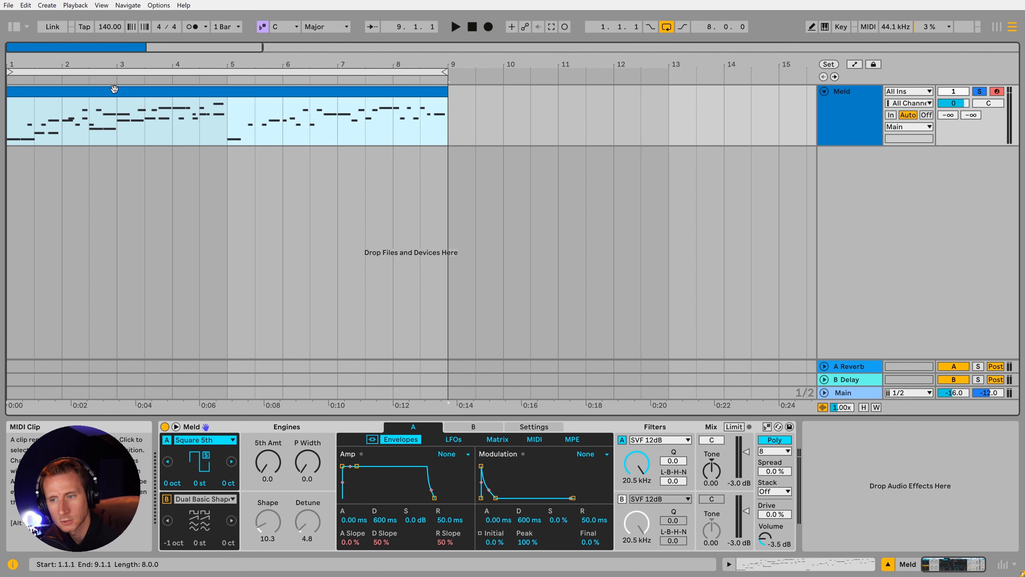
mouse_move(265, 462)
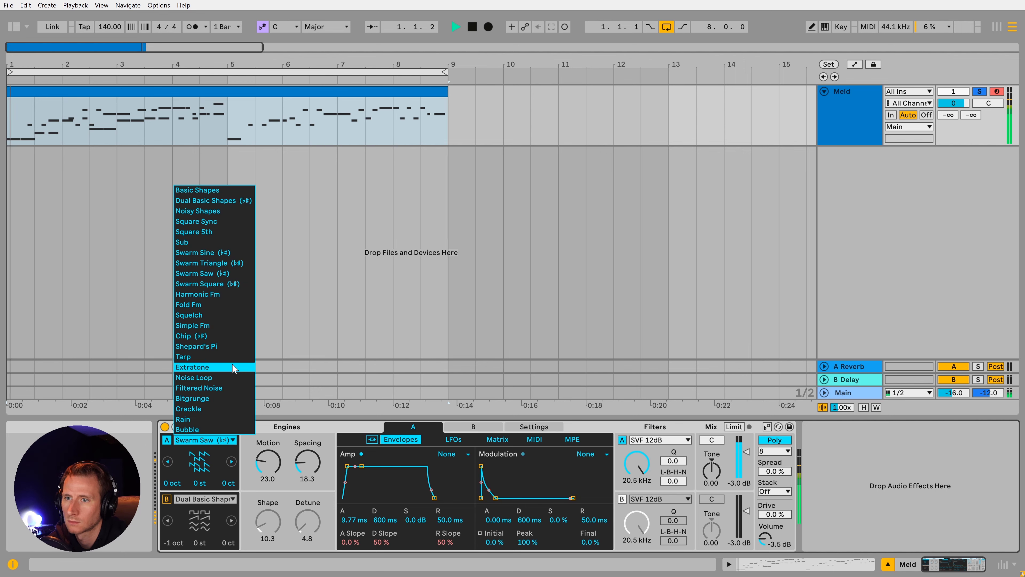
mouse_move(209, 253)
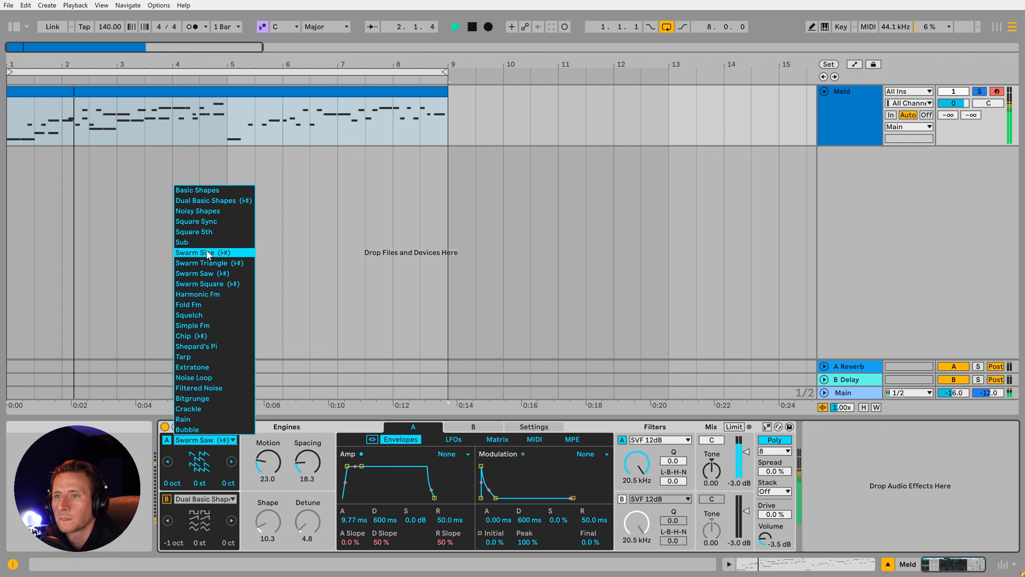
- Make oscillator A Swarm Triangle with Motion around 27.8 and Spacing 35.7
click(199, 253)
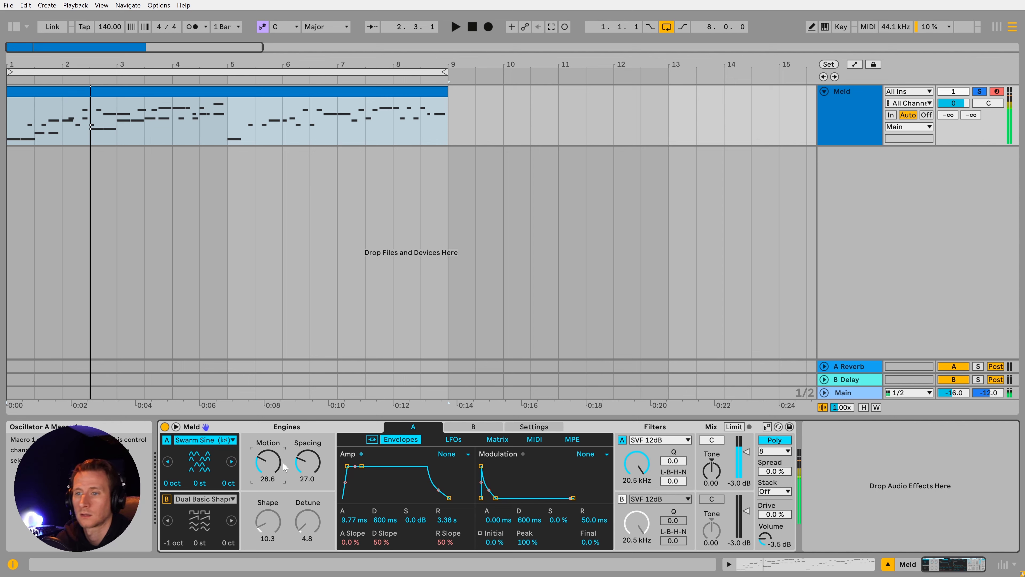
click(233, 439)
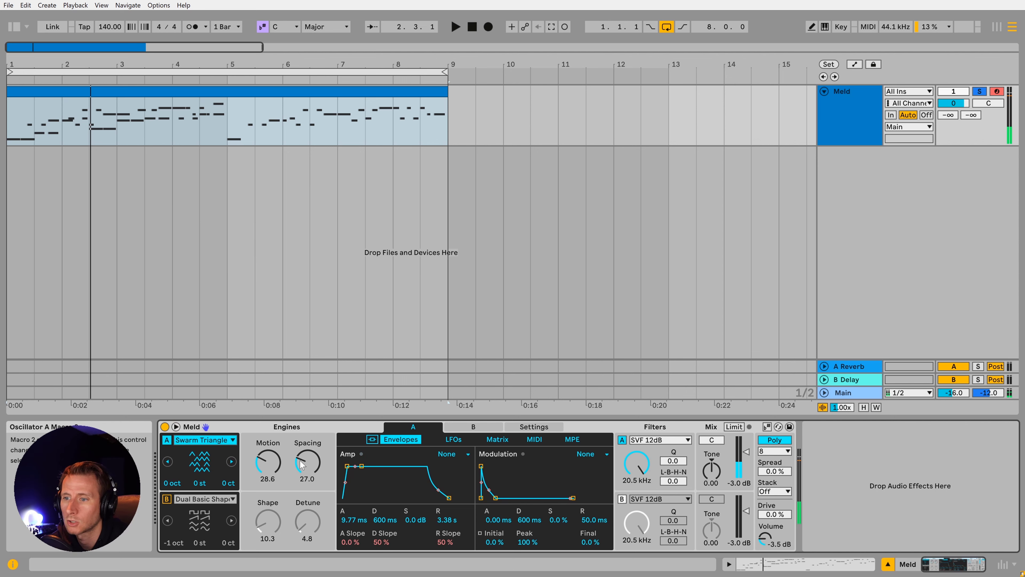
drag(307, 463, 308, 452)
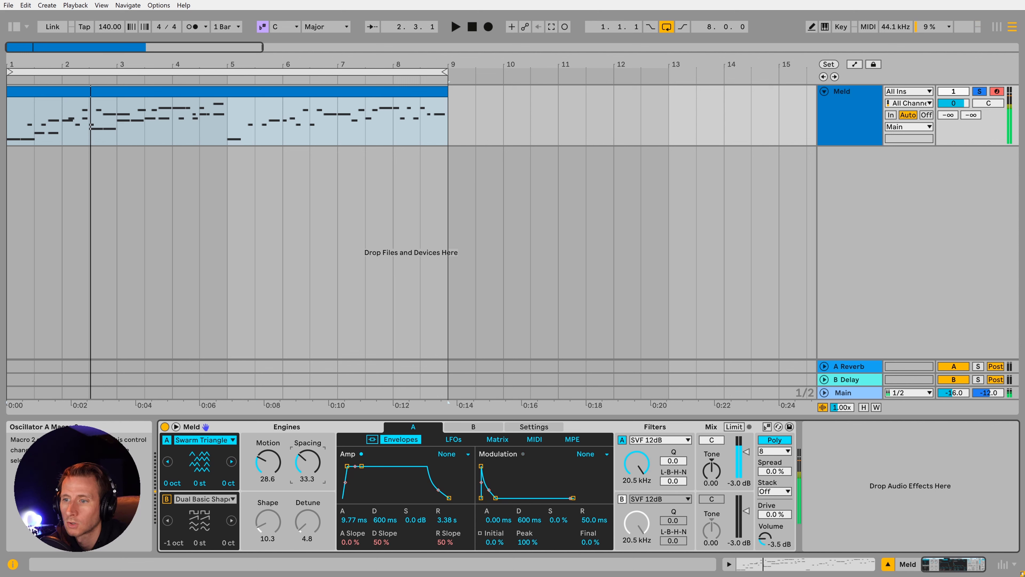
drag(267, 461, 271, 466)
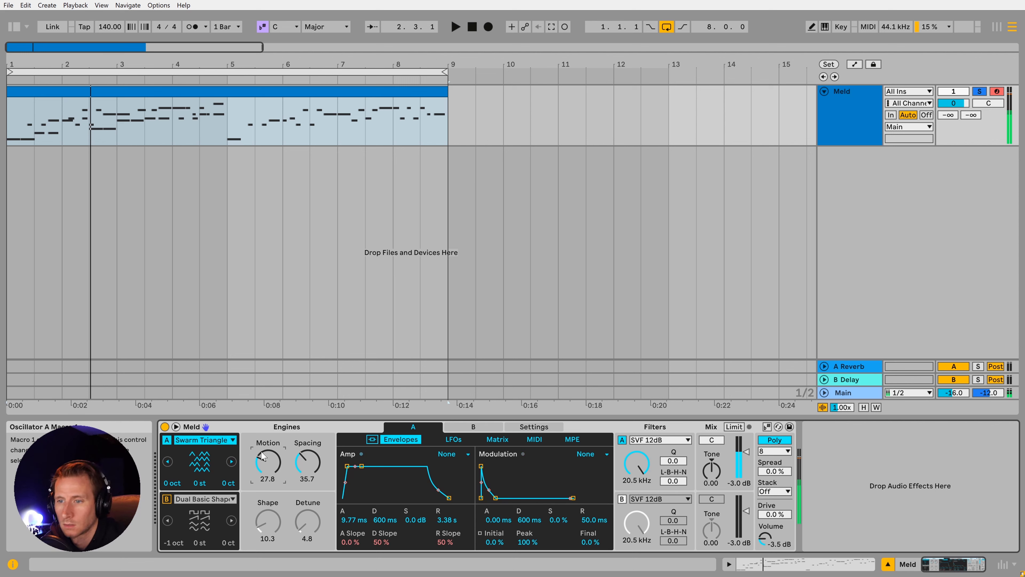
- Audition Fold Fm then Squelch on oscillator A, pushing the Squelch amount and feedback up
click(203, 440)
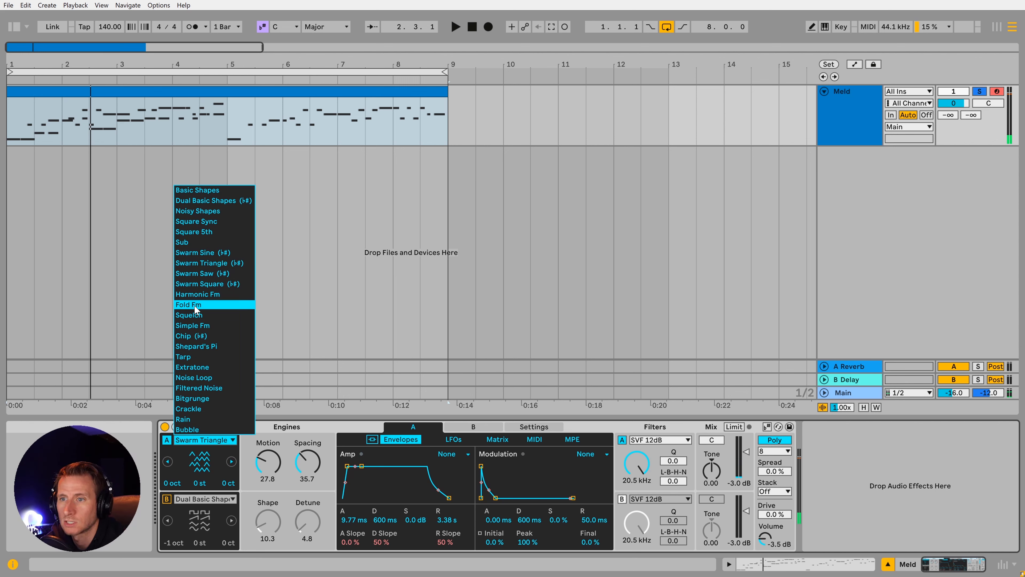
click(188, 304)
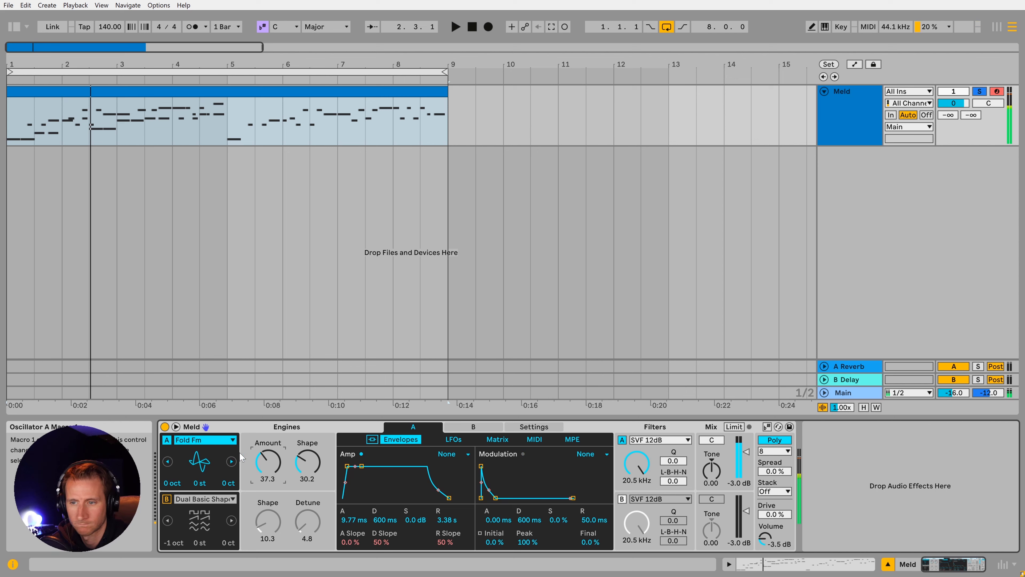
click(204, 440)
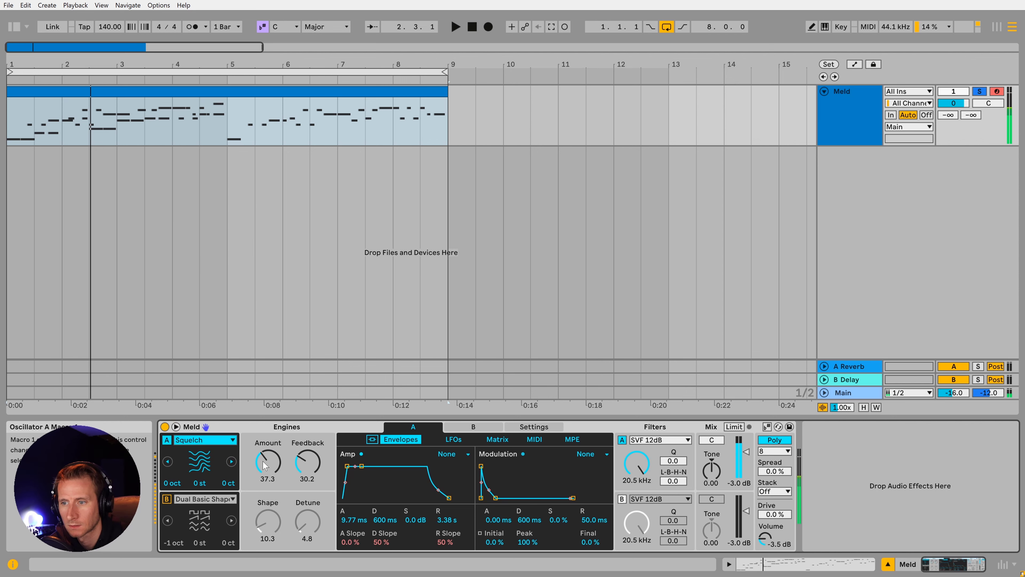
drag(266, 460, 266, 438)
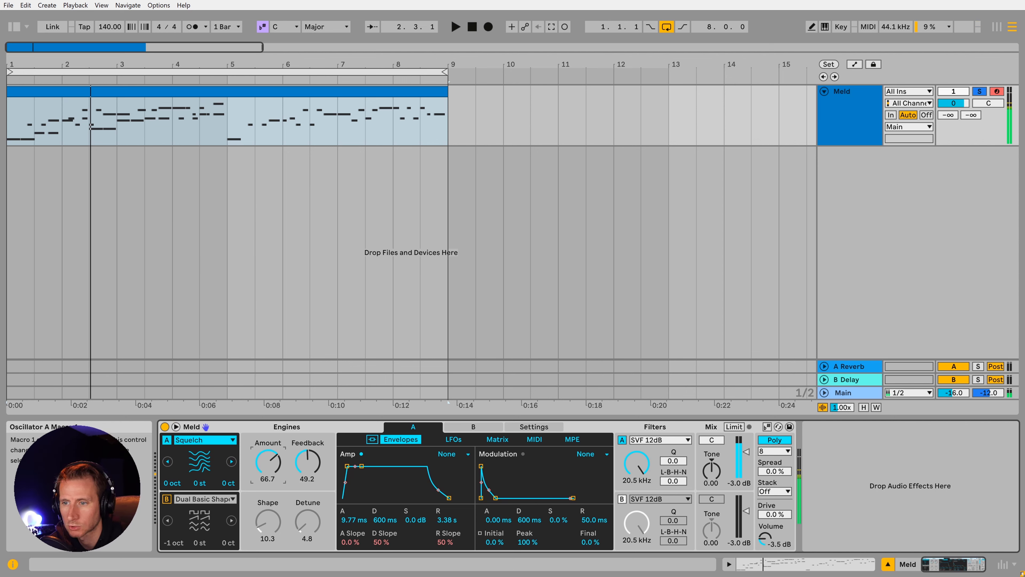
drag(267, 460, 267, 458)
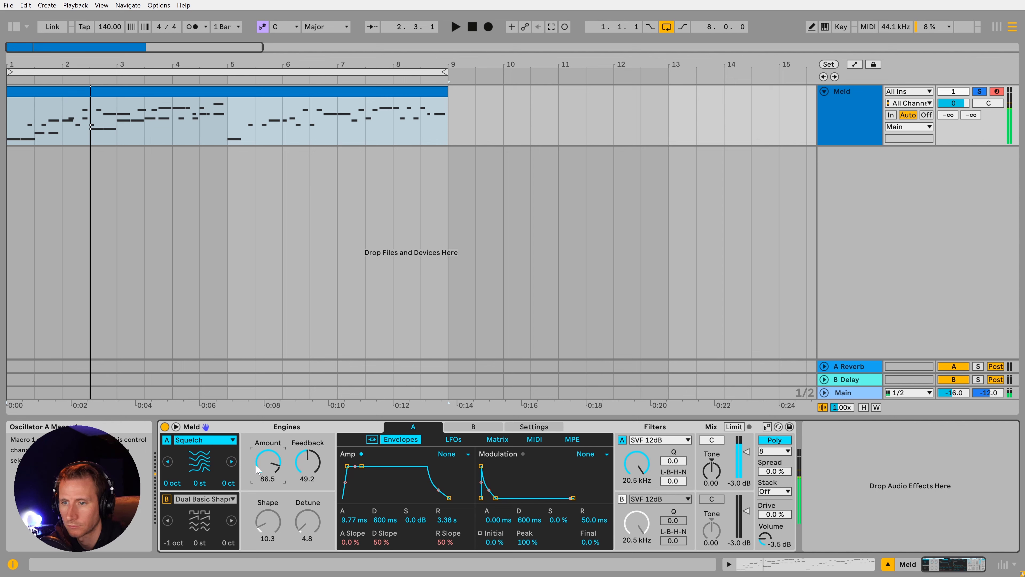
- Settle oscillator A on Shepard's Pi with Rate 65.9 and Width 71.4
click(199, 439)
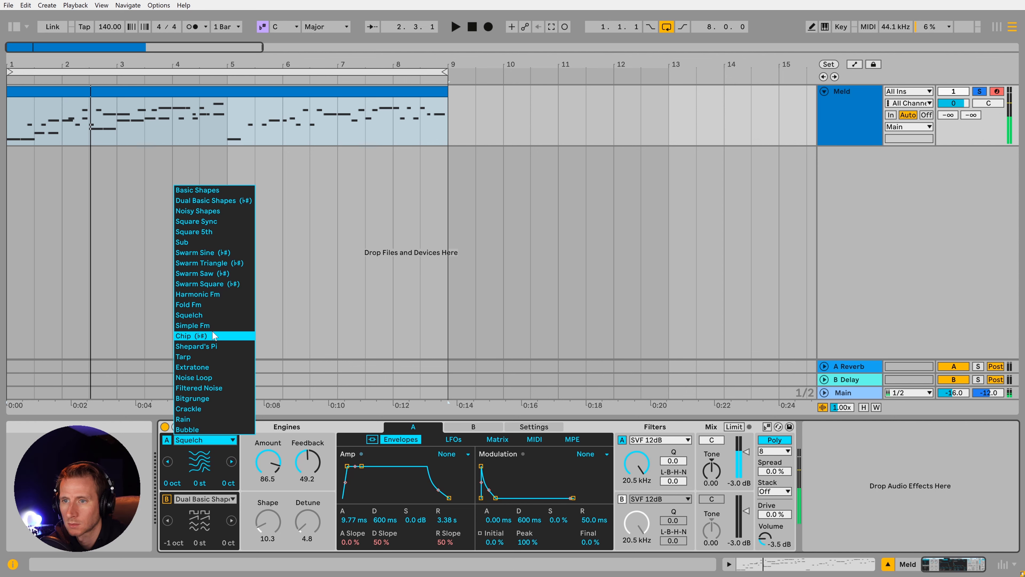
click(195, 346)
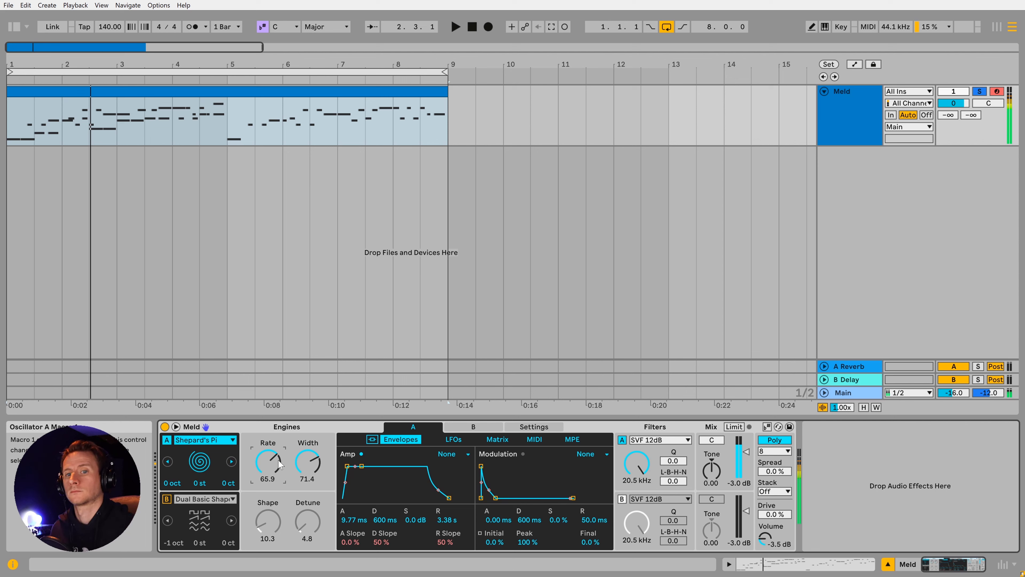
- Audition Crackle then Rain on oscillator A, raising Rain's rate and pitch an octave
click(205, 440)
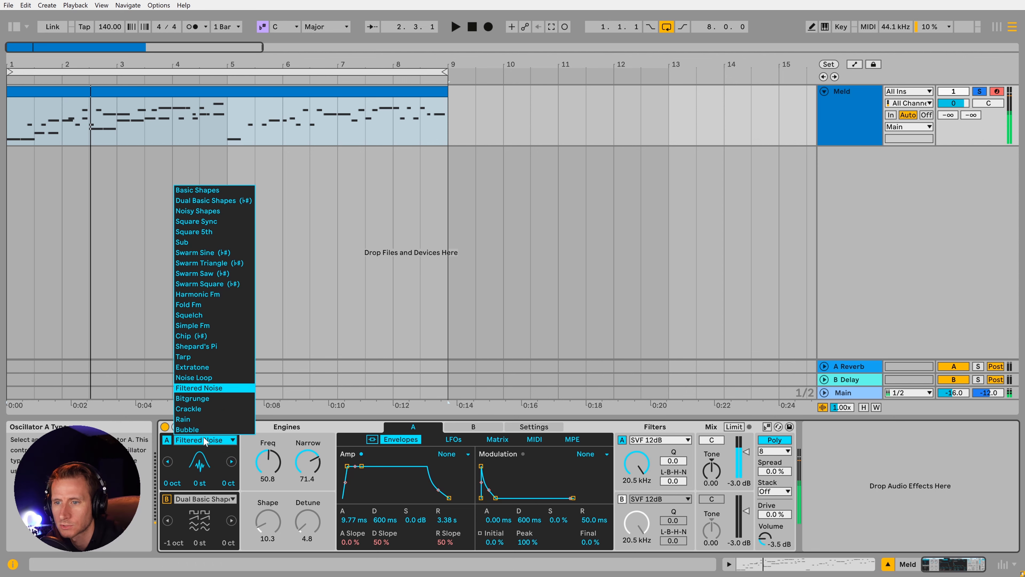
click(188, 408)
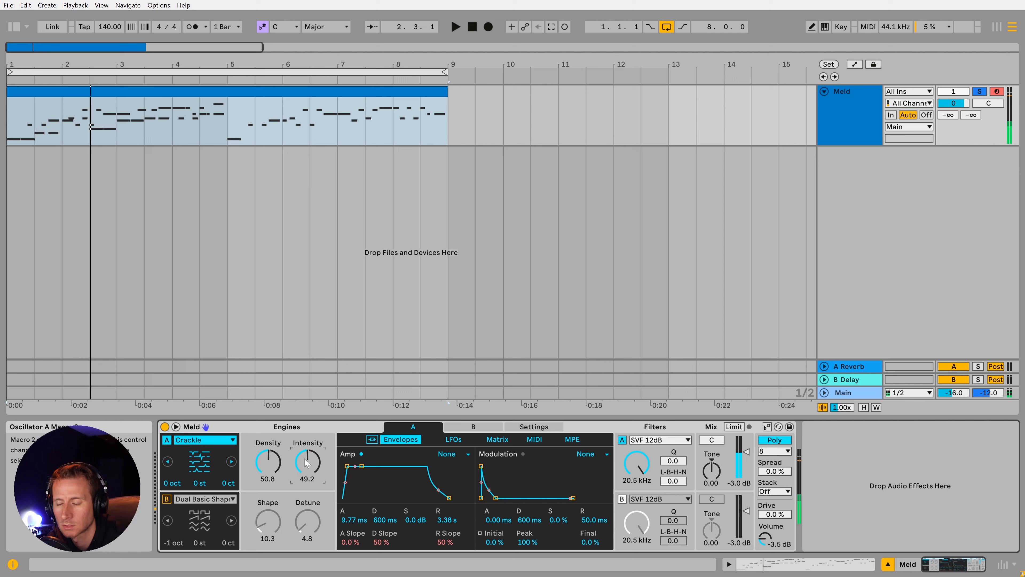
click(204, 439)
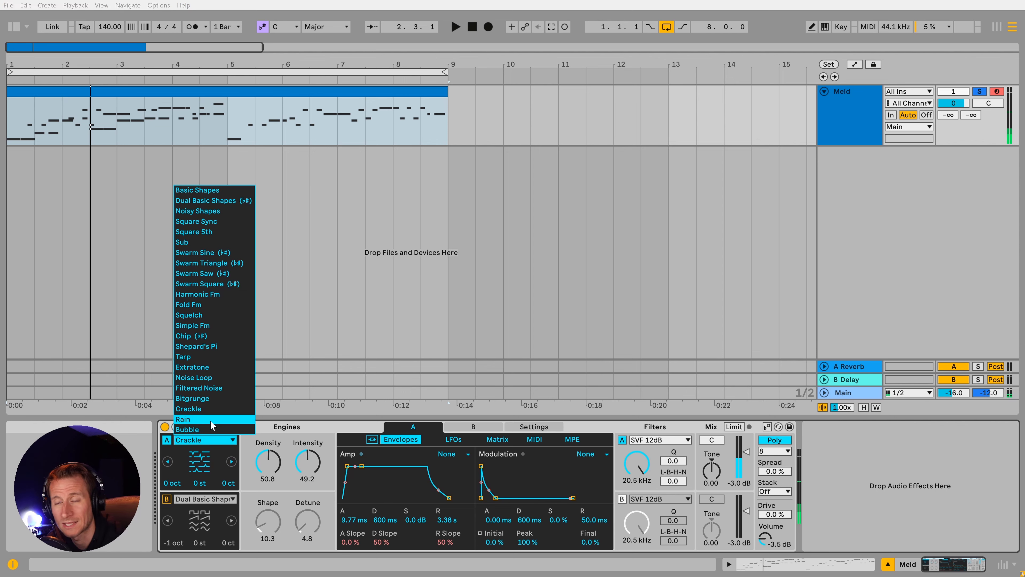
click(183, 419)
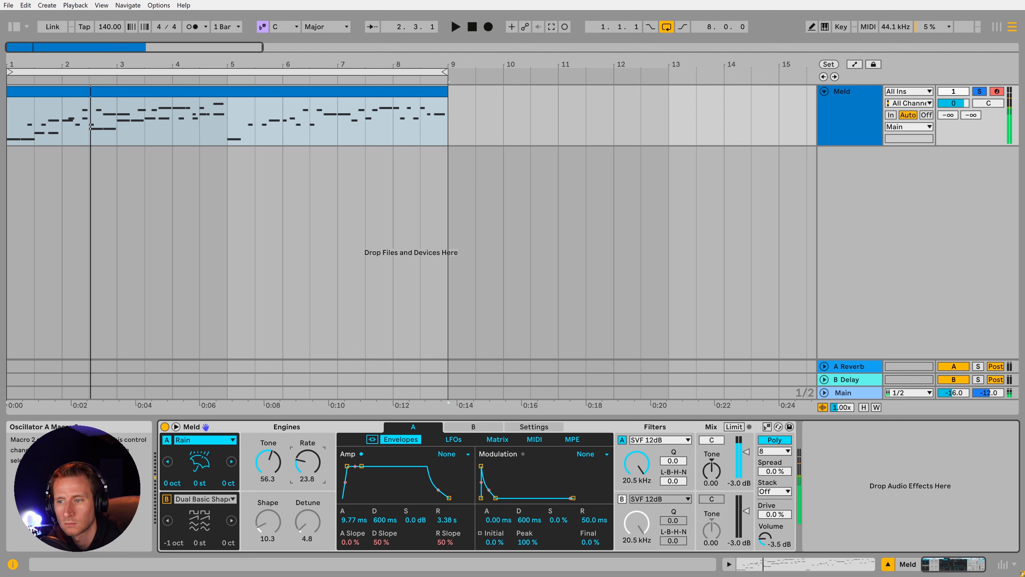
drag(306, 461, 306, 445)
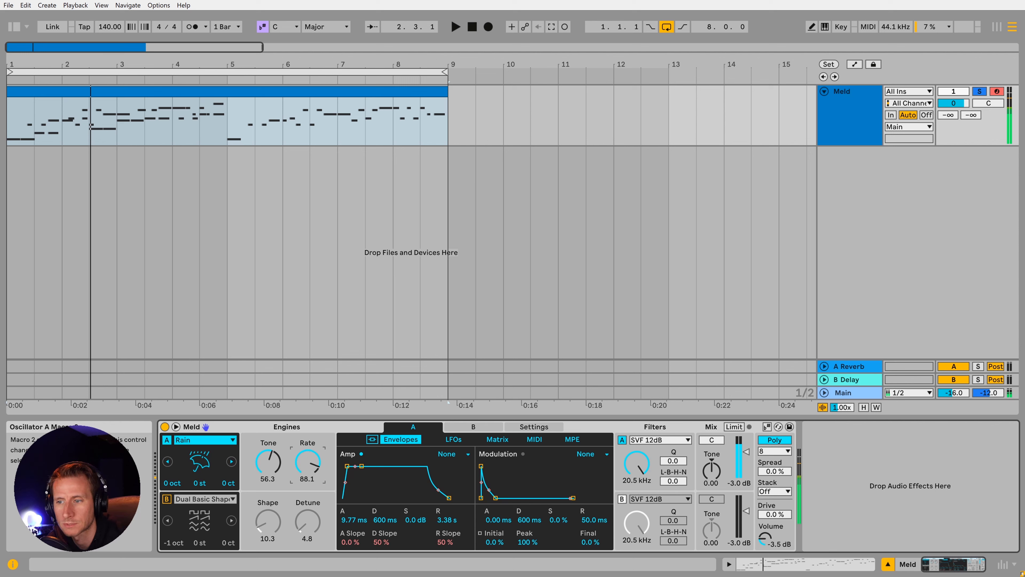
drag(308, 463, 308, 451)
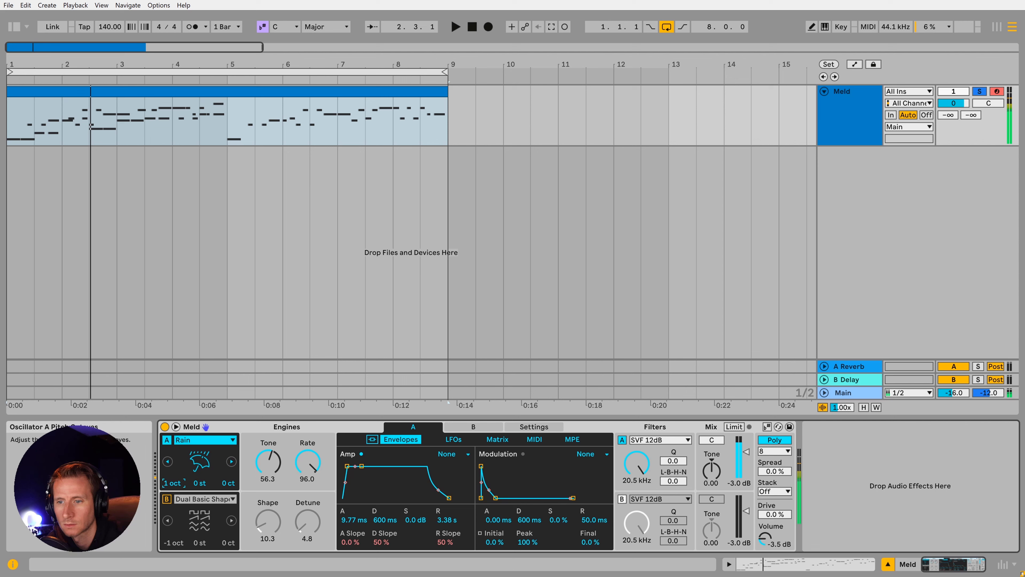
- Settle oscillator A on Bubble with lower spread and add a second track with a fresh Meld
click(205, 439)
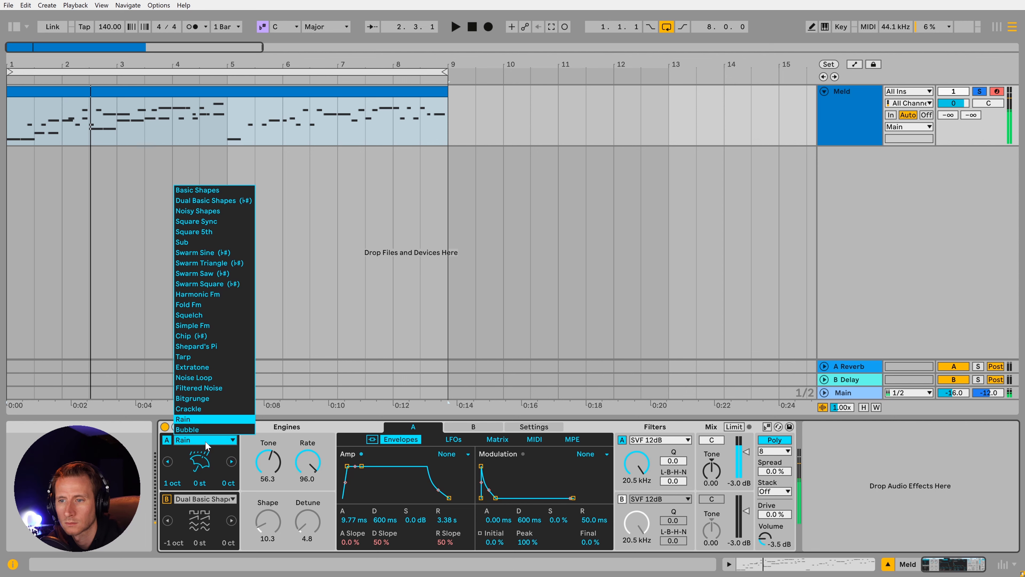
click(187, 431)
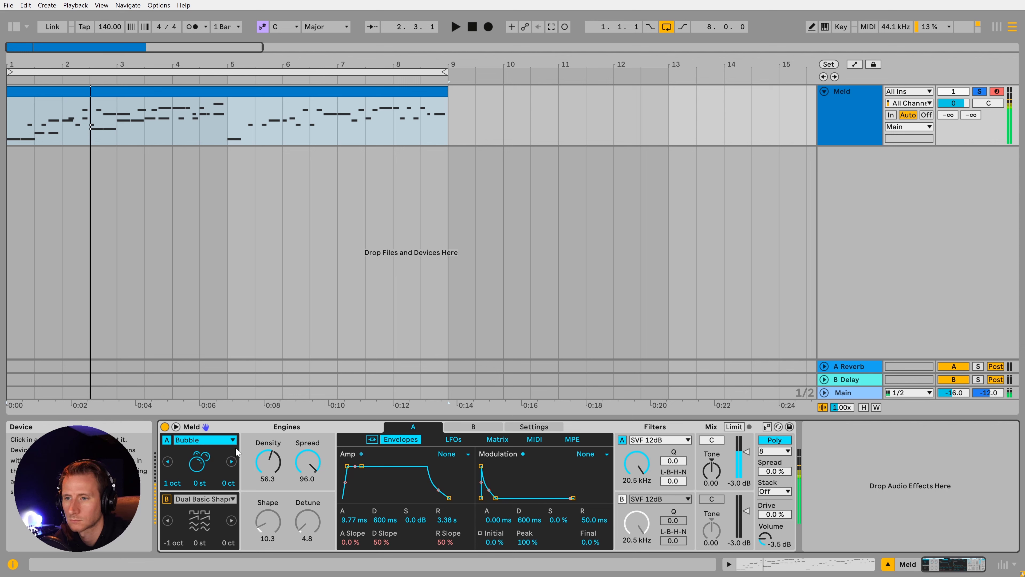
drag(308, 463, 308, 477)
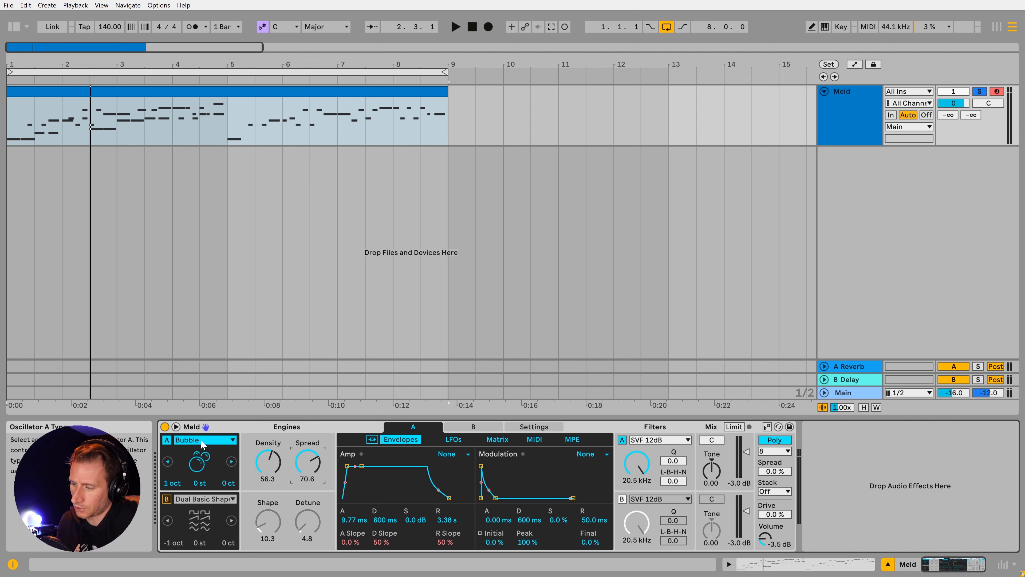
click(204, 439)
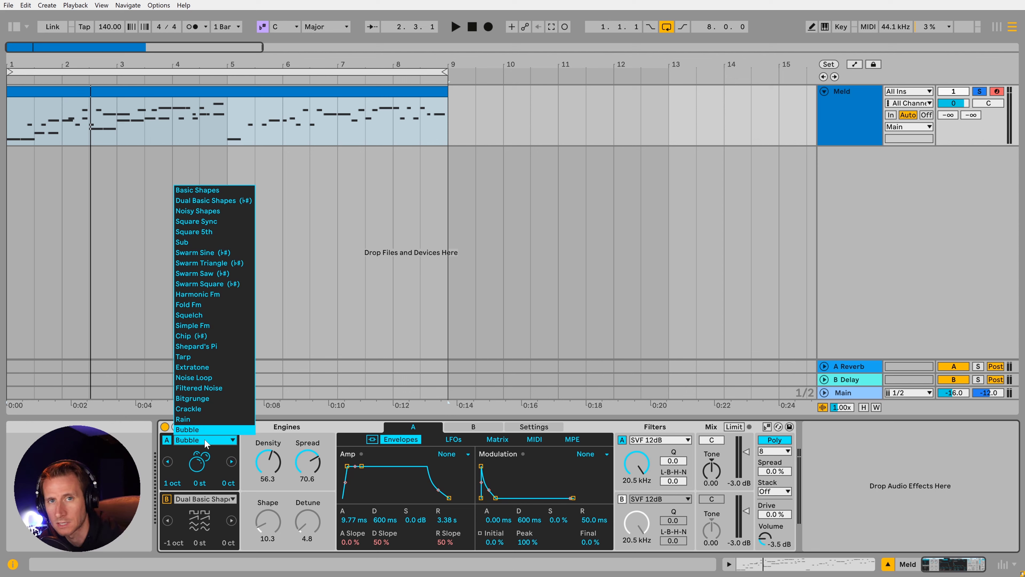
click(197, 190)
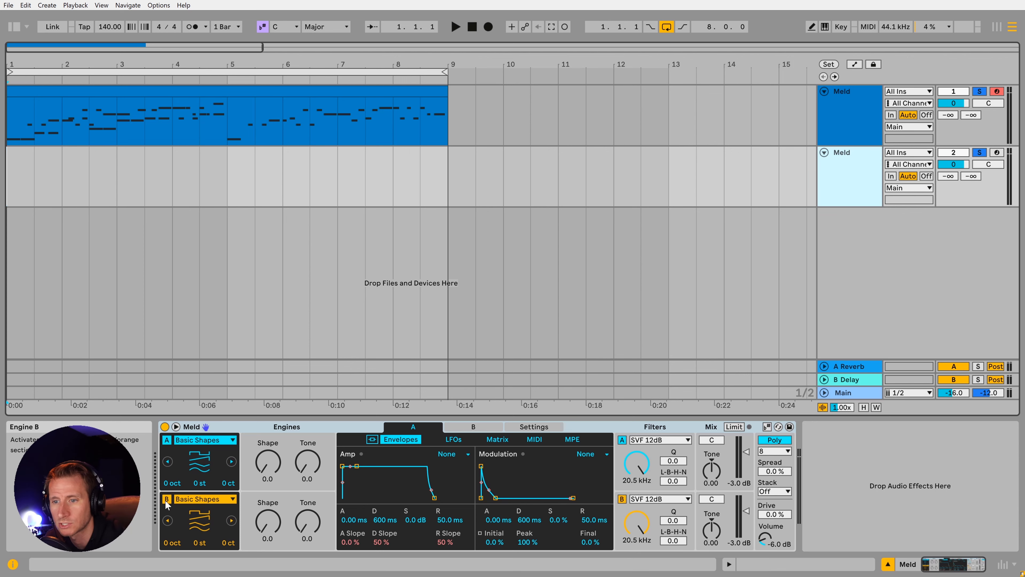
- Set the second Meld's oscillator A to Swarm Square following the song scale
click(206, 439)
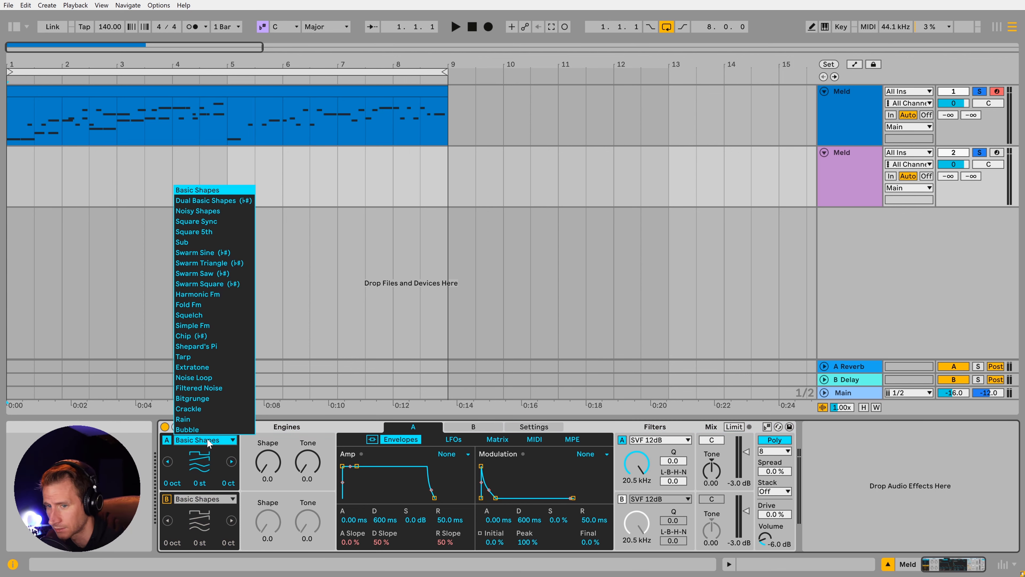
mouse_move(209, 200)
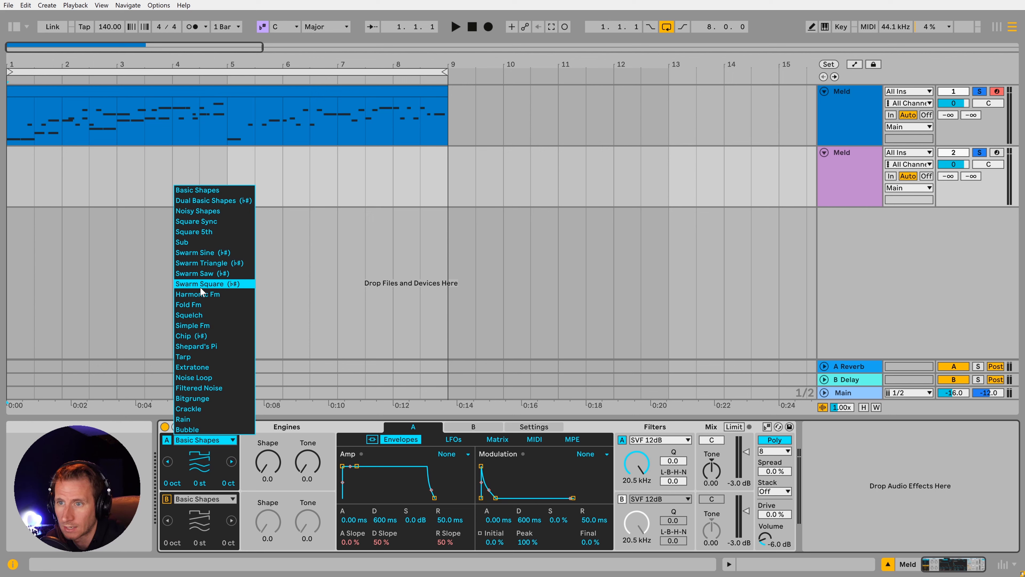
click(199, 283)
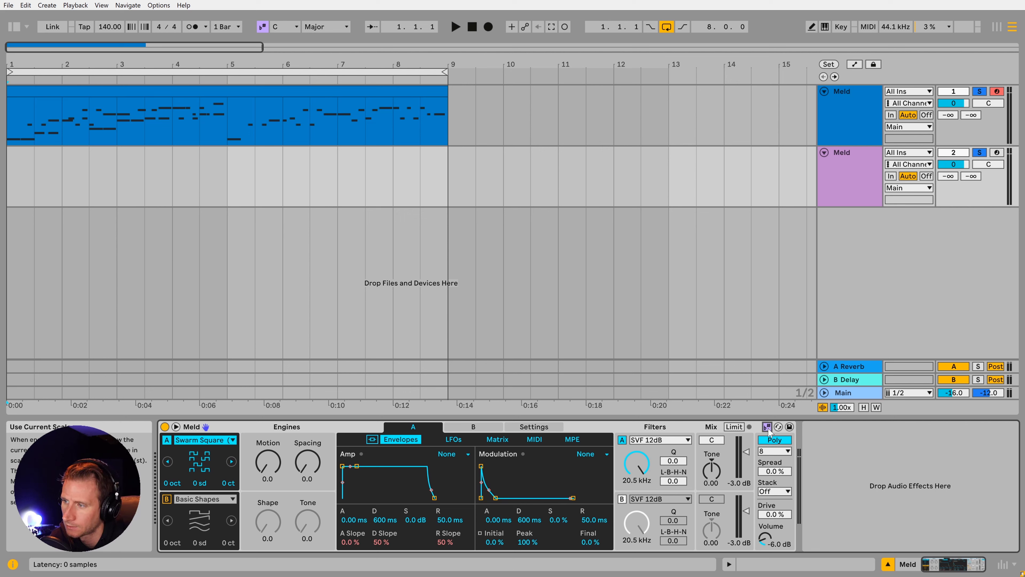
click(61, 79)
text(C)
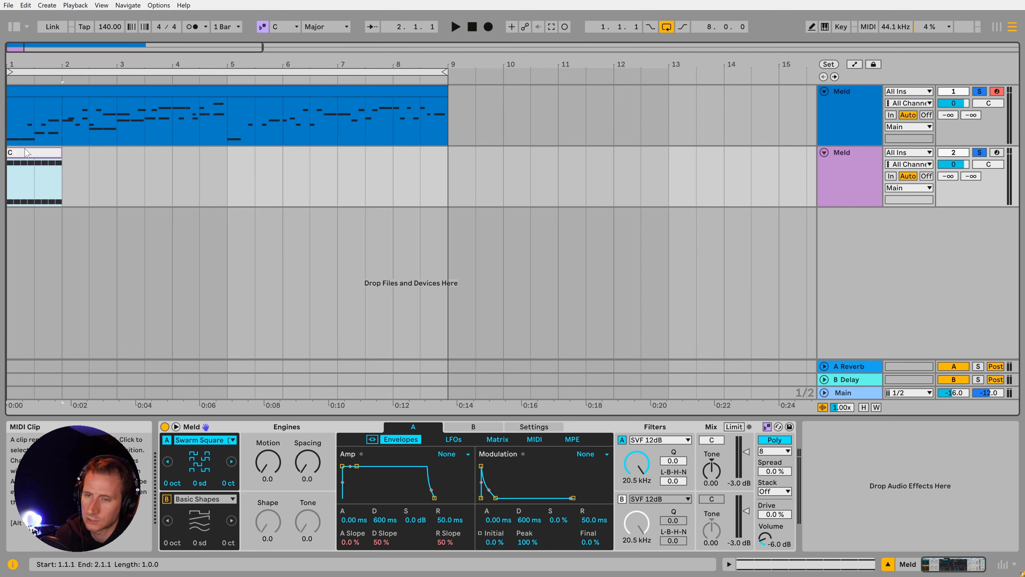
- Name the clips C Major and C Locrian and select both for the CHORD STACK group
text(MAjor)
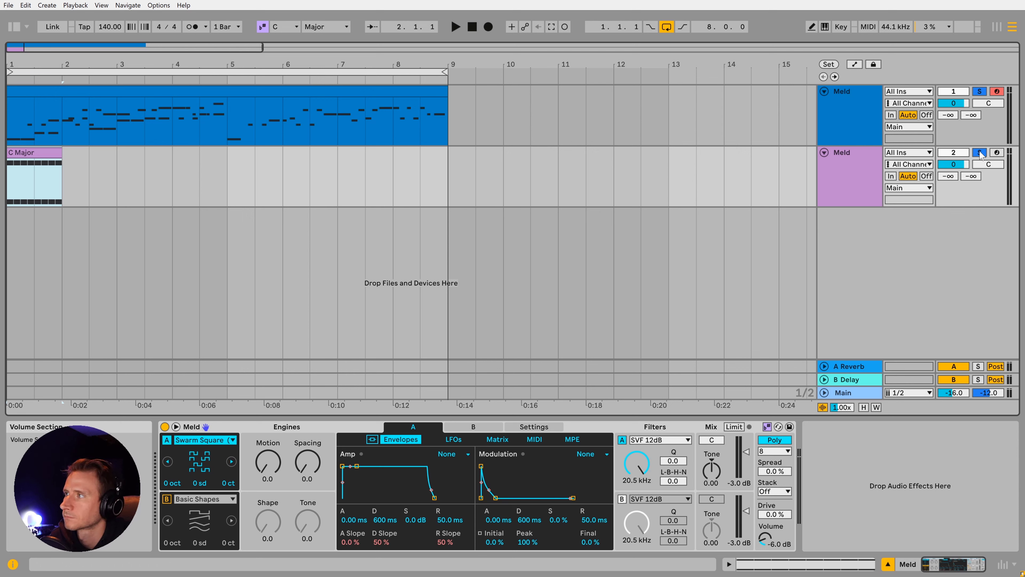
click(33, 153)
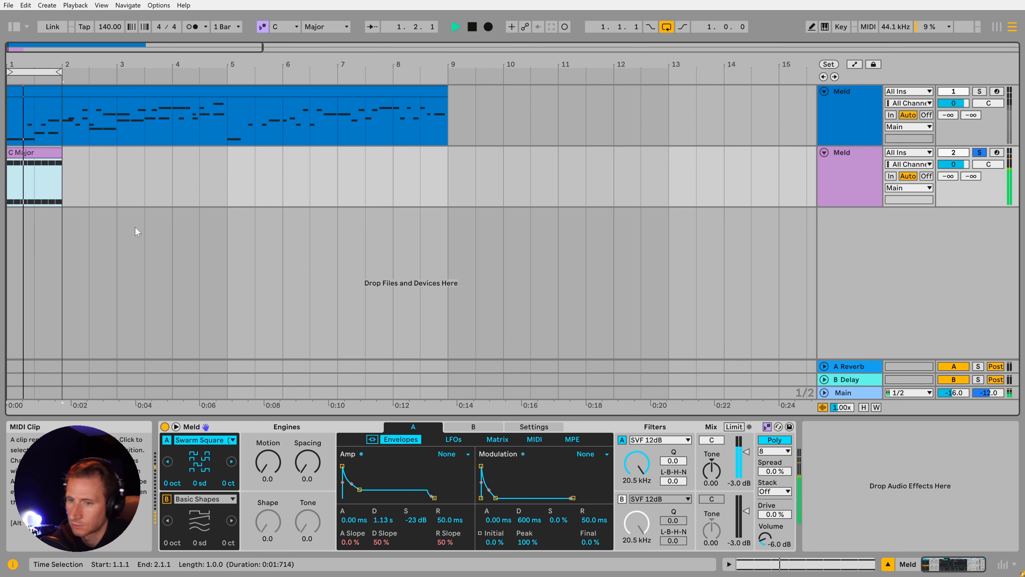
click(32, 152)
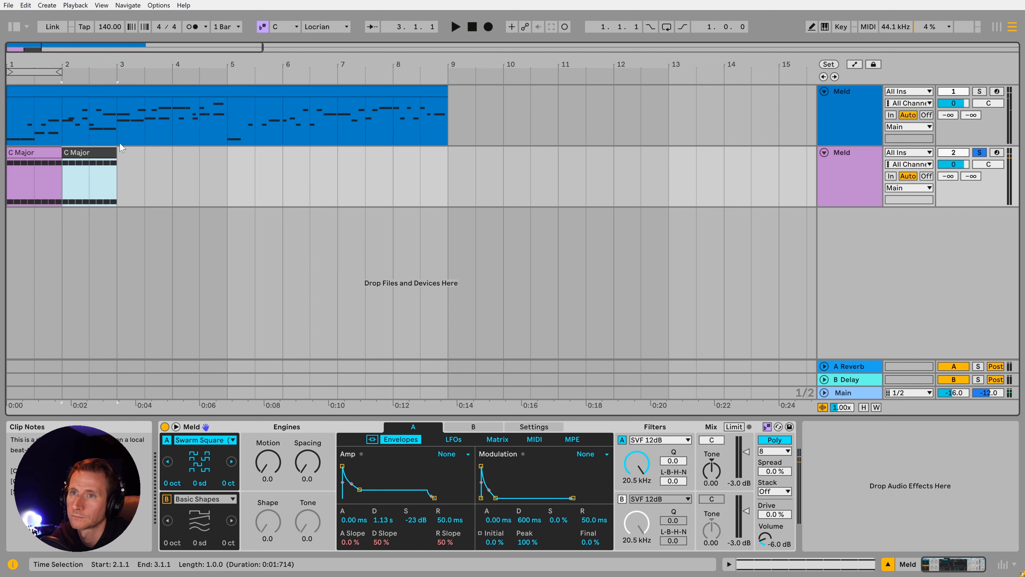
double_click(88, 152)
text(C Locrian)
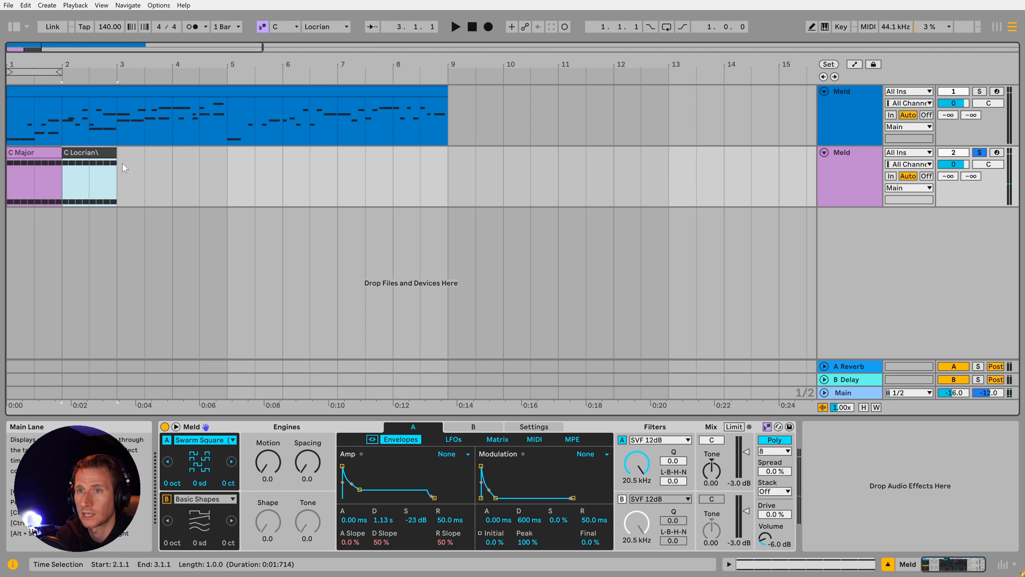
click(29, 152)
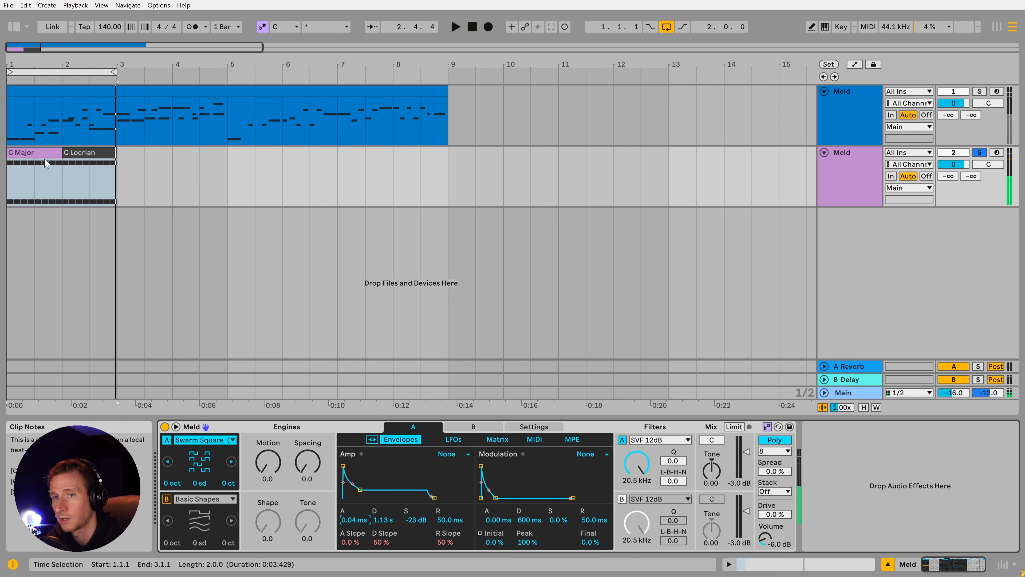
click(30, 152)
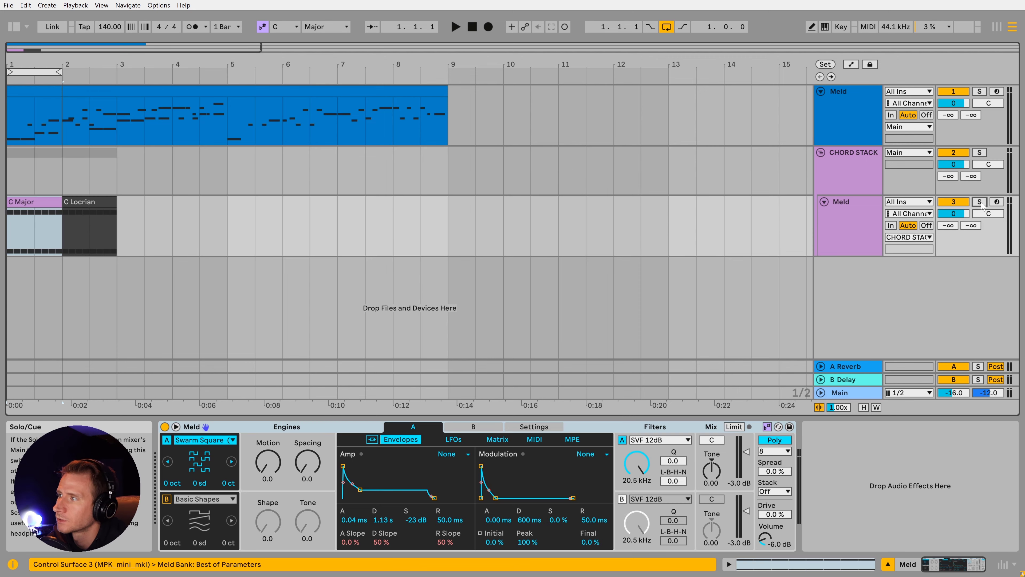
- Solo the chord Meld, set Filter A to Plate Resonator and lower its frequency while looping
click(660, 439)
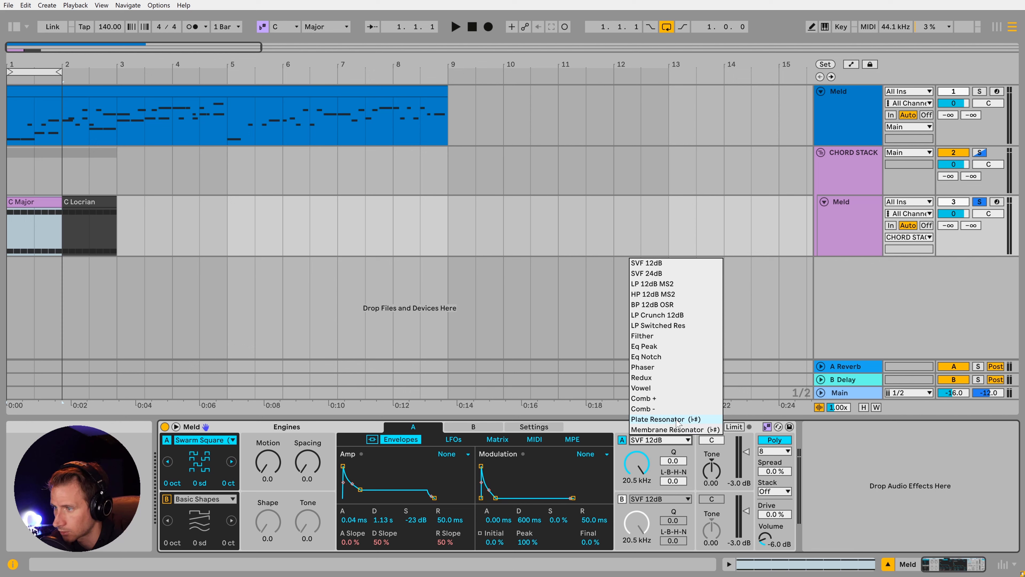
click(667, 419)
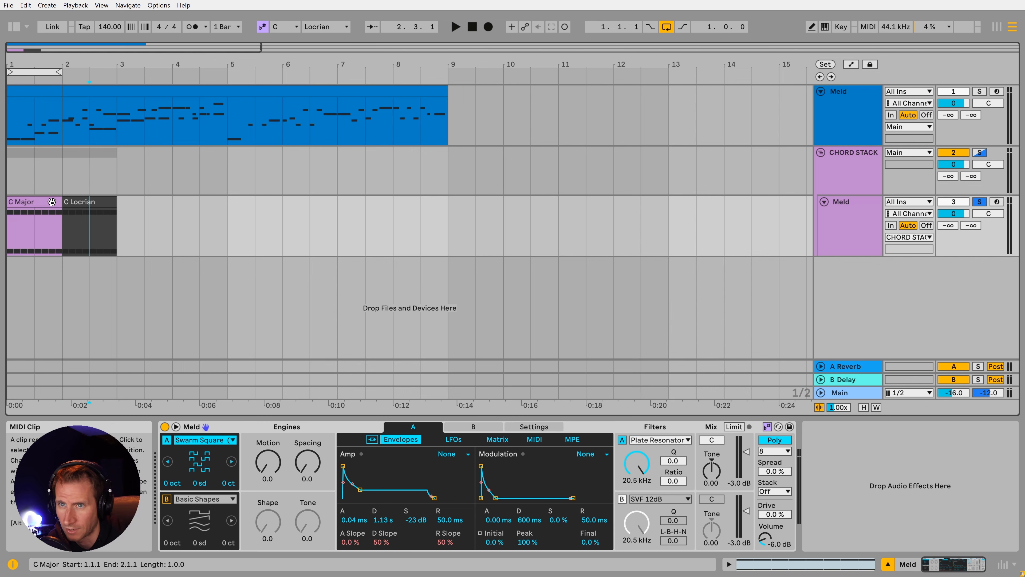
click(79, 201)
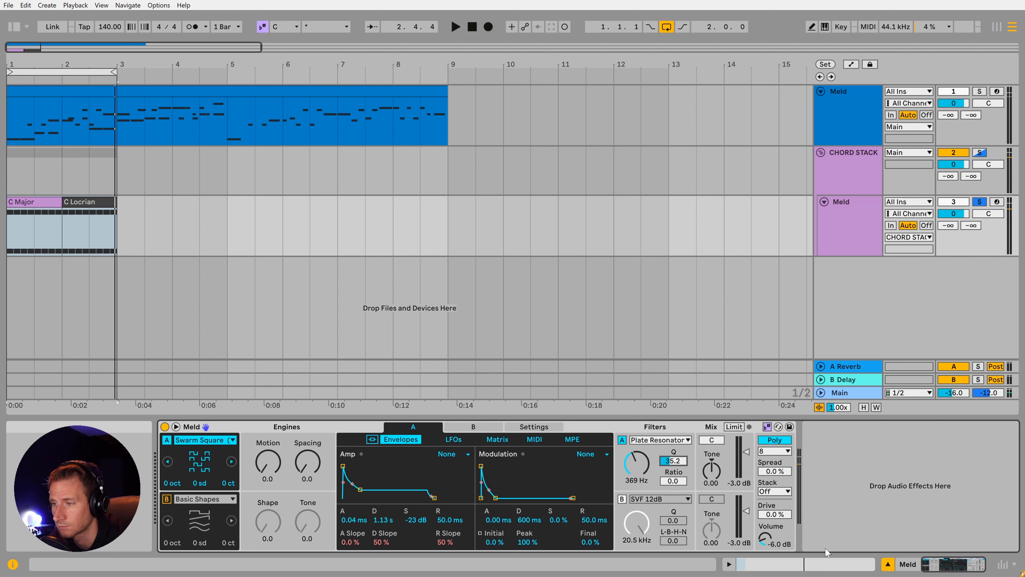
drag(636, 461, 644, 471)
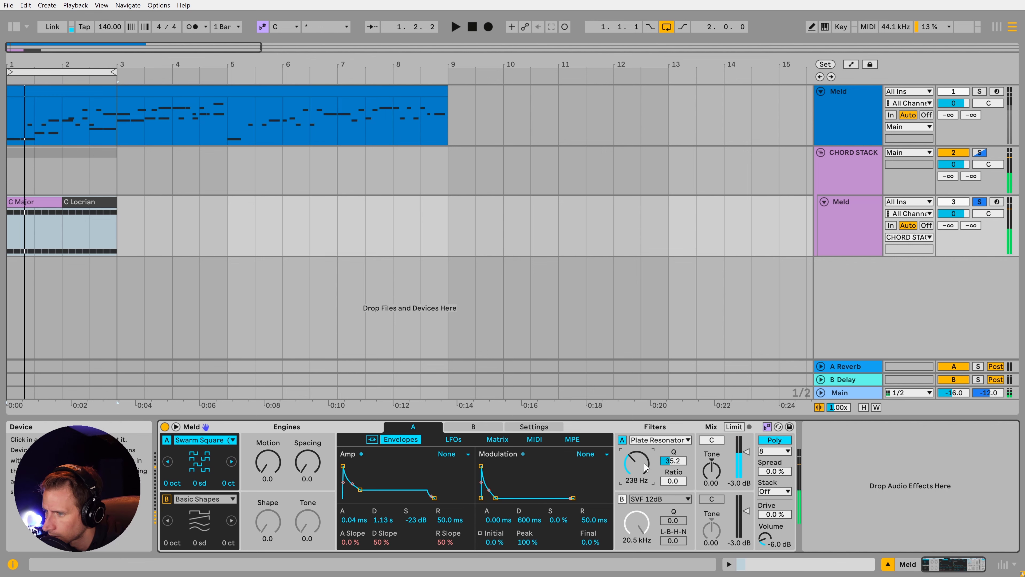
drag(644, 464, 639, 469)
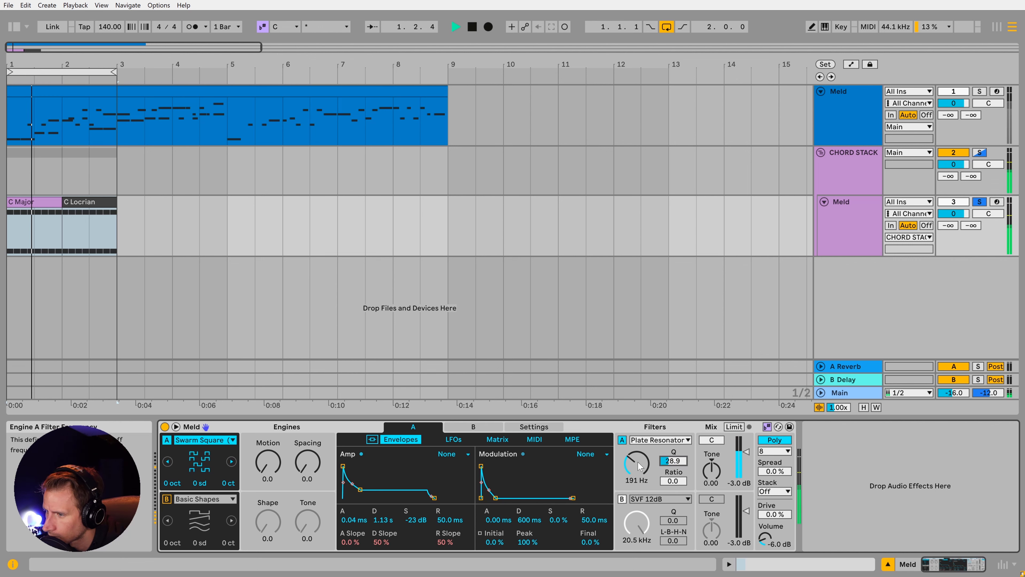
drag(635, 461, 638, 448)
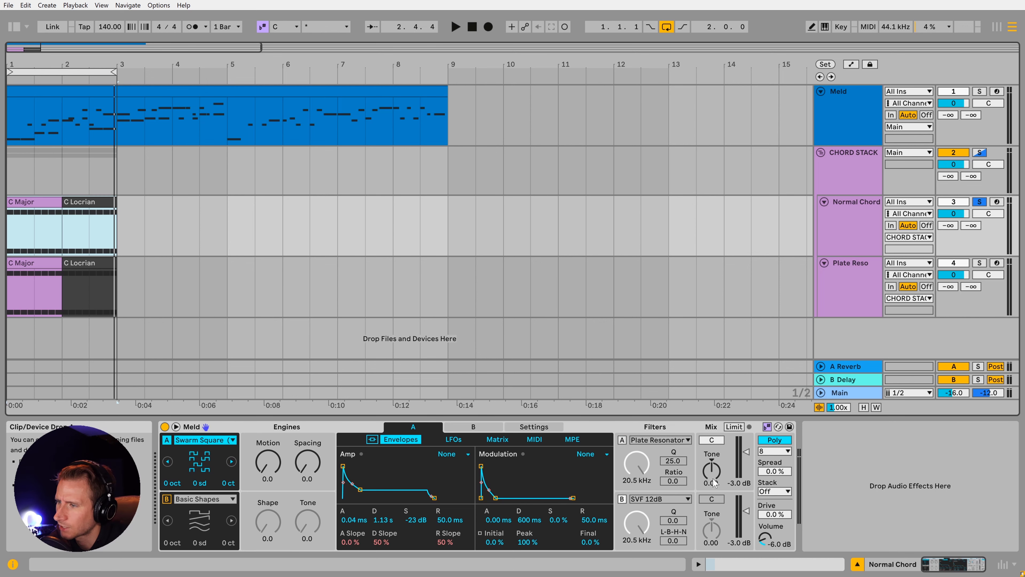
mouse_move(747, 452)
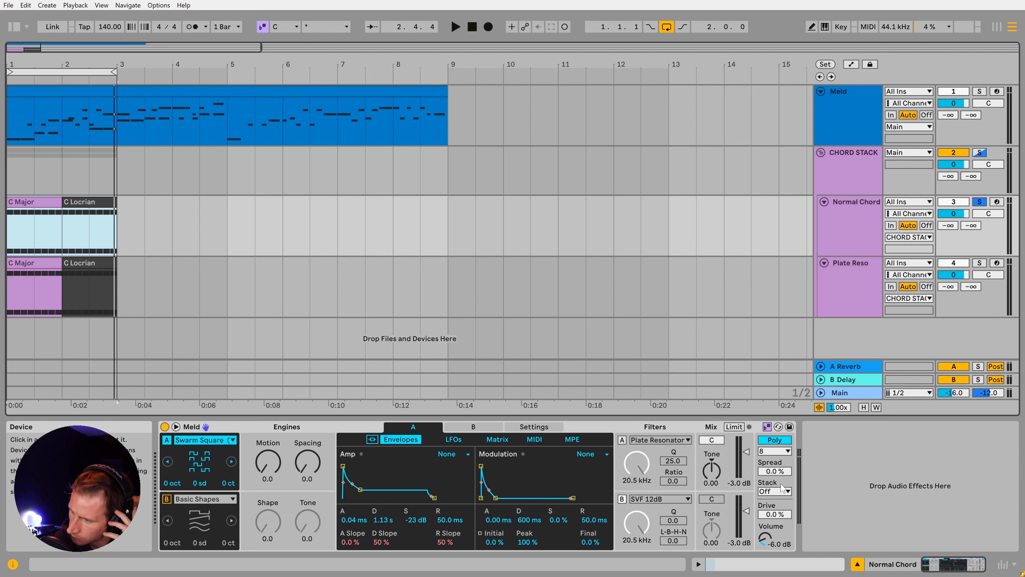
- Set Meld's Stack to 2 voices with 27 % spread and 64 % drive
click(774, 492)
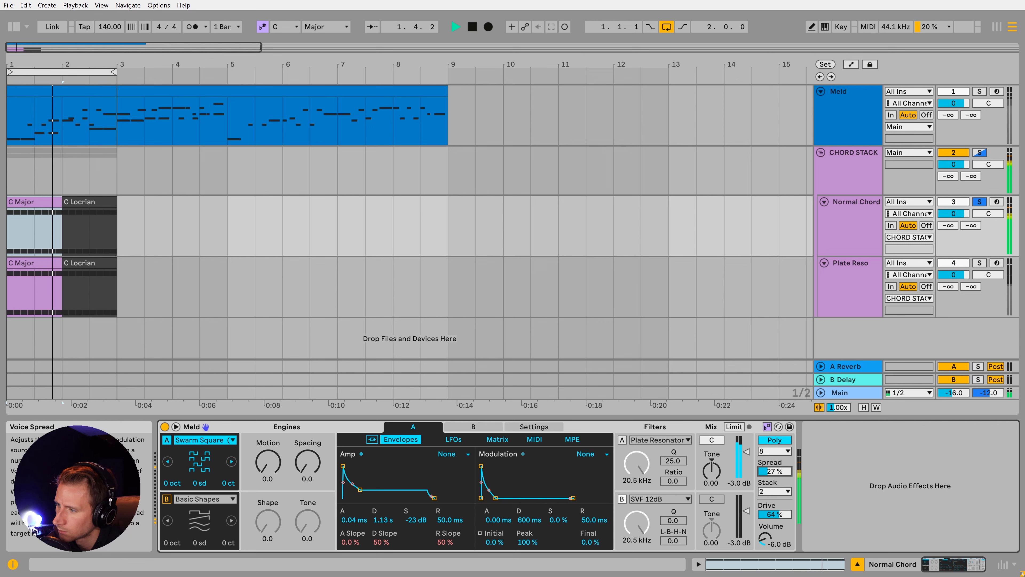
click(773, 491)
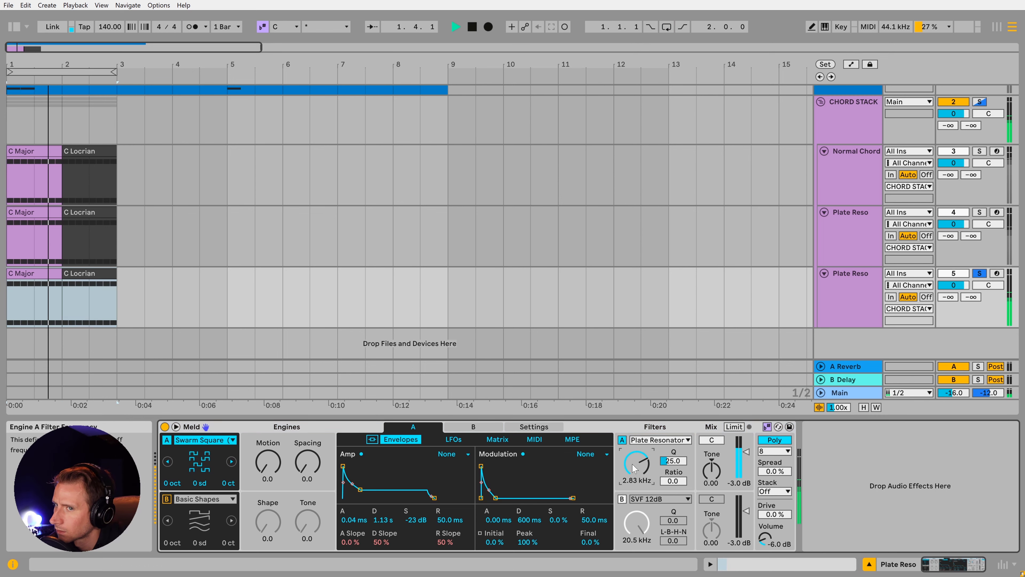
- Select the Normal Chord track to show its stacked Swarm Square Meld
click(78, 273)
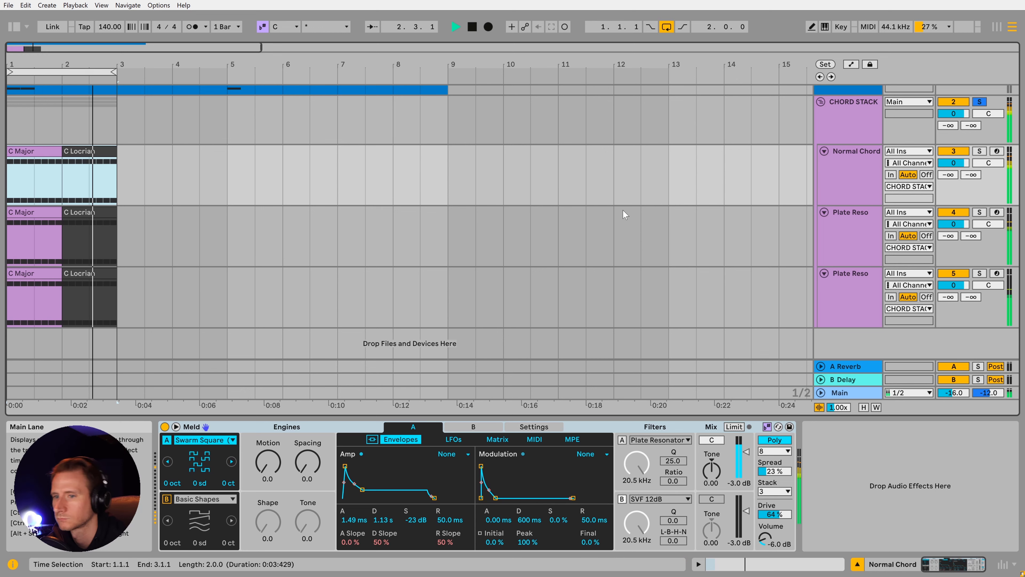
click(853, 150)
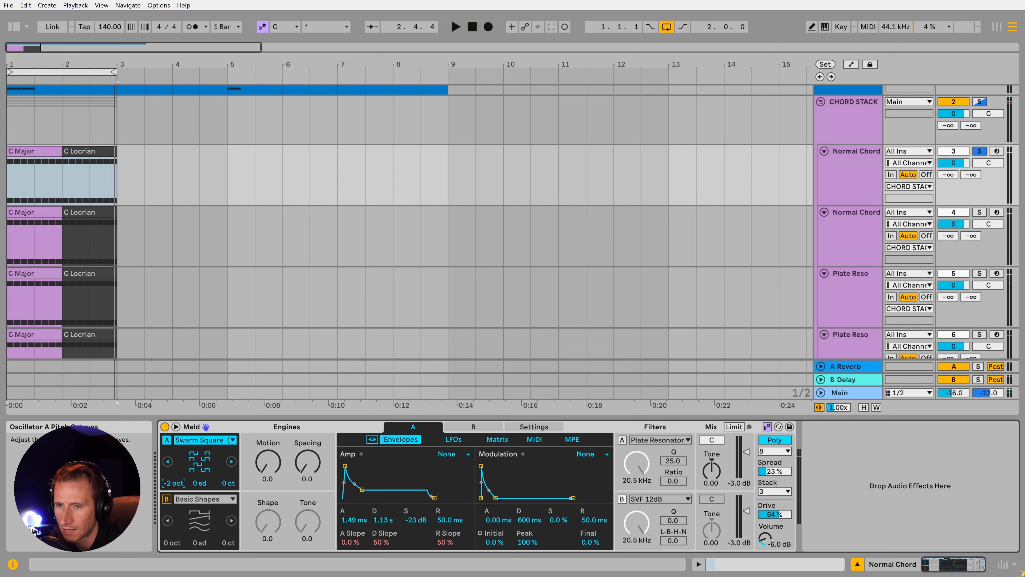
- Switch oscillator A to Swarm Saw, turn Stack off and raise Drive to 79%
click(204, 439)
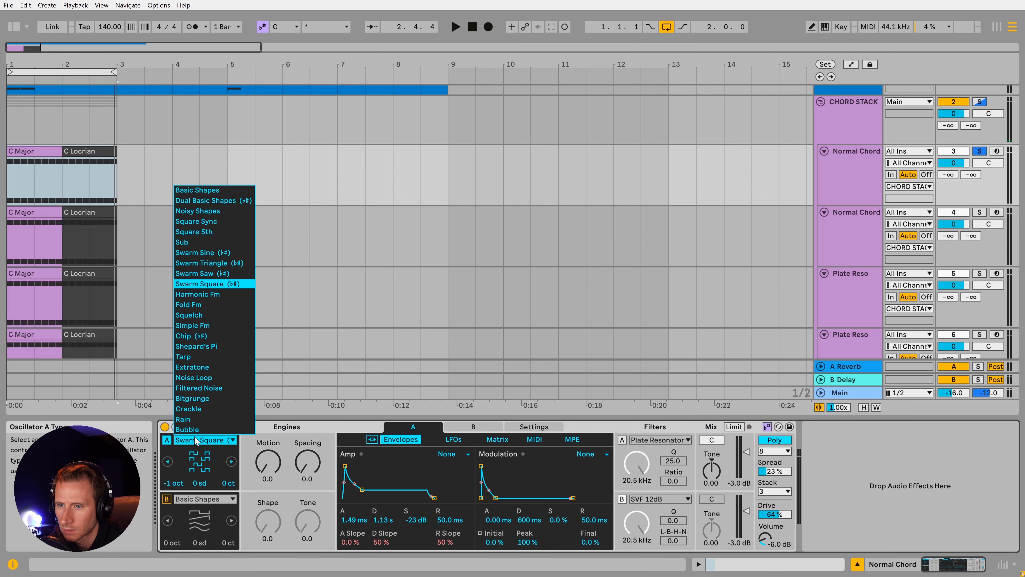
click(202, 273)
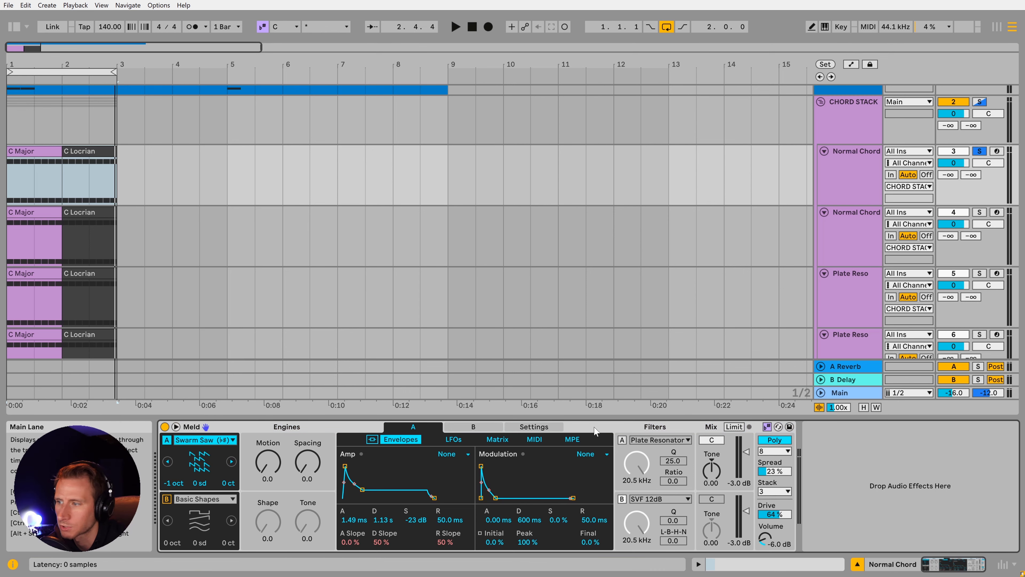
click(774, 491)
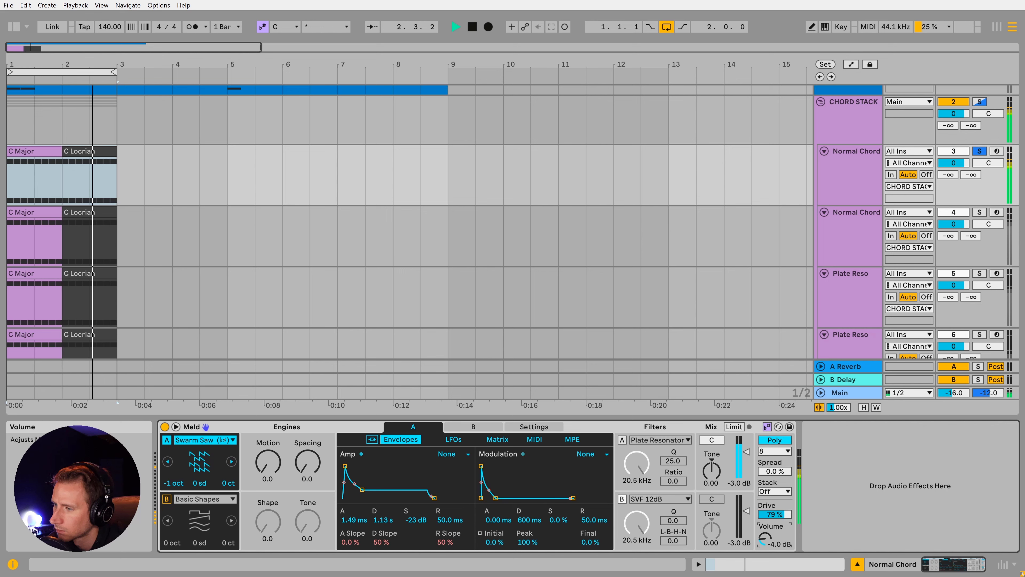
click(979, 212)
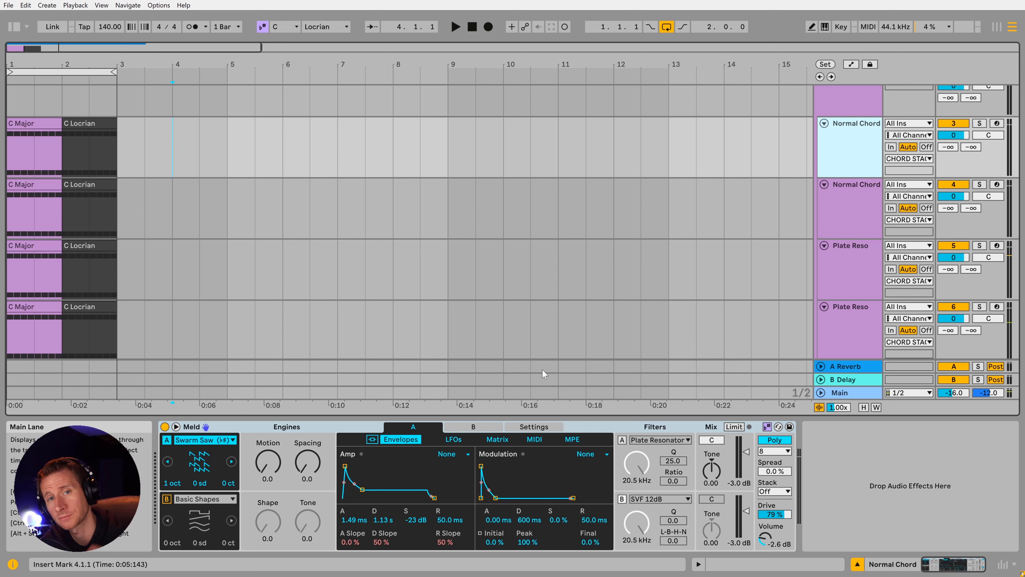
mouse_move(547, 375)
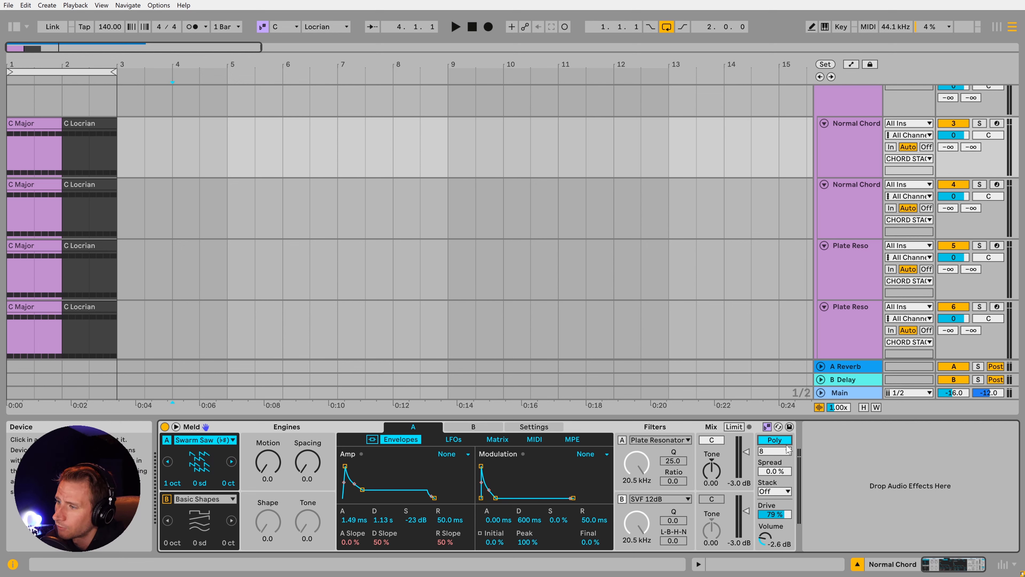
mouse_move(774, 442)
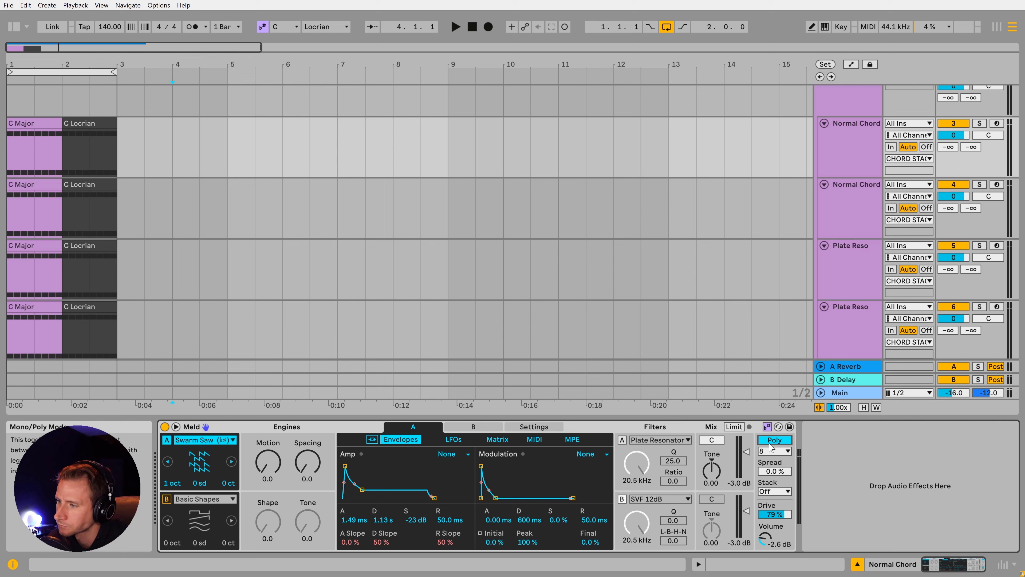
mouse_move(711, 467)
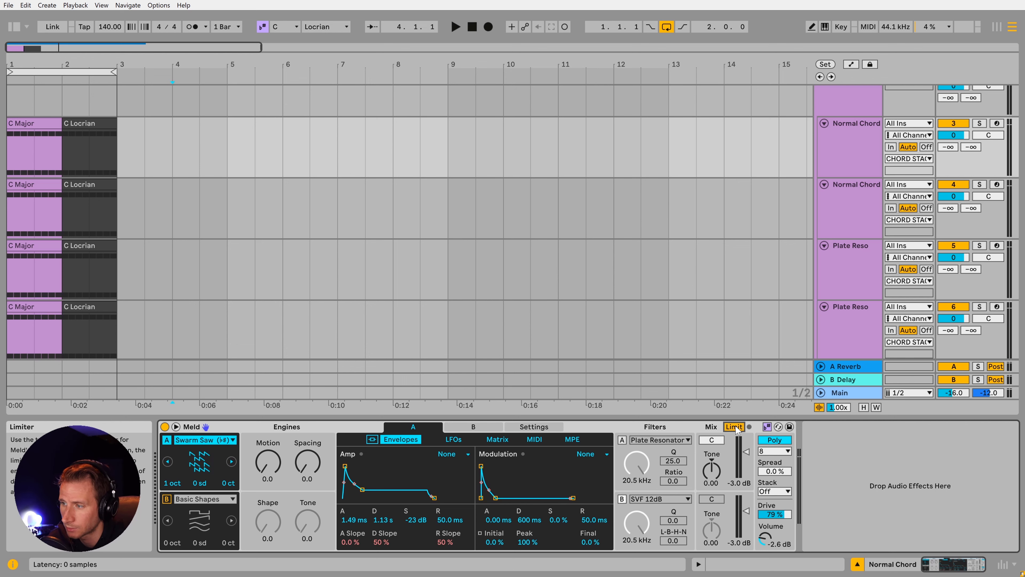
- Adjust the Plate Reso Meld's settings and show its Plate Resonator filter
drag(710, 464, 705, 474)
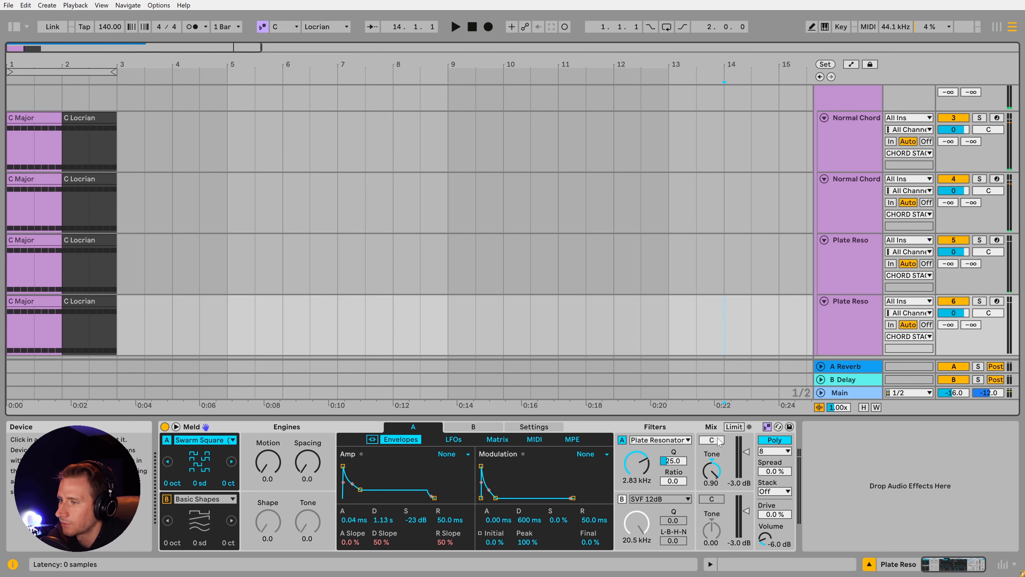
- Swap engine A's filter to HP 12dB MS2, then to another filter type
click(659, 440)
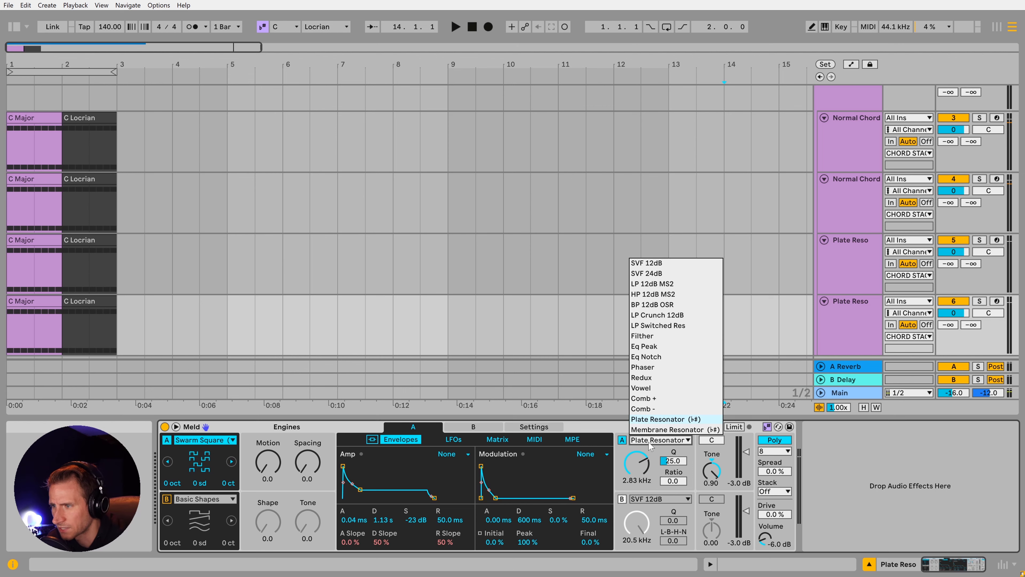
click(646, 357)
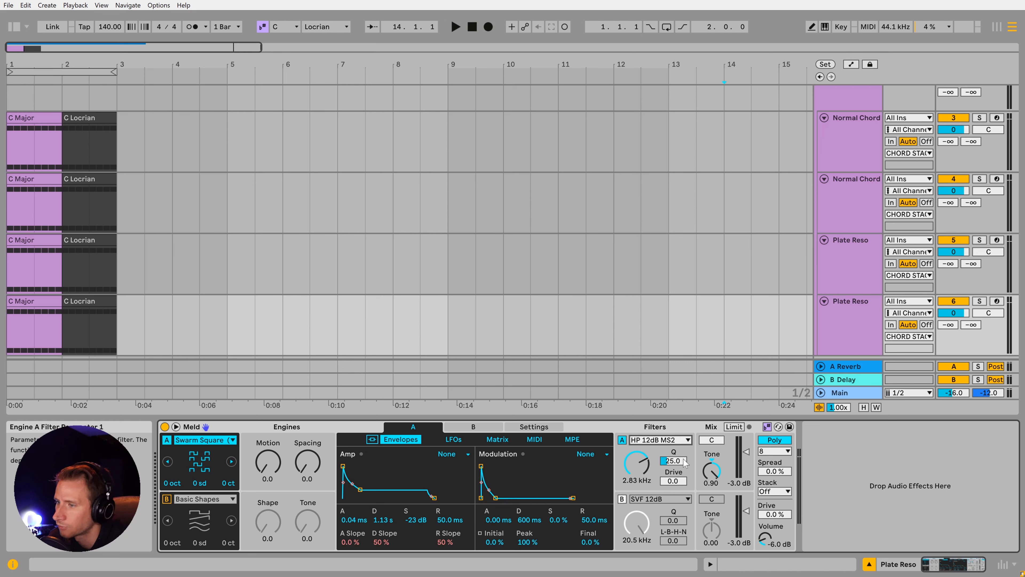
click(659, 440)
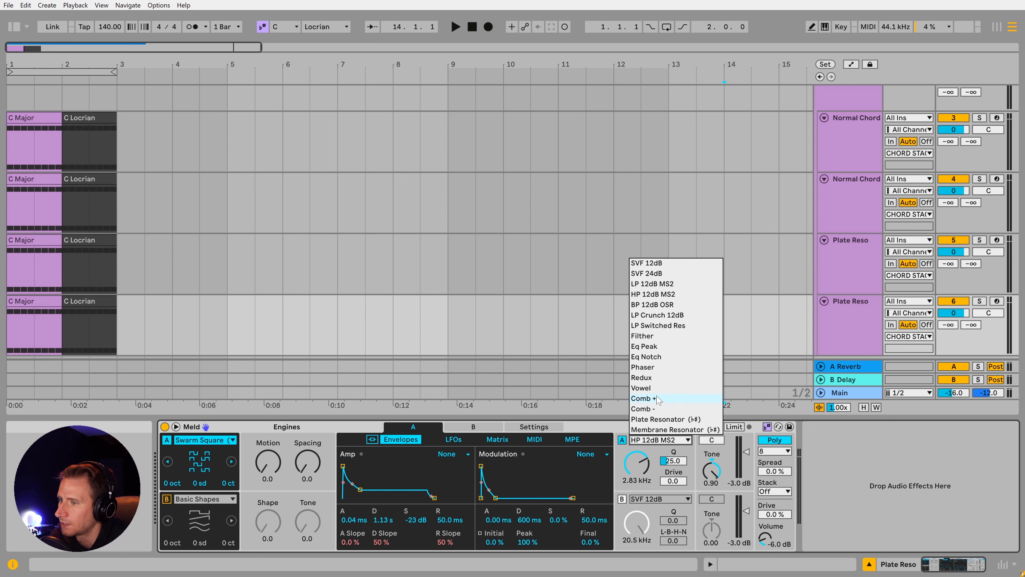
click(643, 397)
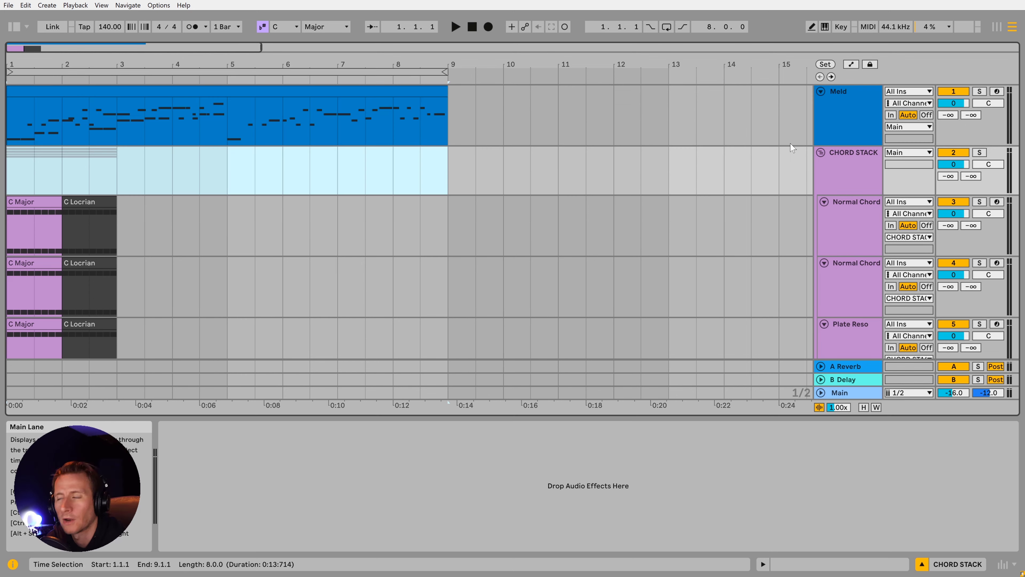
- Select the Meld melody track and shape its amp envelope: 678 ms decay, -22 dB sustain, 729 ms release
click(848, 91)
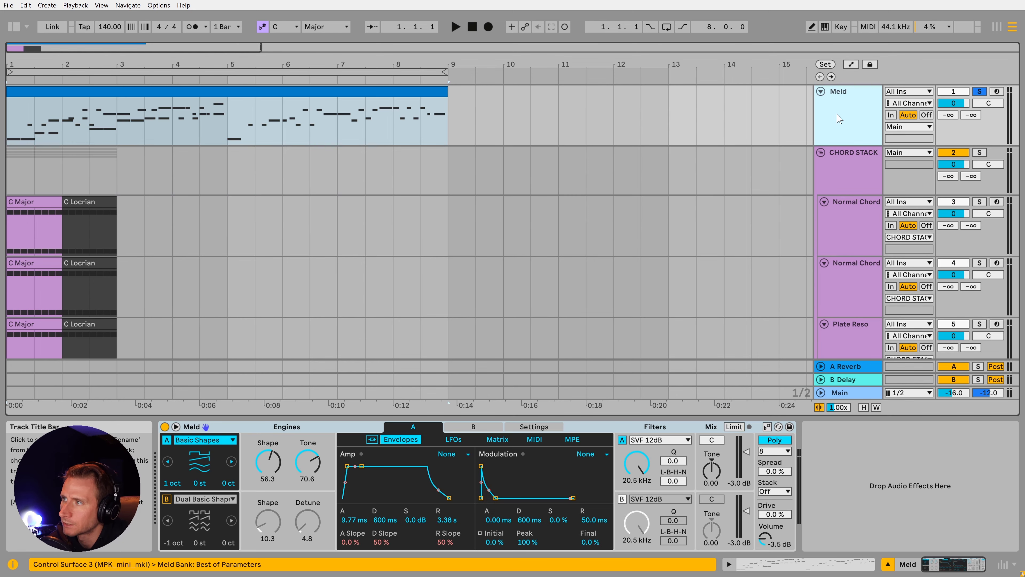
click(262, 91)
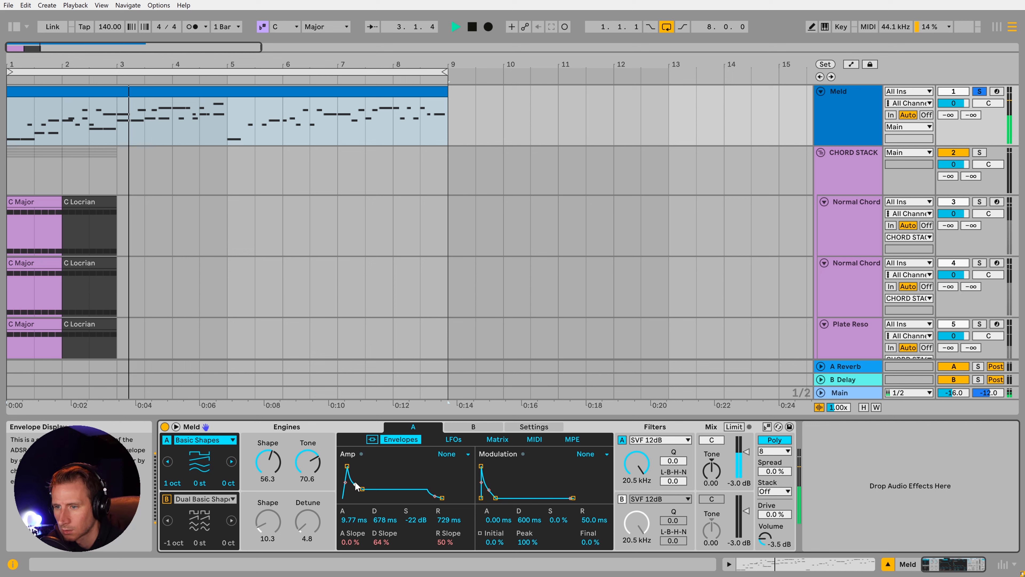
- Switch oscillator A to Square 5th and raise its 5th amount to 42.9
click(203, 440)
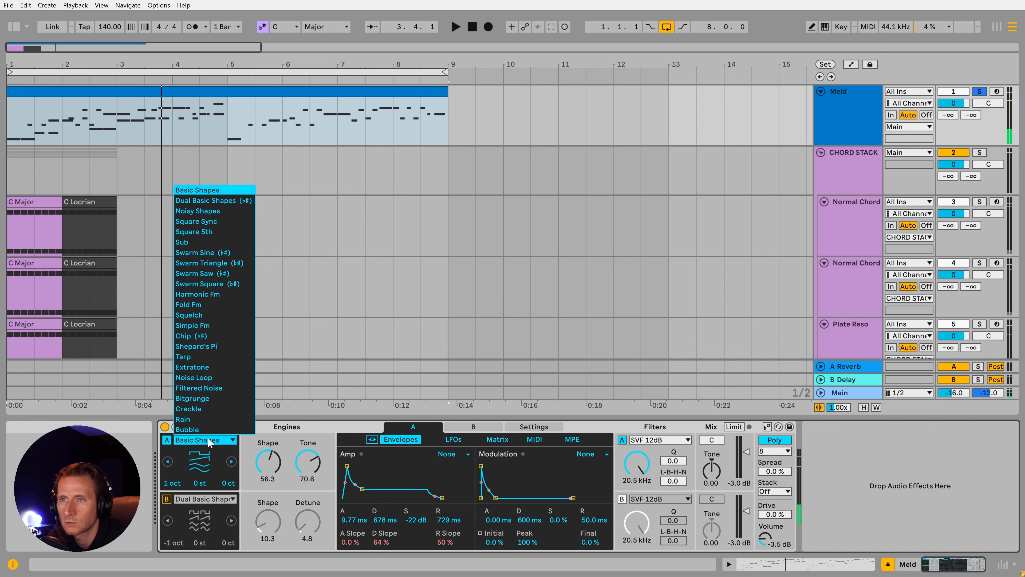
click(193, 231)
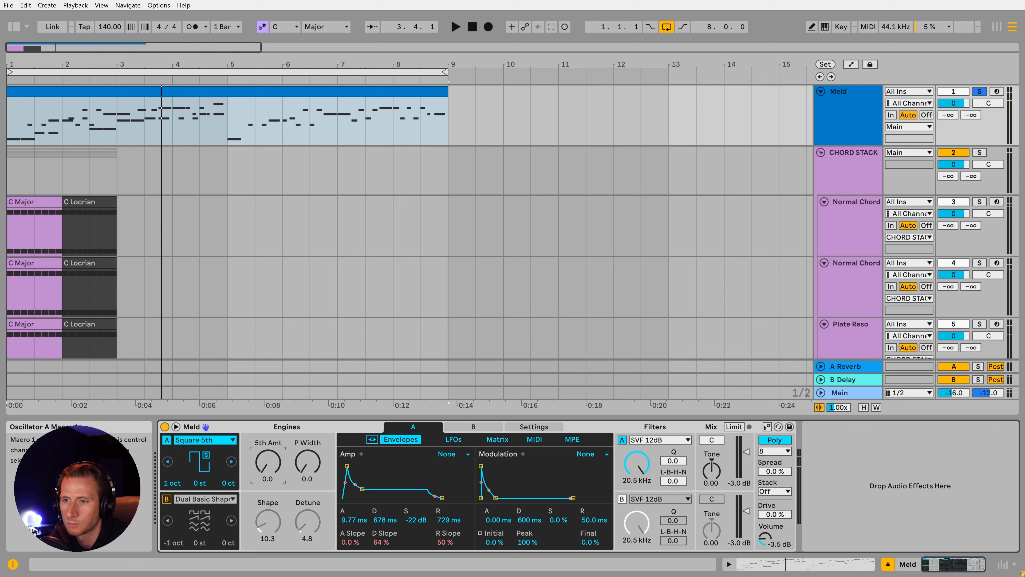
click(455, 27)
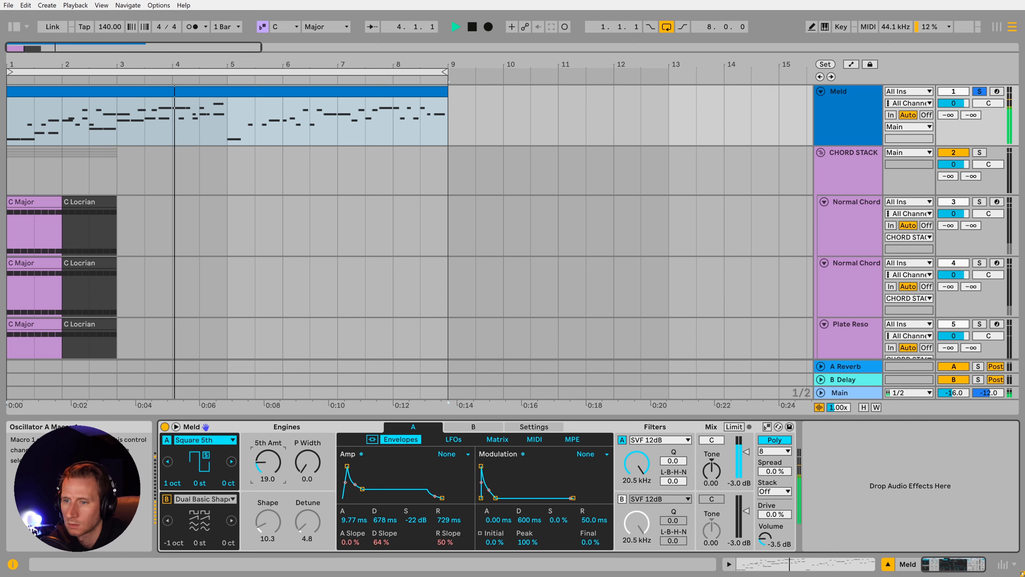
drag(267, 461, 267, 445)
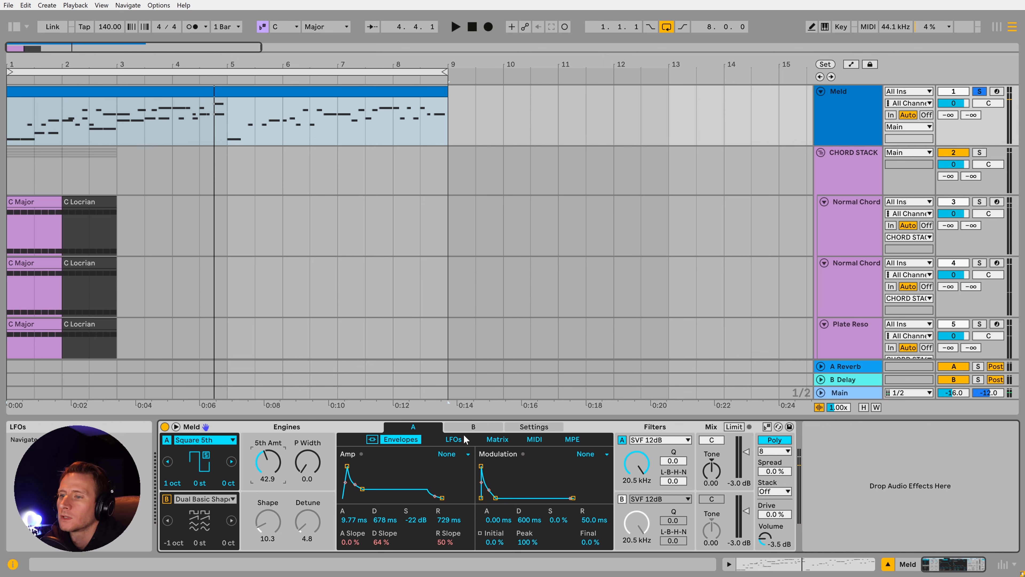
- Route LFO 1 to Osc Macro 1 at amount 30, lower the base 5th amount, and make LFO 1 a 1/8-synced Ramp
click(453, 438)
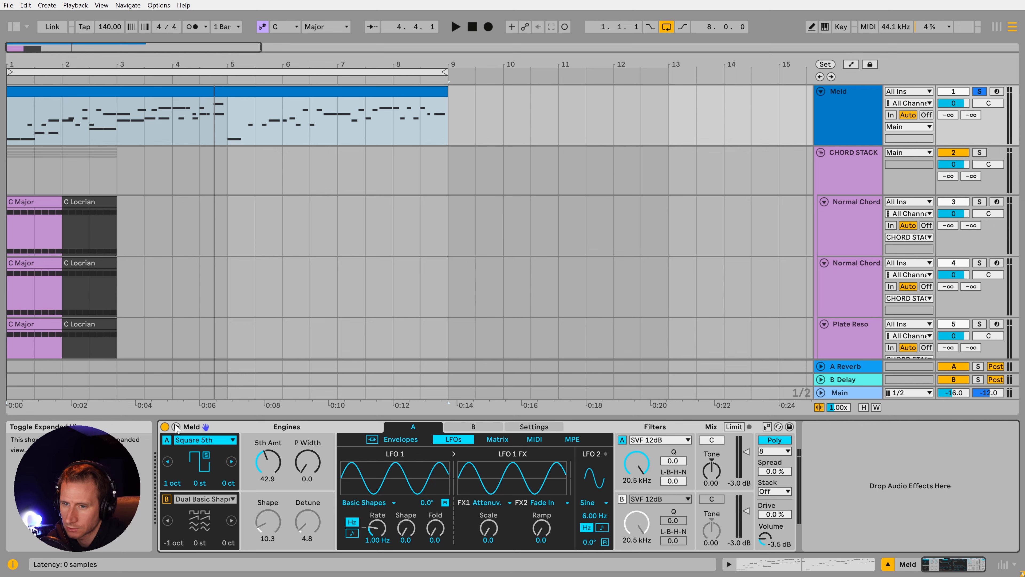
click(496, 439)
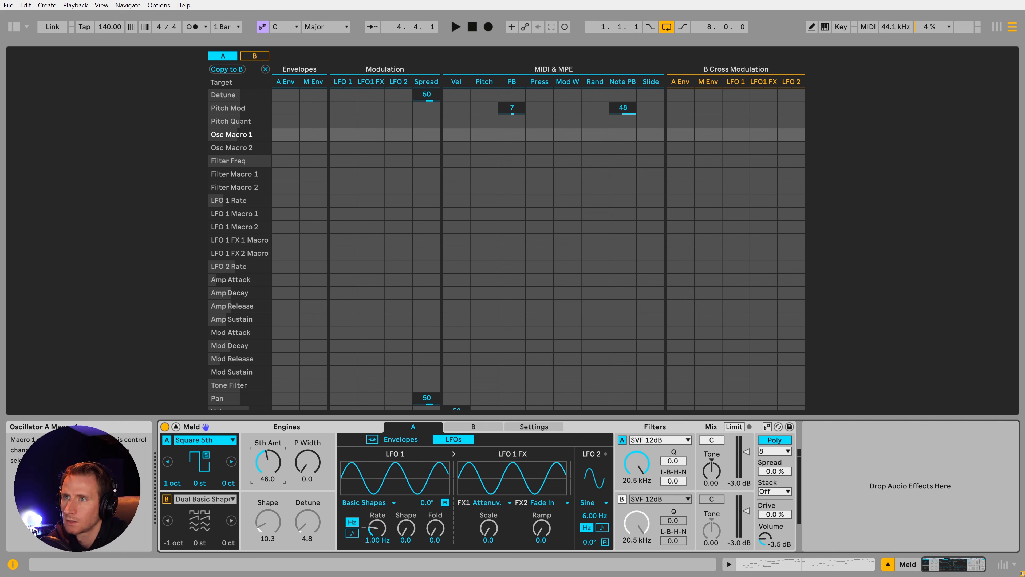
drag(343, 134, 343, 127)
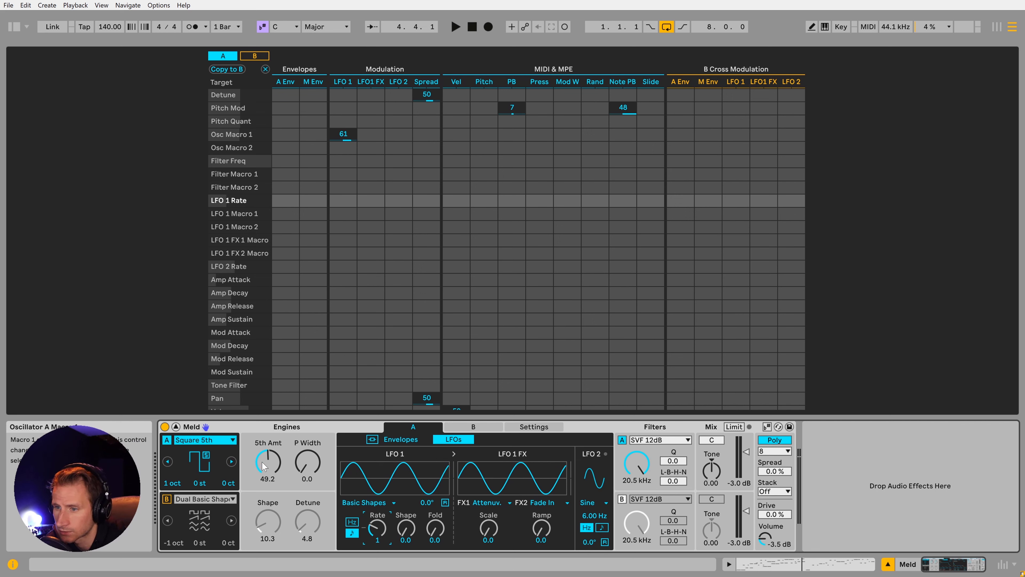
drag(267, 461, 267, 478)
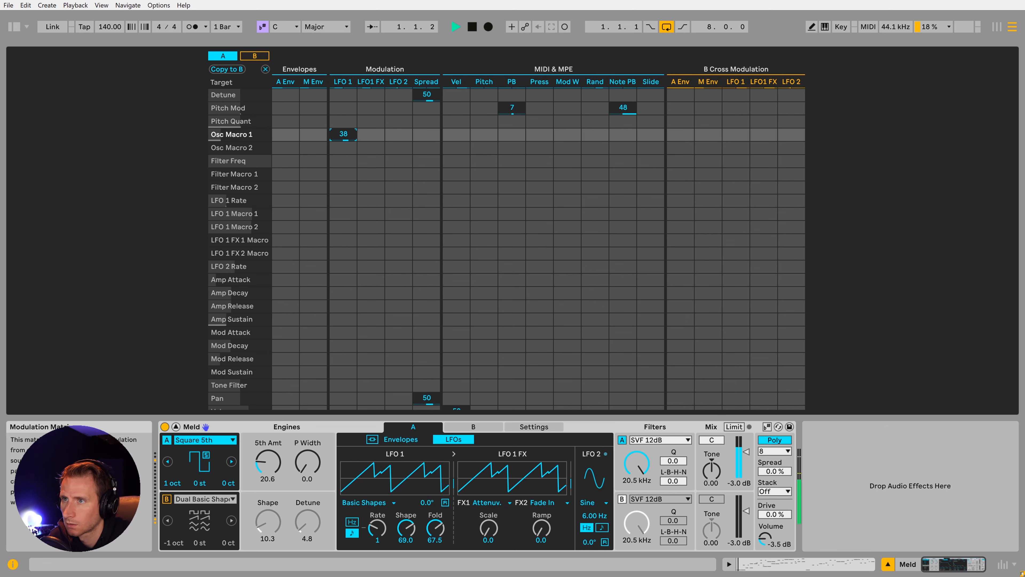
click(367, 502)
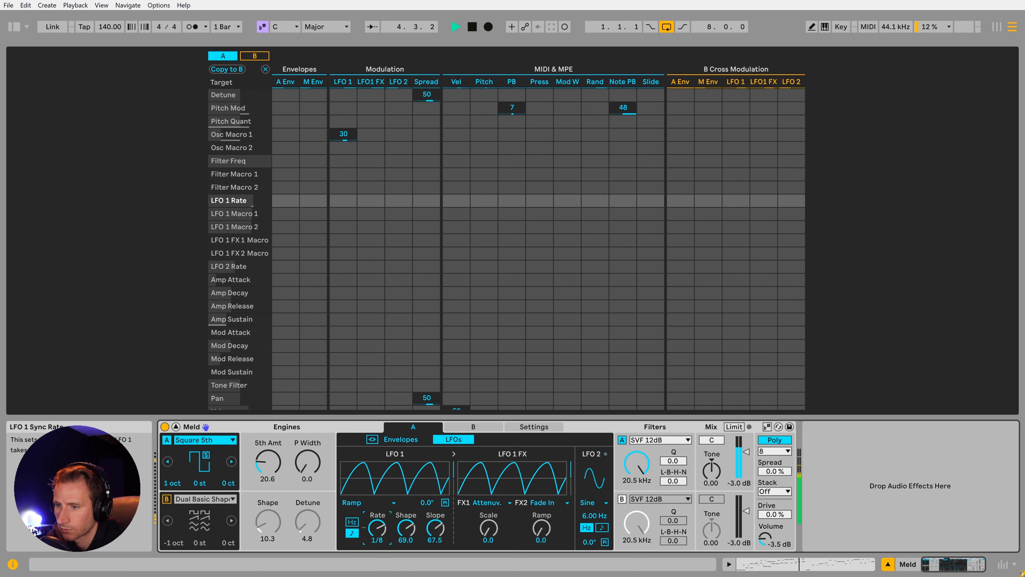
- Try LFO 1 as Wander, then set it to a Euclid generator at 1/2 rate
click(368, 502)
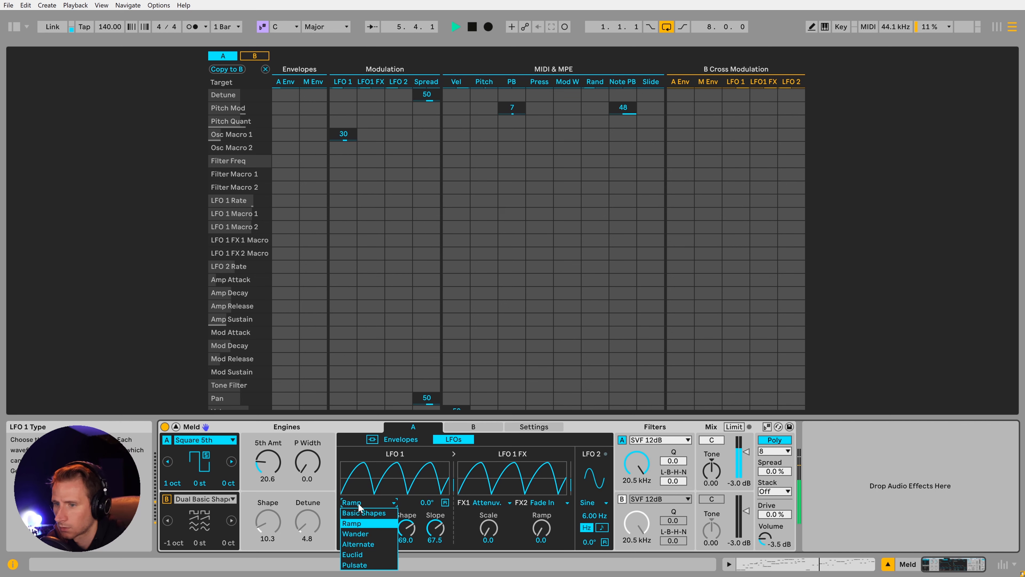
click(355, 533)
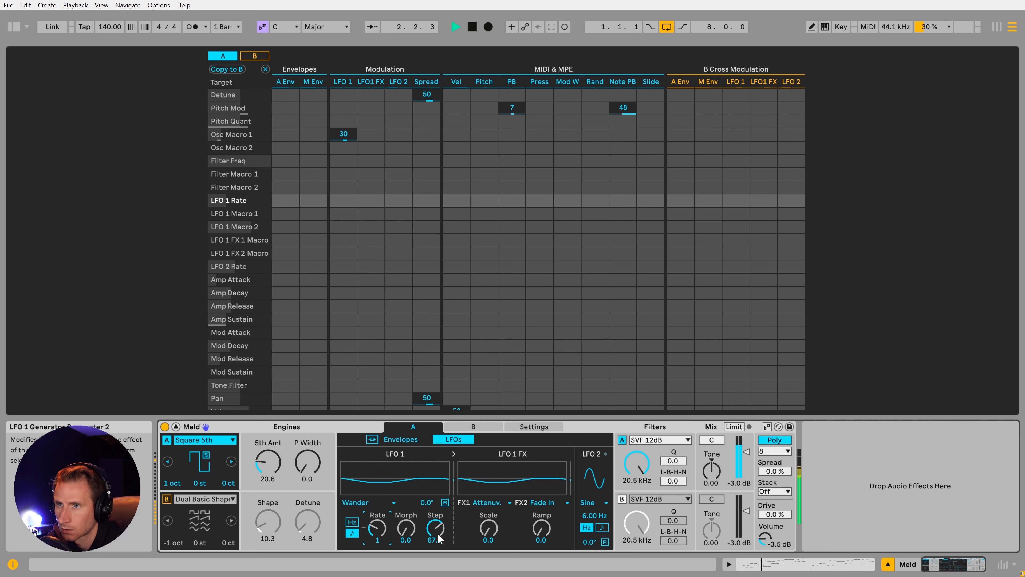
click(234, 213)
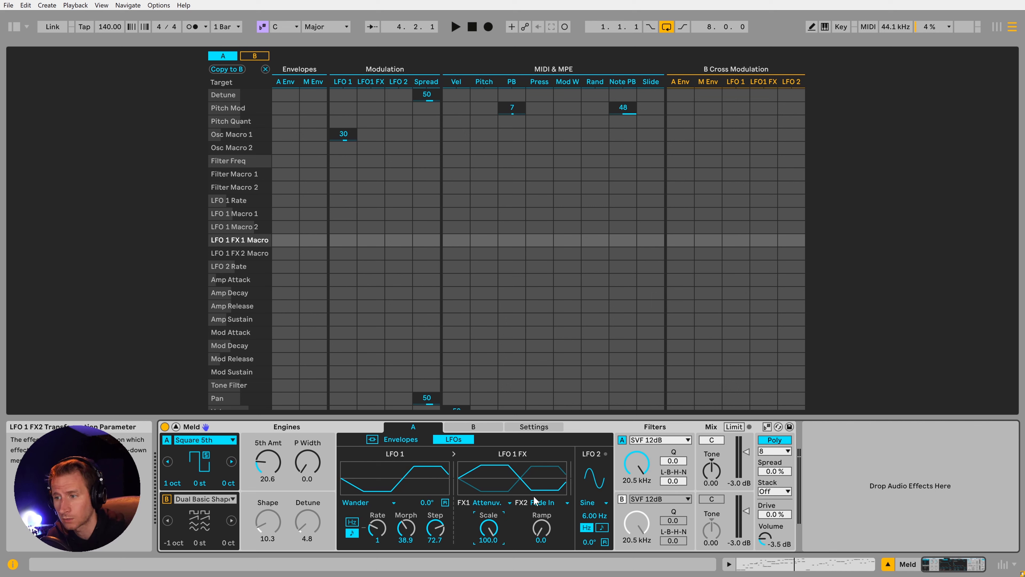
click(399, 318)
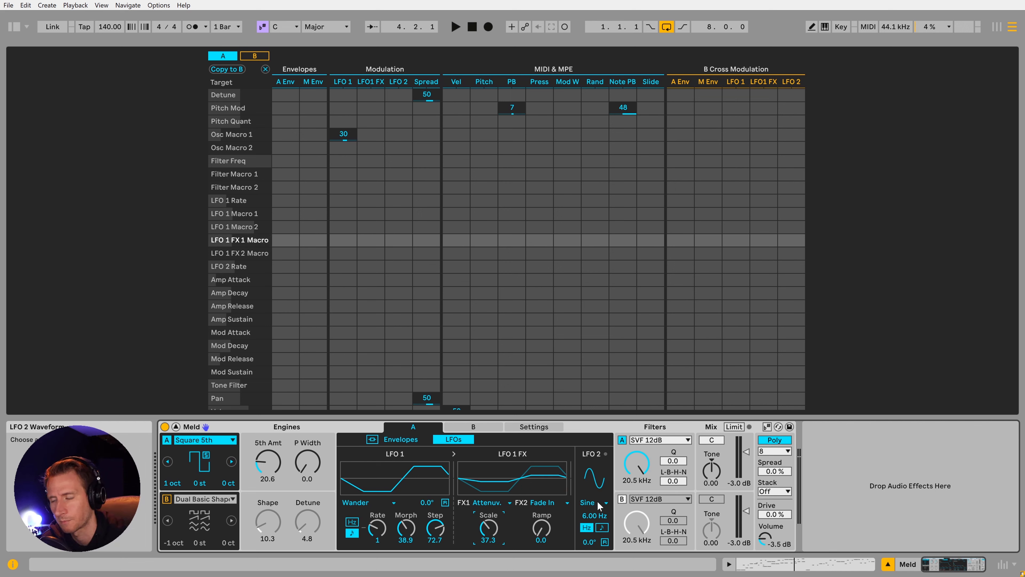
click(368, 501)
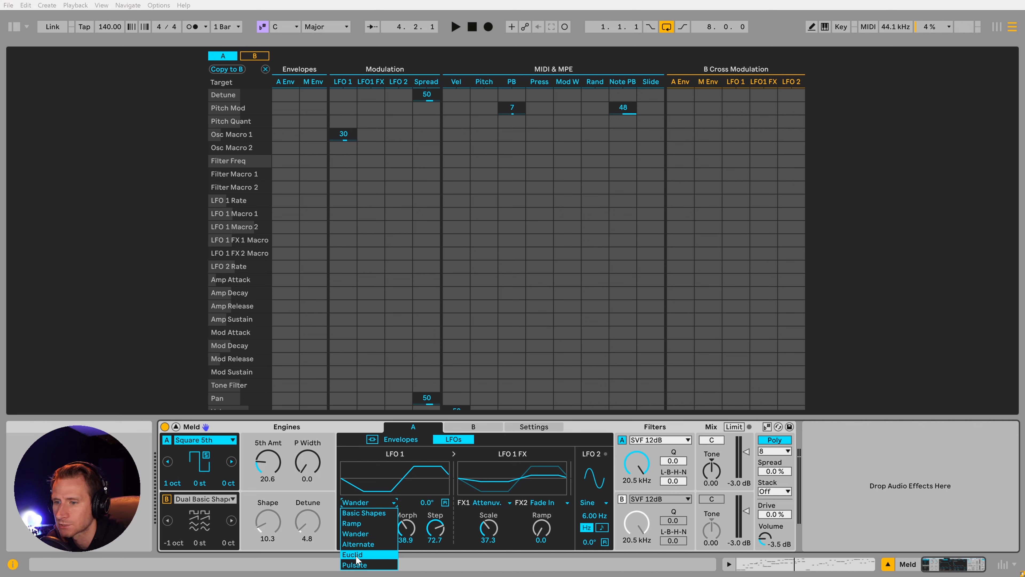
click(351, 554)
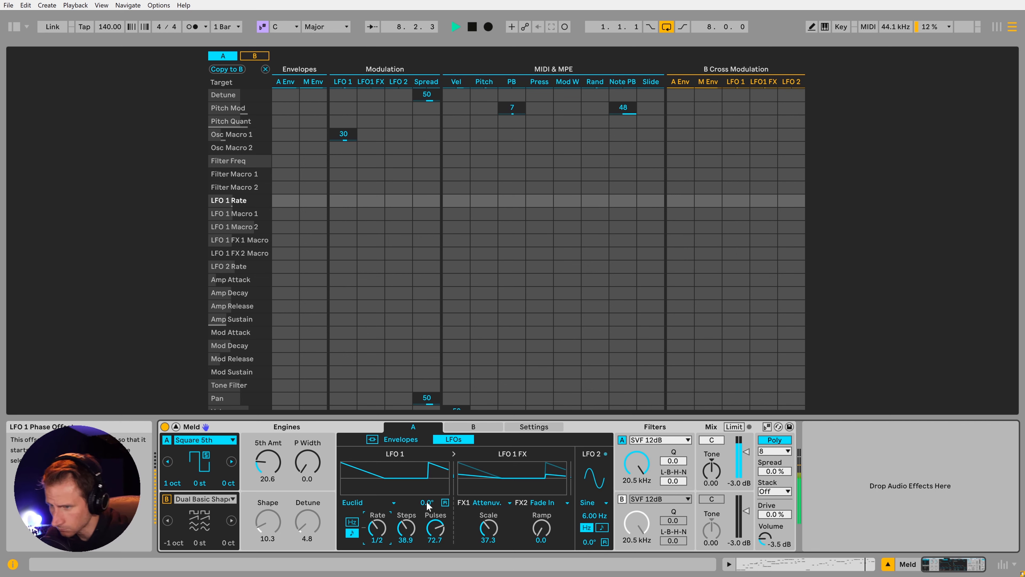
- In Envelopes, set Stack to 2 voices with 15% spread and 30% drive
click(400, 439)
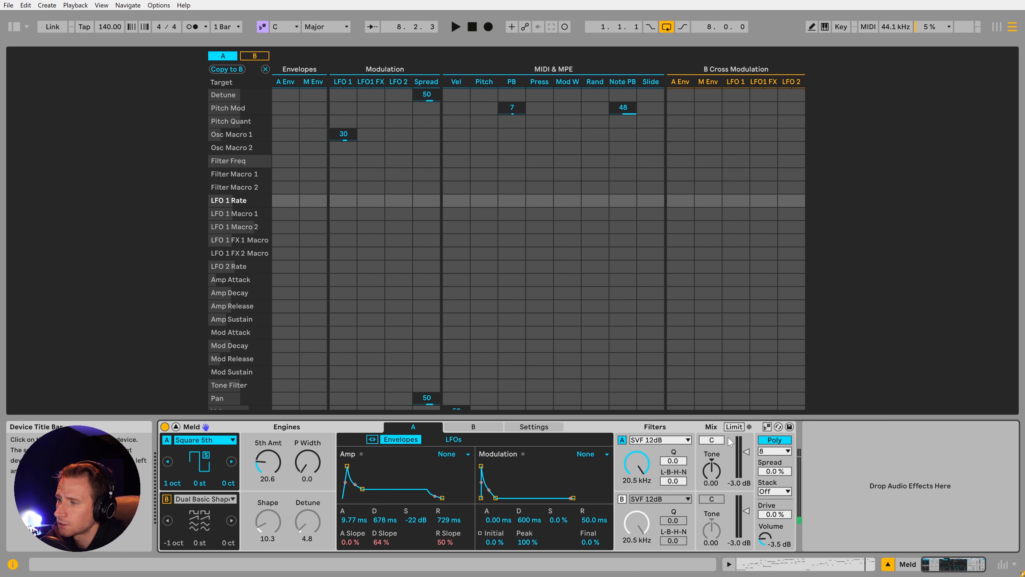
click(774, 491)
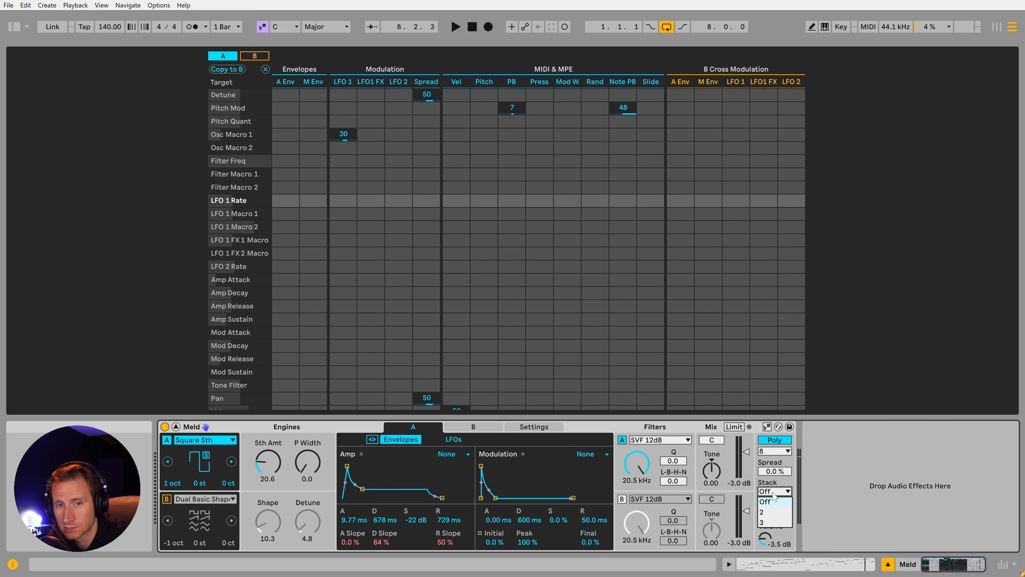
click(775, 511)
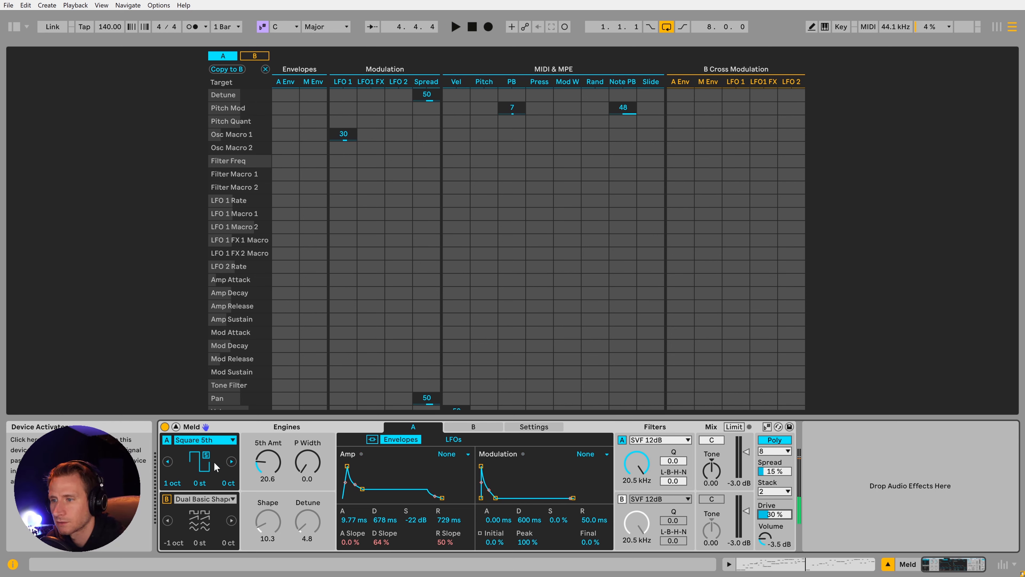
mouse_move(285, 81)
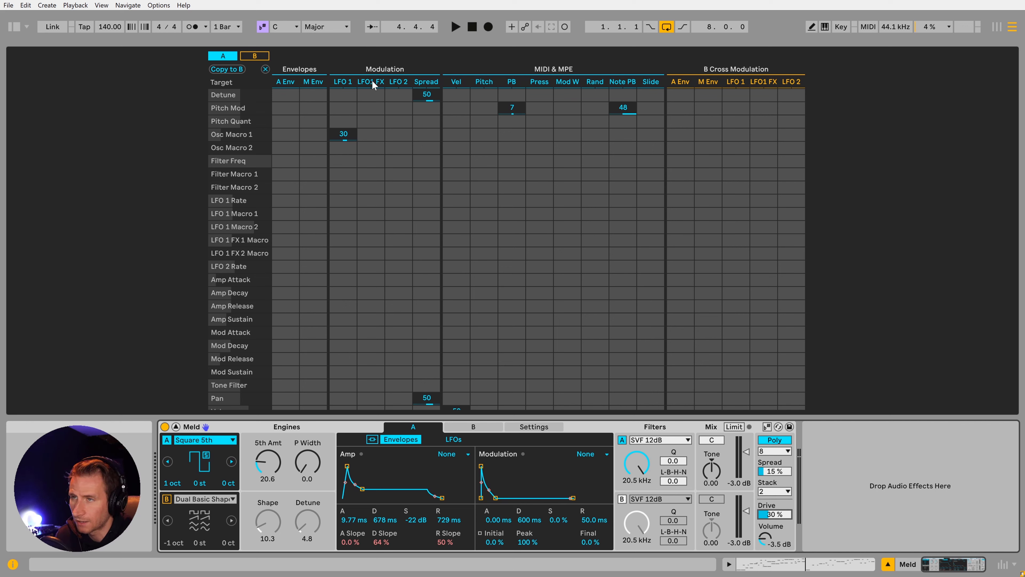
click(452, 439)
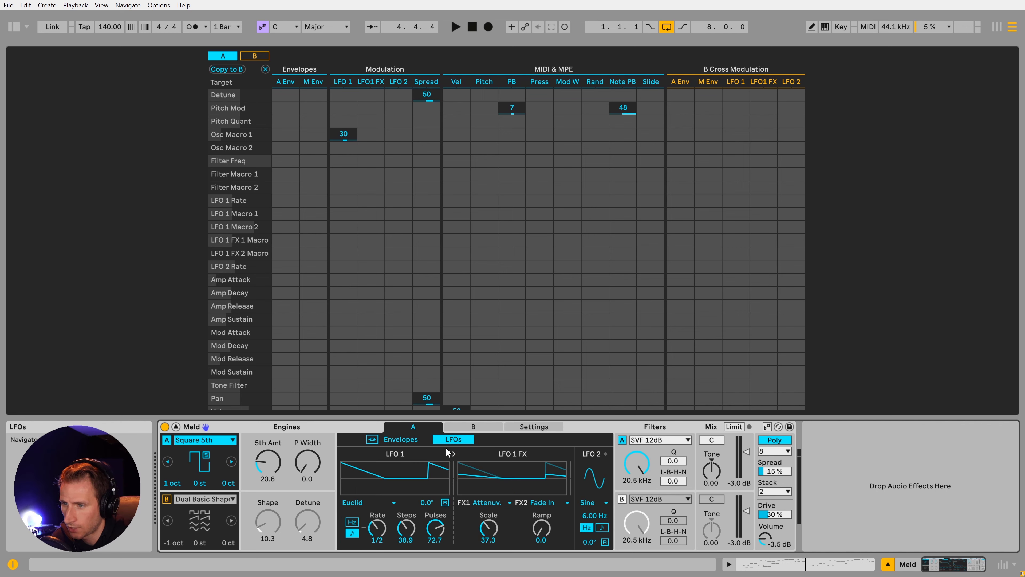
click(400, 439)
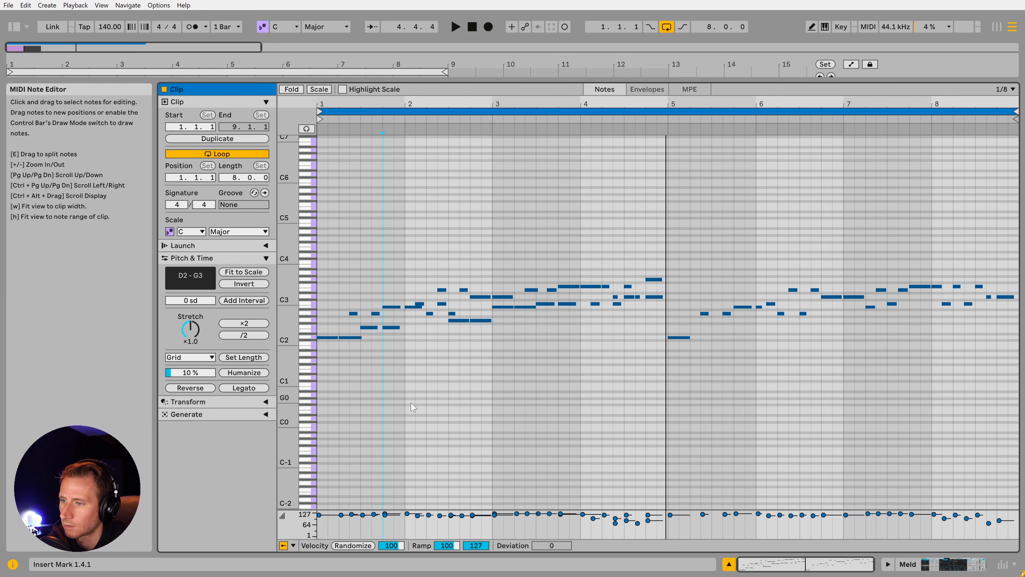
- Return from the note editor to the arrangement with Meld's expanded panel showing
click(592, 517)
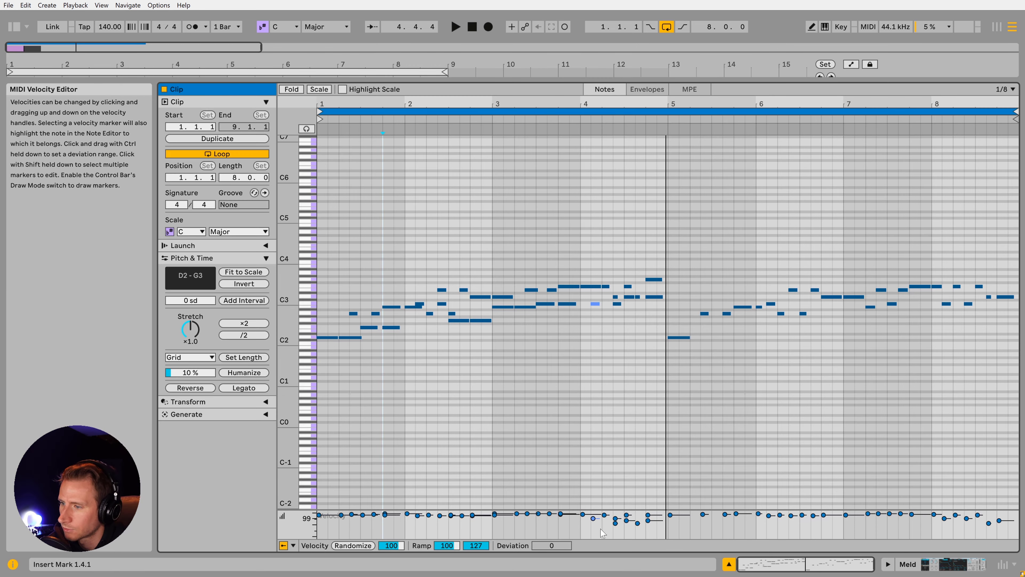
click(352, 548)
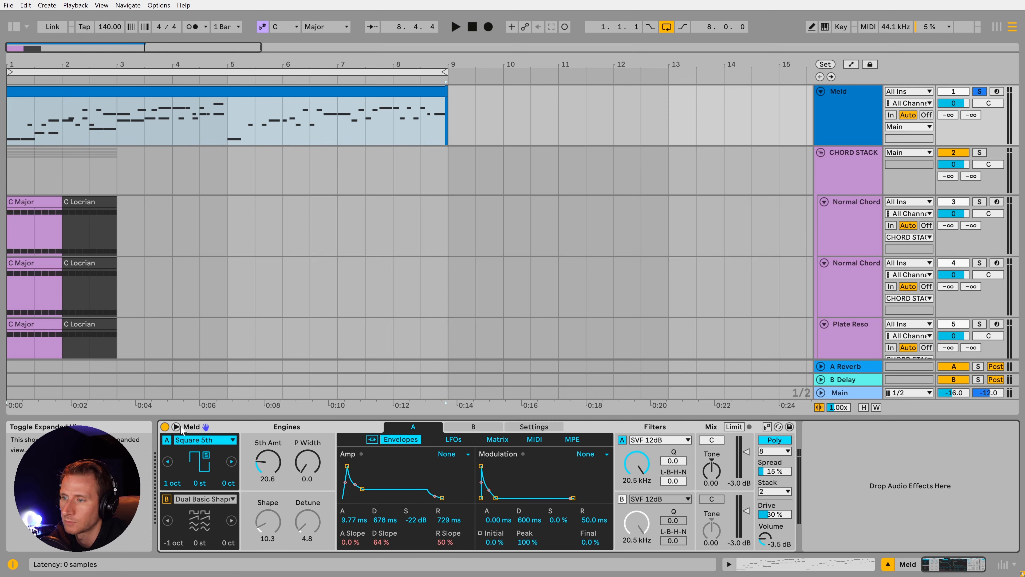
- In the matrix, set Filter A to SVF 24dB and lower its cutoff to 116 Hz
click(497, 439)
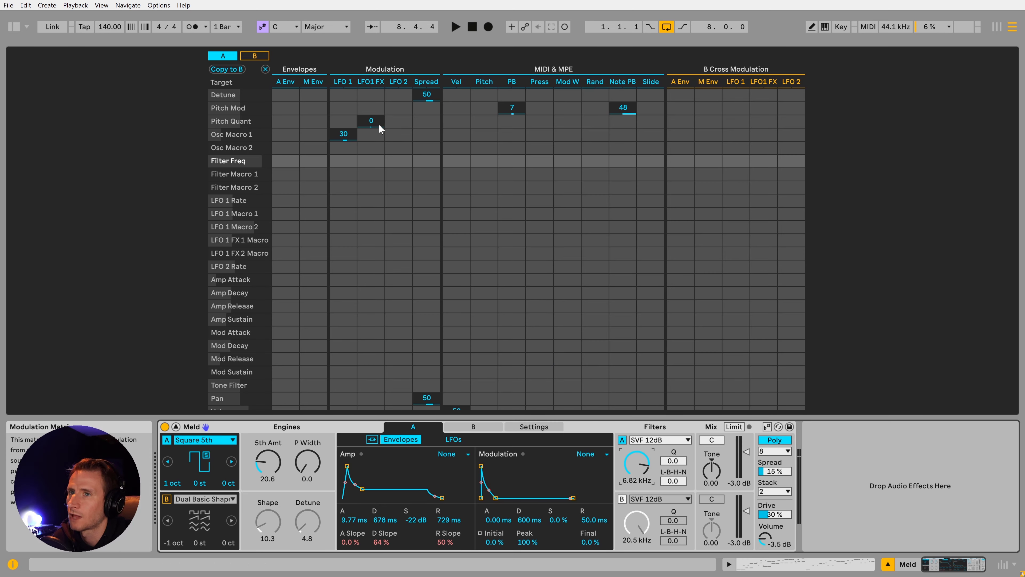
click(658, 439)
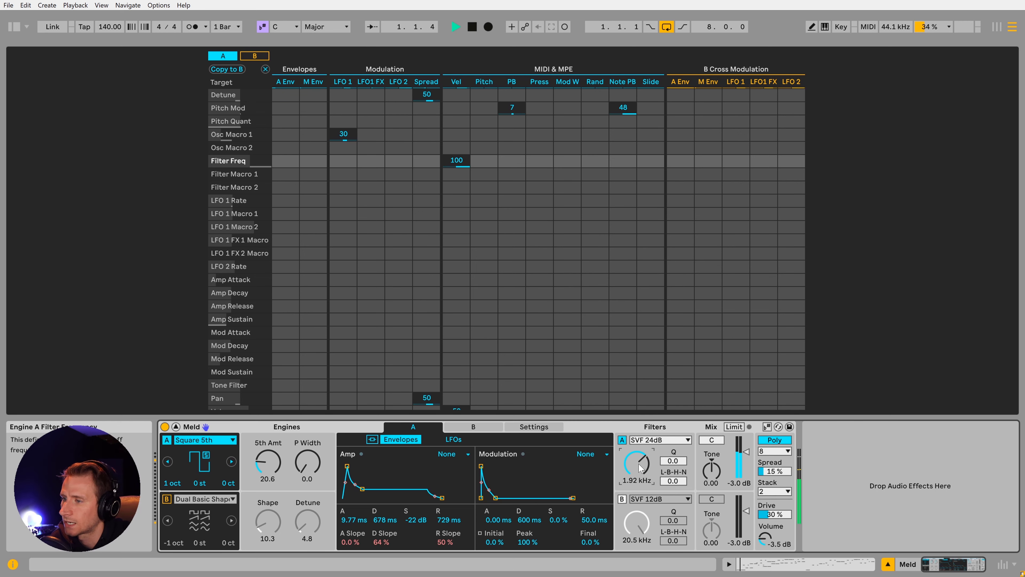
drag(637, 466, 644, 481)
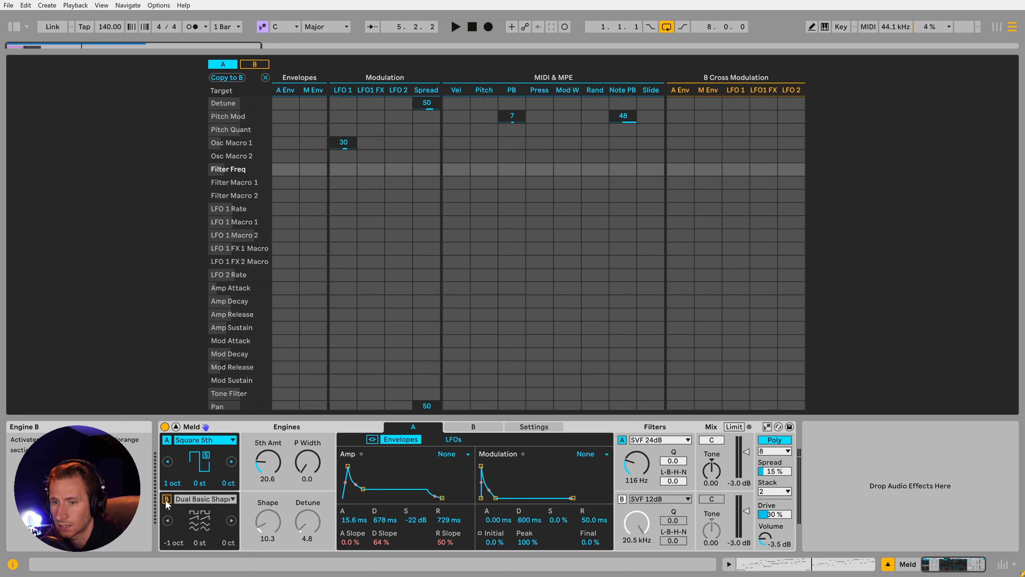
- Activate engine B on Square 5th and pluck its amp envelope to 678 ms decay, -25 dB sustain
click(167, 499)
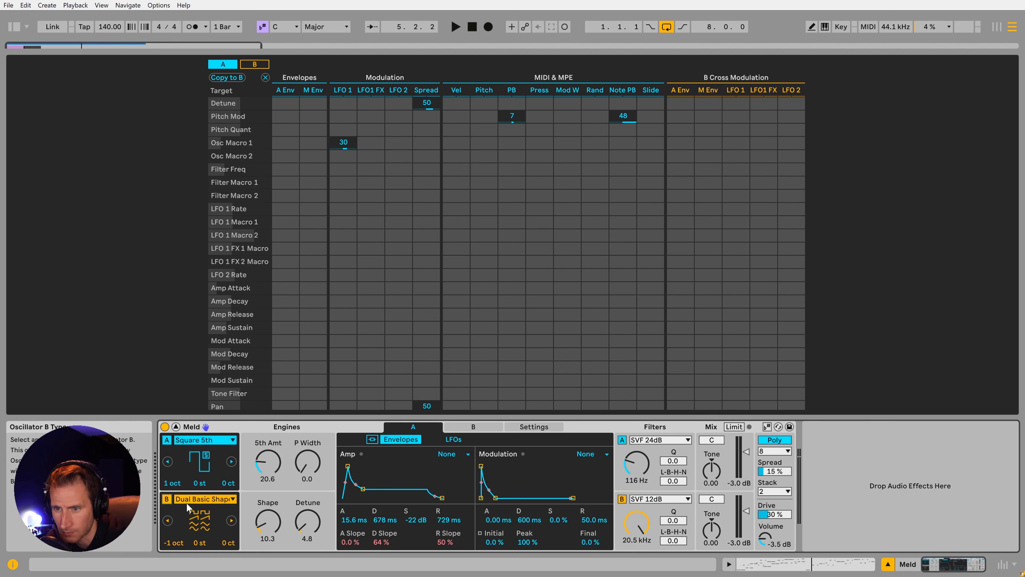
click(472, 426)
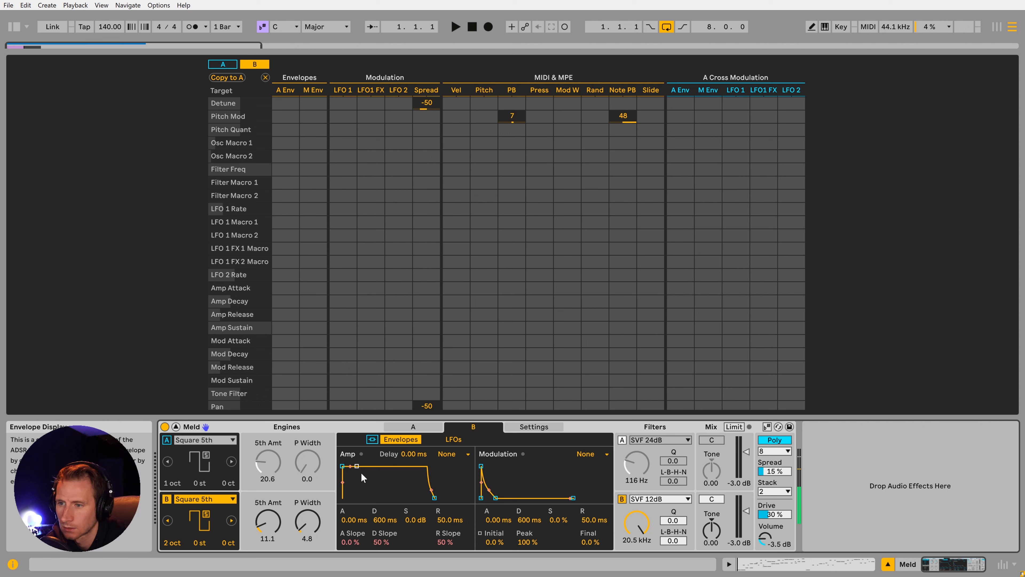
drag(356, 466, 358, 489)
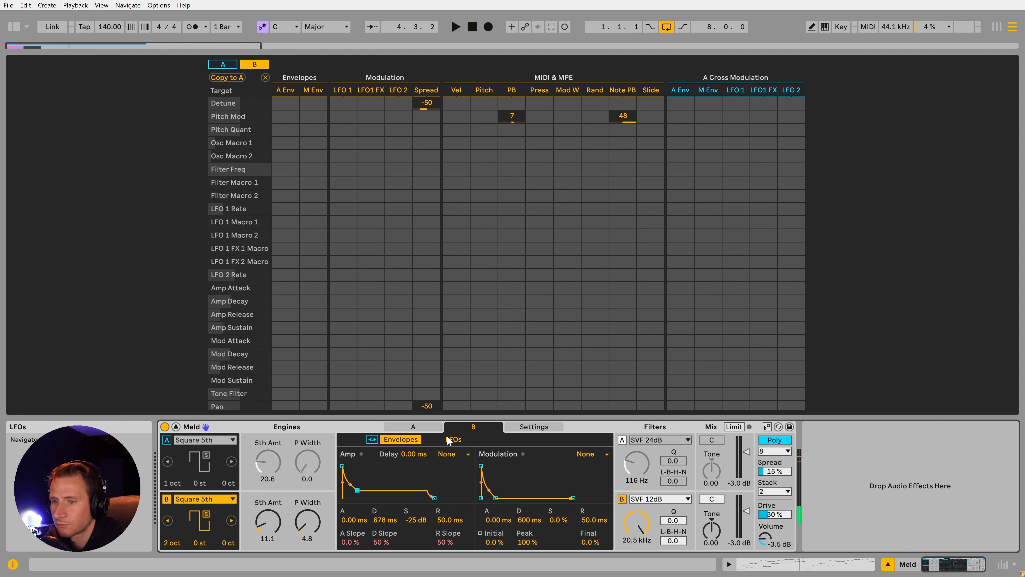
mouse_move(308, 525)
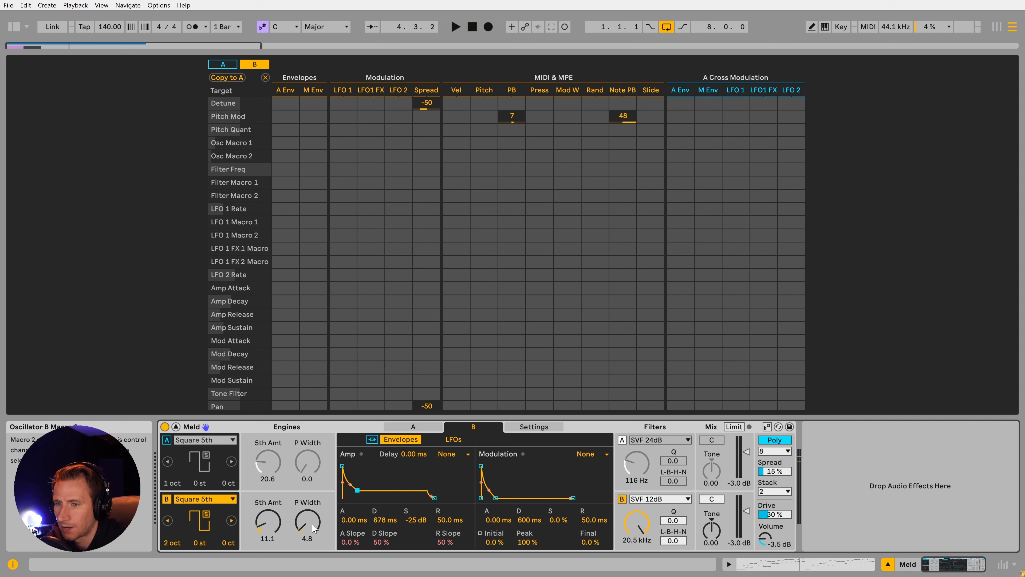
click(452, 439)
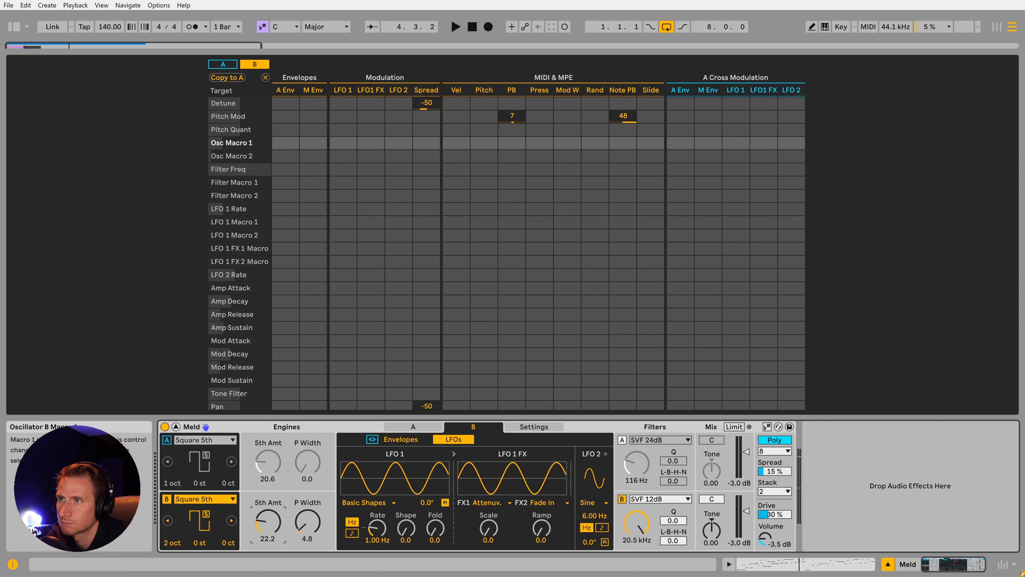
- Route B's LFO 1 to Osc Macro 1 (42) and Macro 2 (52), with 5th Amt 46 and P Width 46.8
click(254, 64)
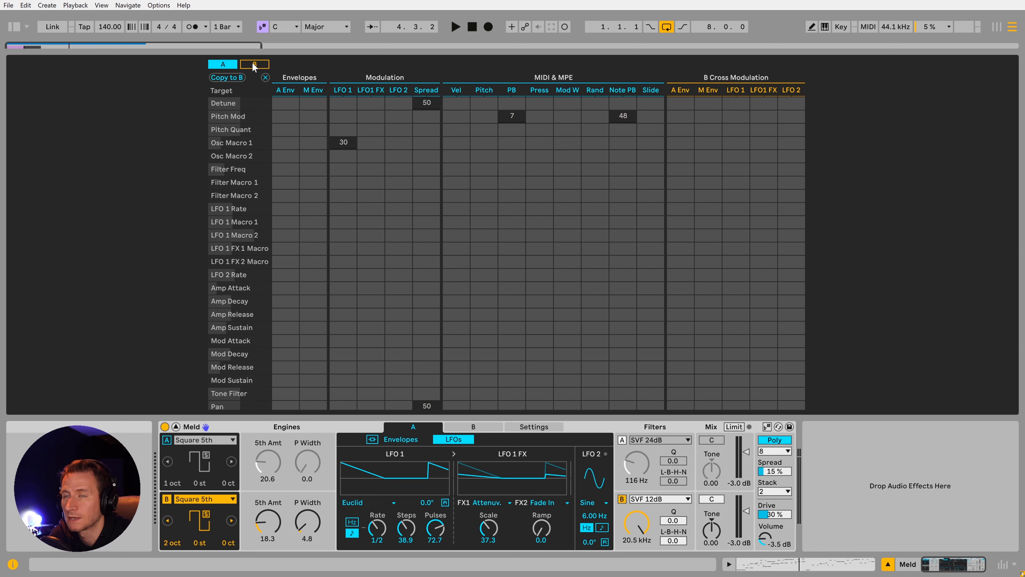
click(254, 64)
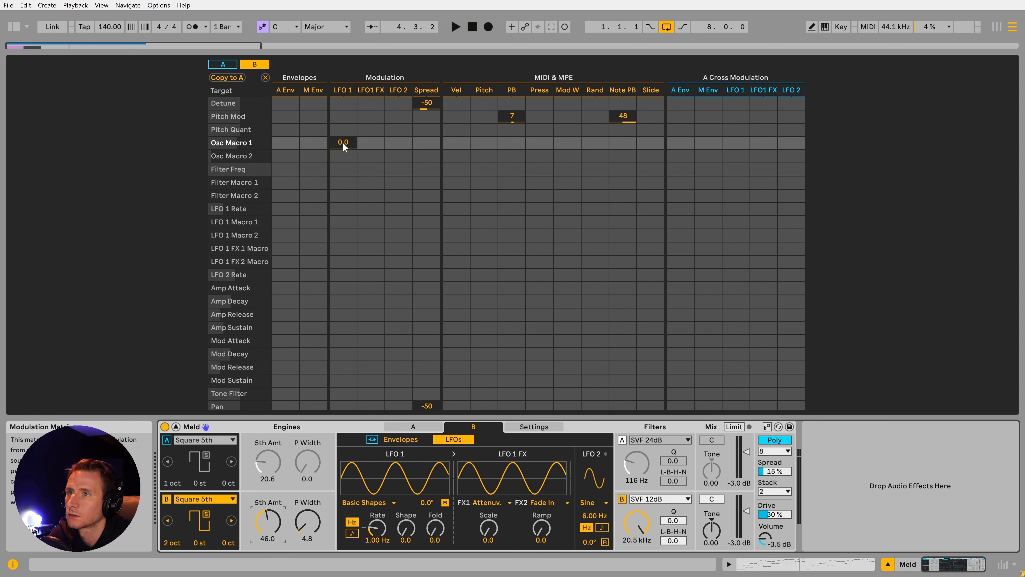
drag(343, 142, 343, 124)
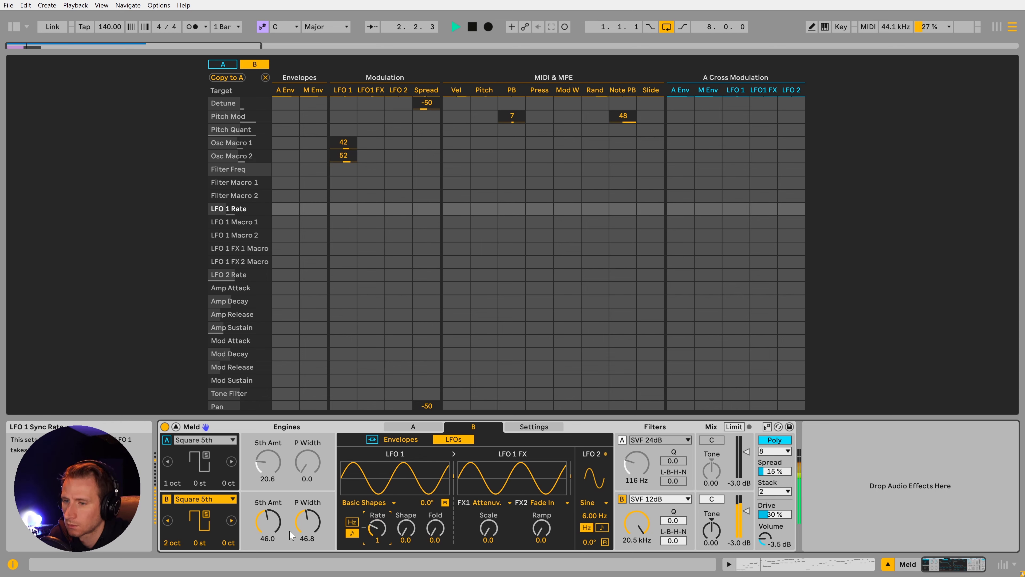
click(401, 439)
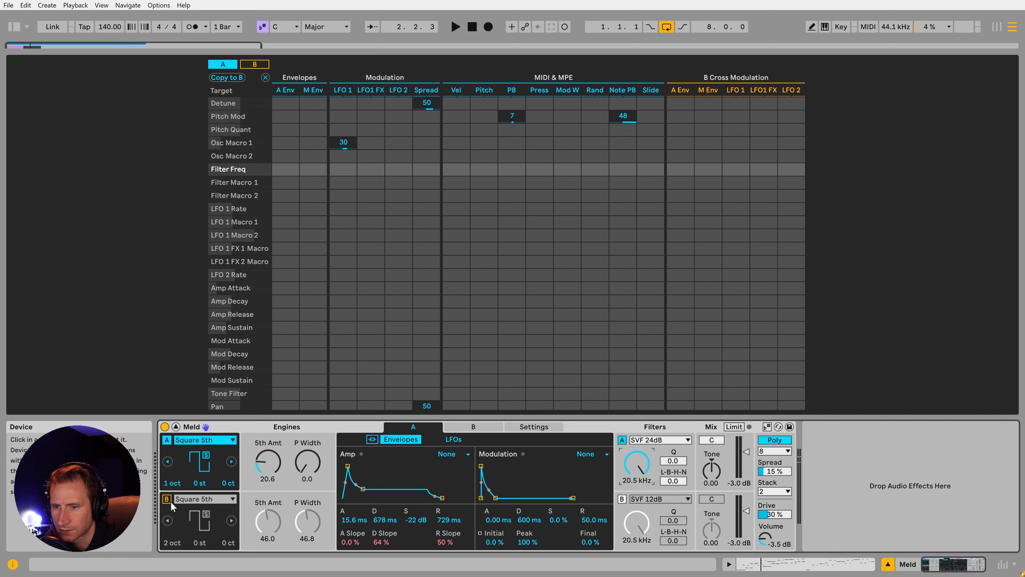
click(167, 499)
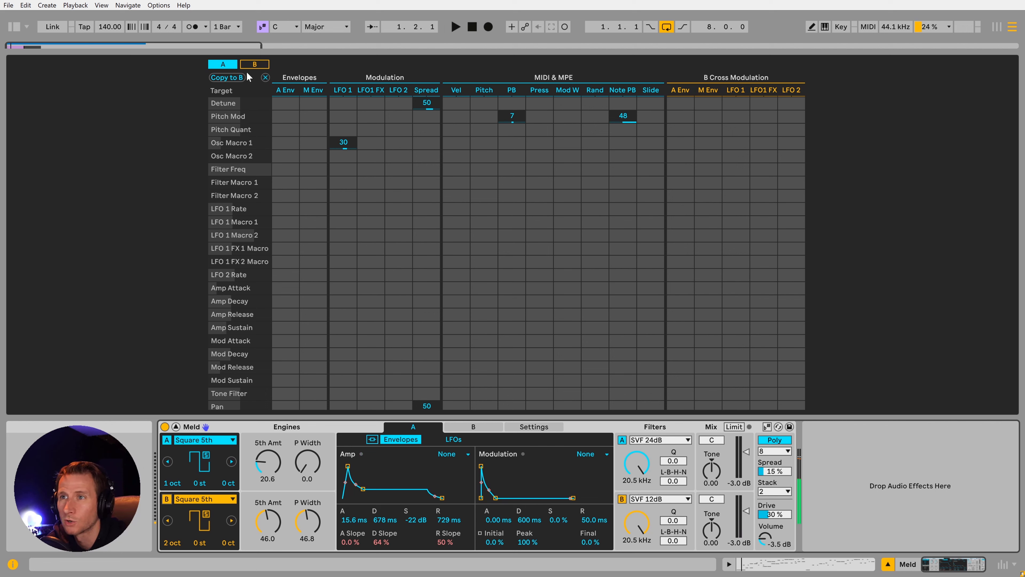
- Bring engine B's settings back into view before leaving the matrix
click(473, 426)
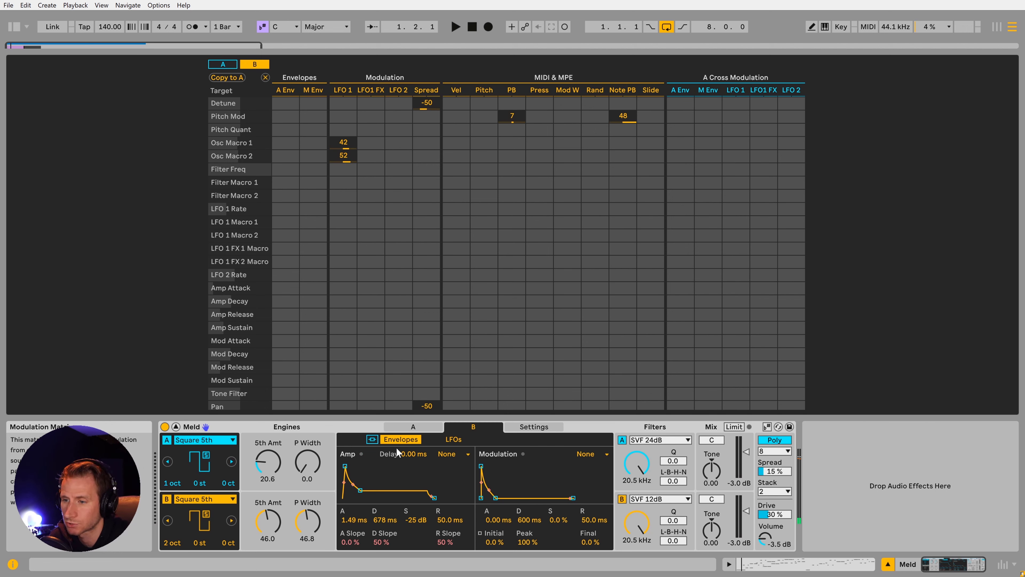
mouse_move(234, 82)
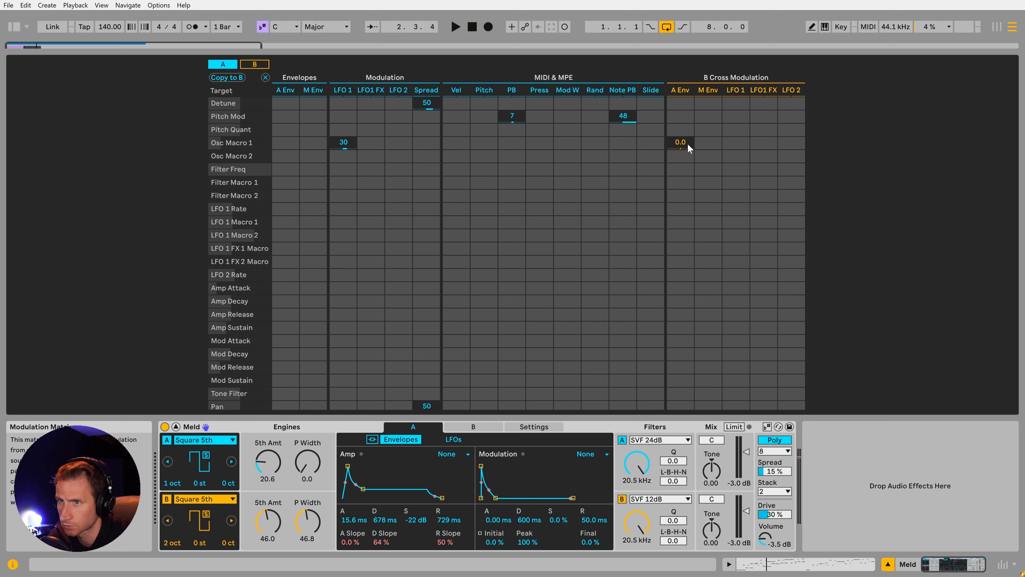
mouse_move(684, 150)
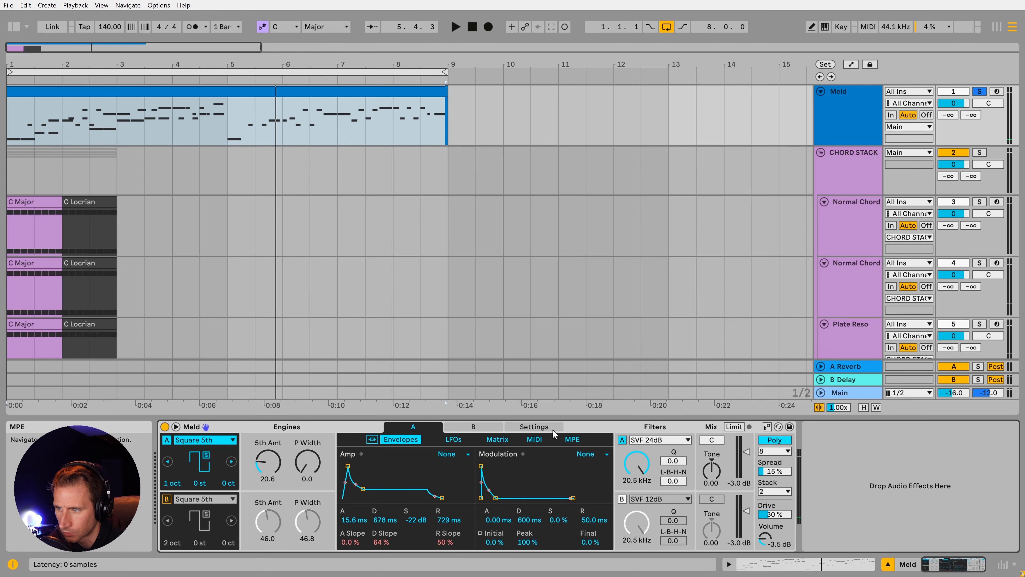
click(534, 426)
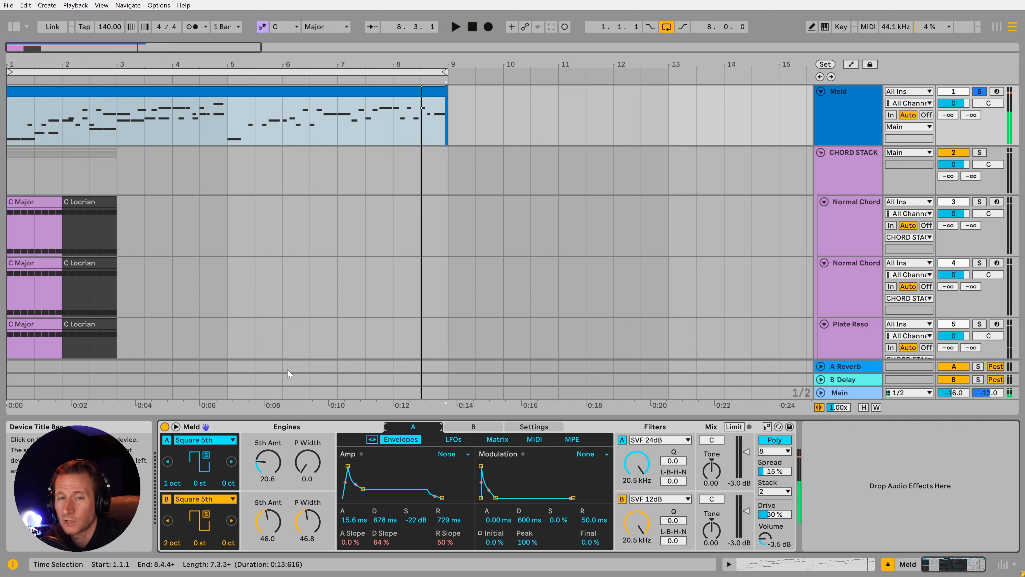
- Switch Meld oscillator A to the Swarm Sine waveform
click(203, 439)
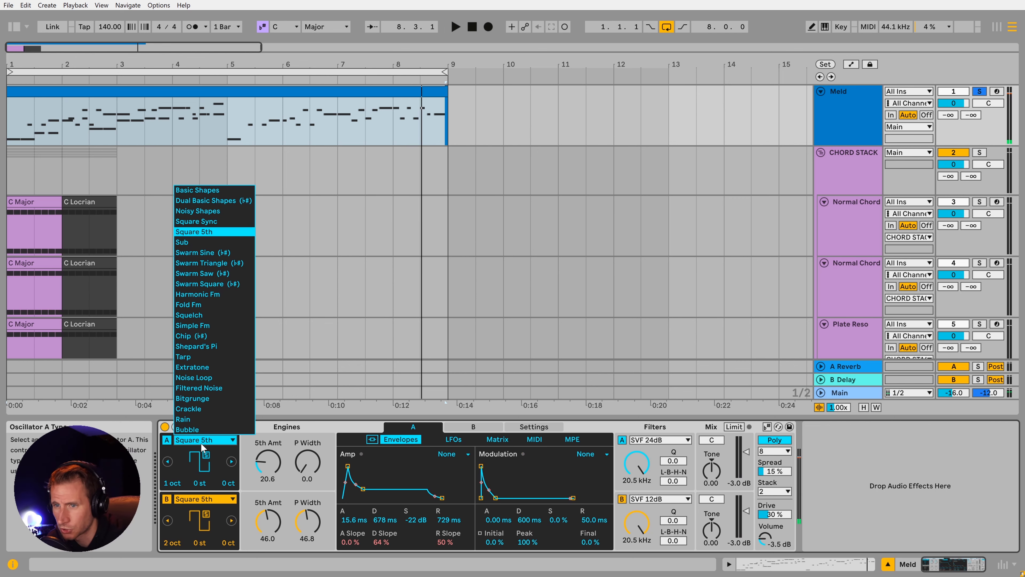
mouse_move(203, 254)
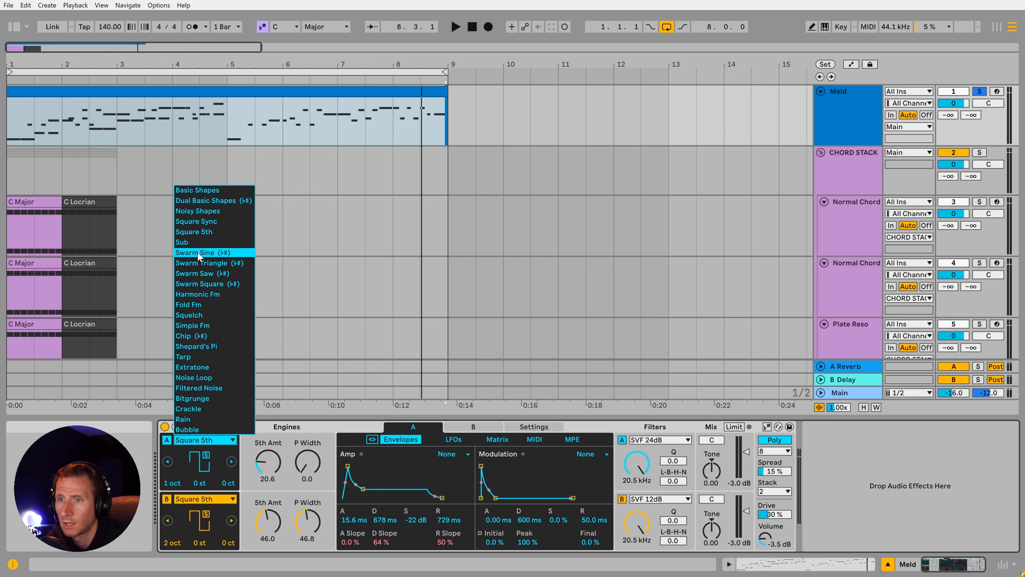
click(202, 252)
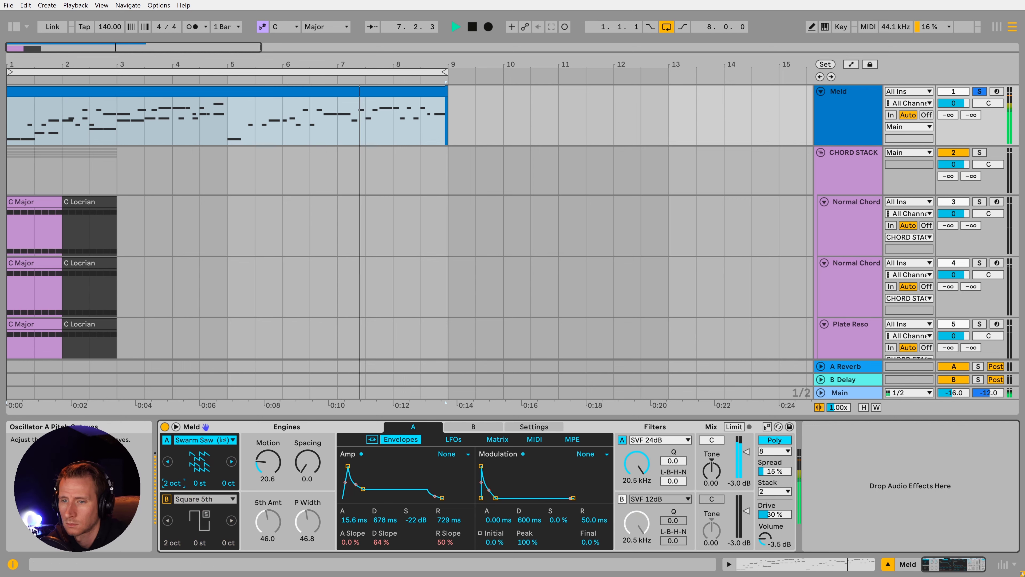
click(231, 440)
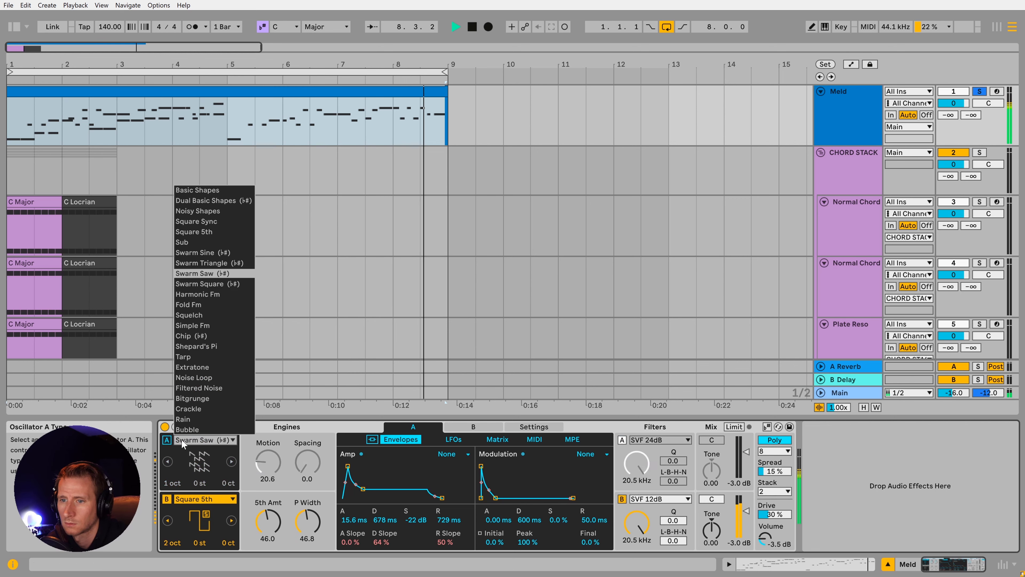
click(202, 252)
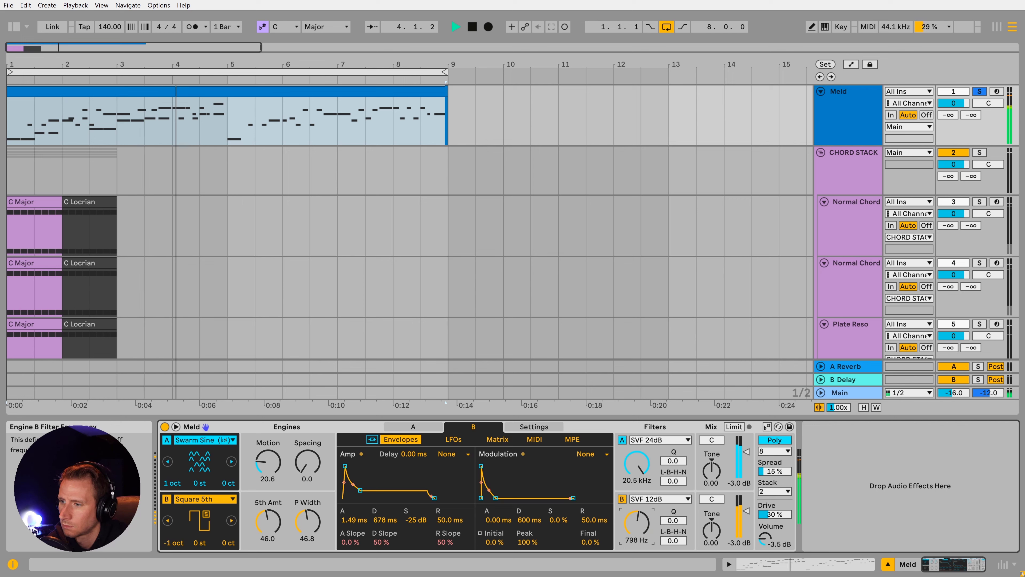
- Set filter B to SVF 24dB and shift oscillator B's octave
click(660, 498)
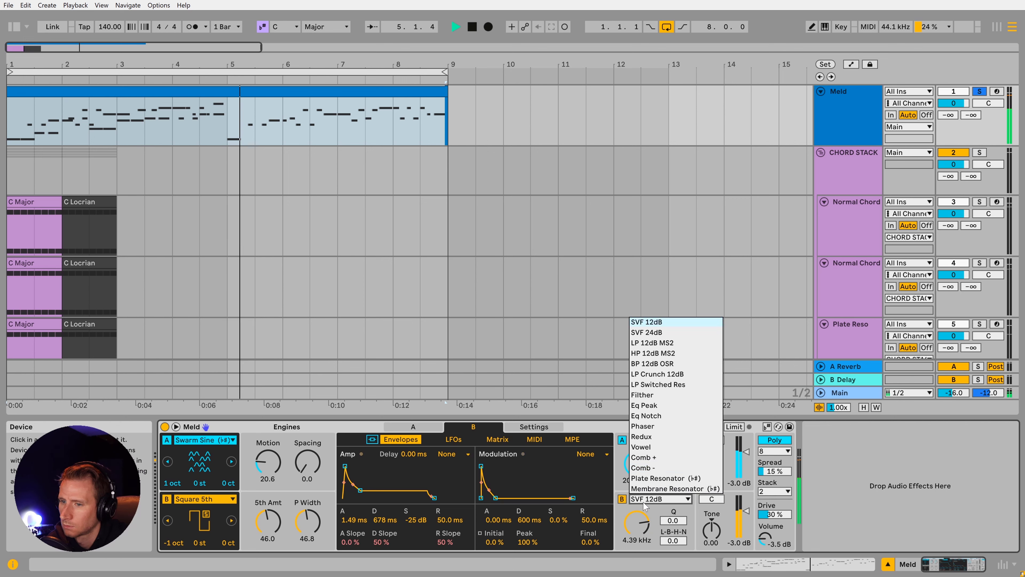
click(650, 332)
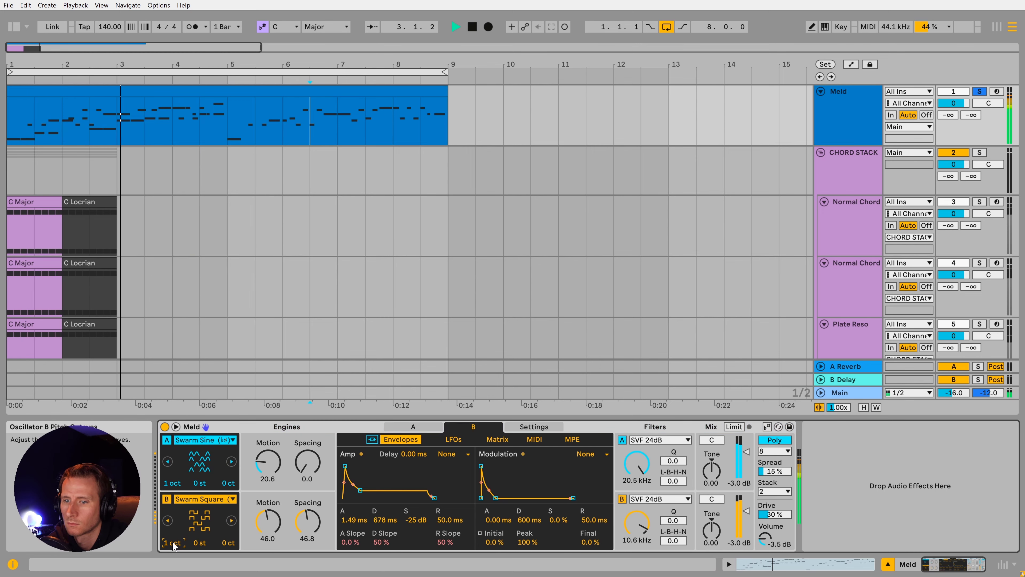
drag(267, 523, 267, 536)
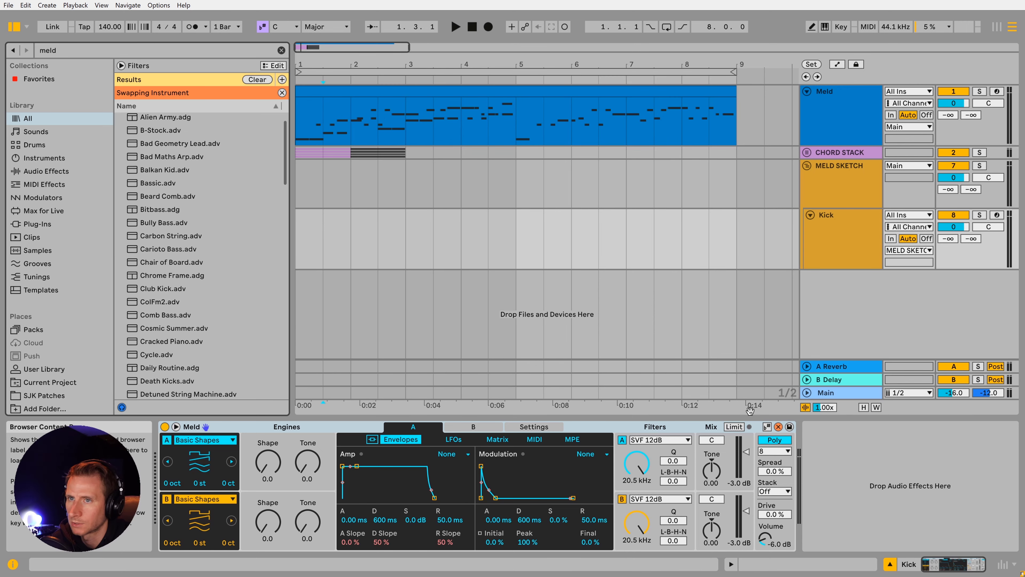
- Load the Club Kick Meld preset from the browser onto the Kick track
scroll(down, 3)
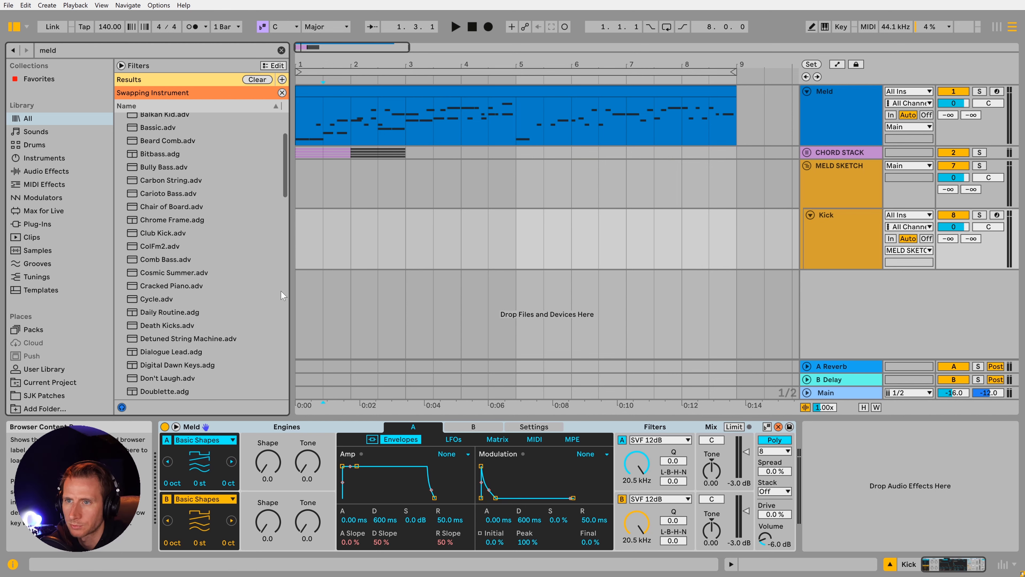
click(164, 232)
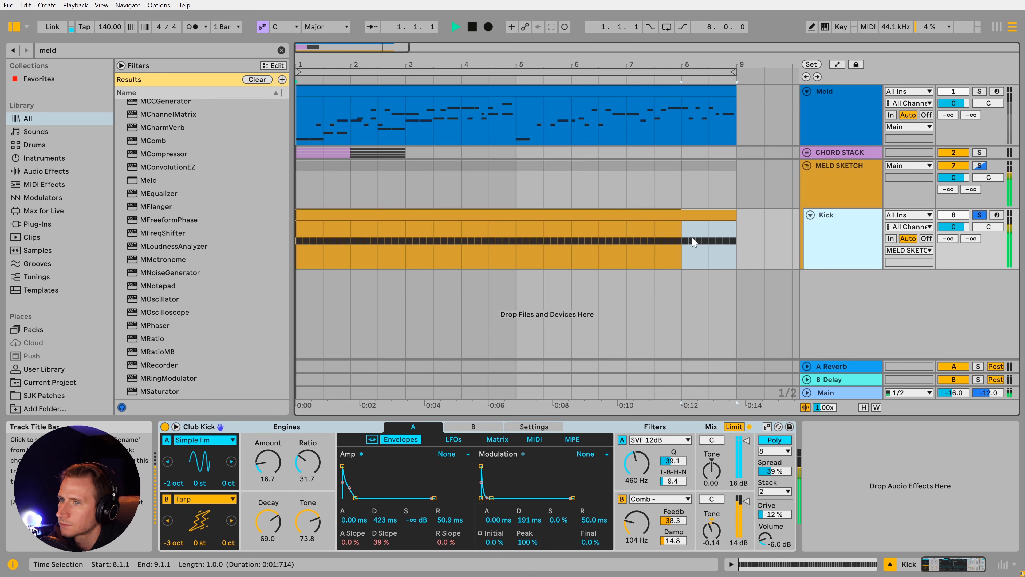
- Halve the timing of the kick clip's repeating C3 notes with ÷2
double_click(510, 242)
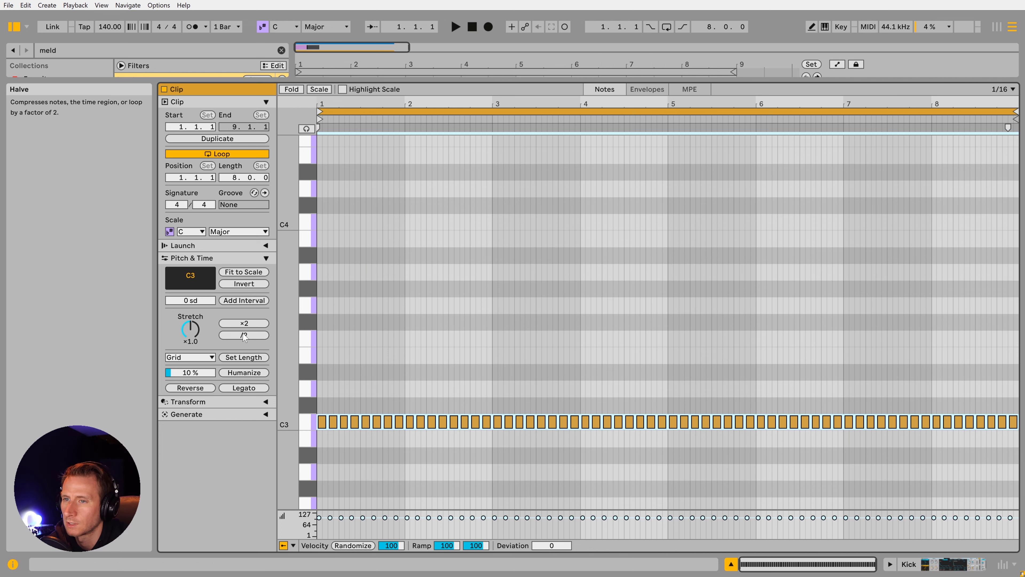
click(244, 334)
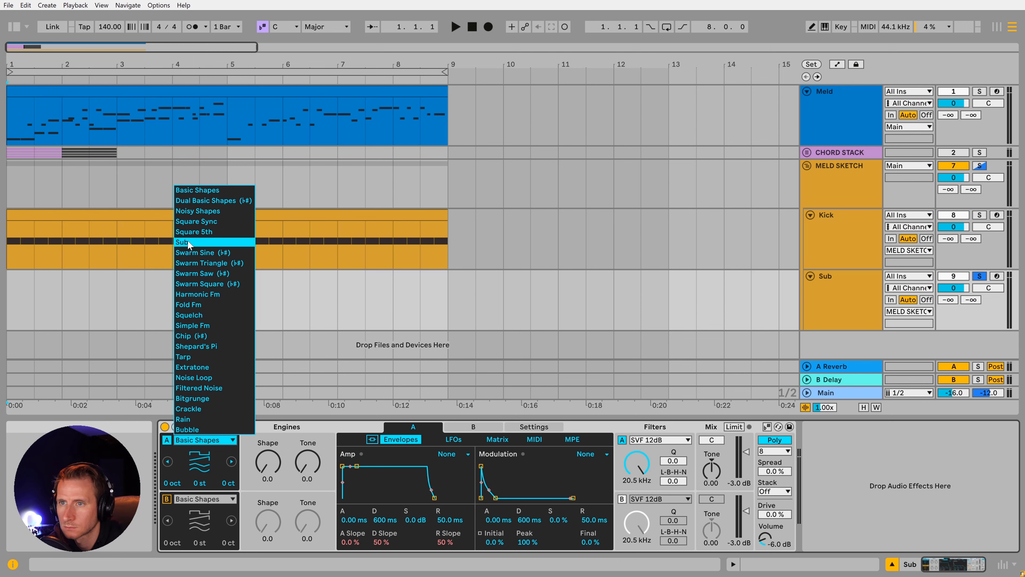
- Choose the Sub waveform for oscillator A on the Sub track's Meld
click(190, 242)
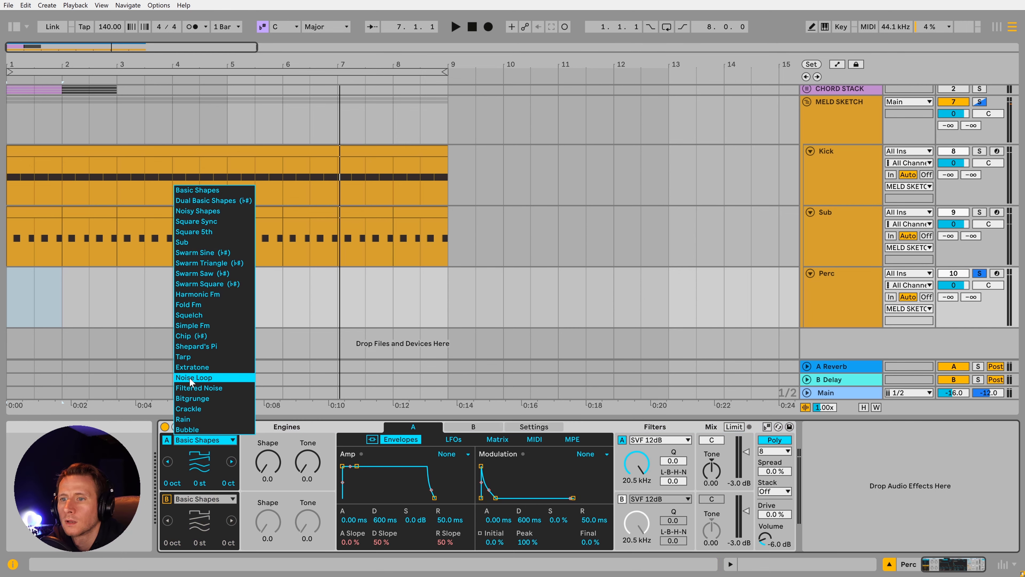
- Set Perc's oscillator A to Filtered Noise with a narrower band and roughly one-second amp release
click(199, 387)
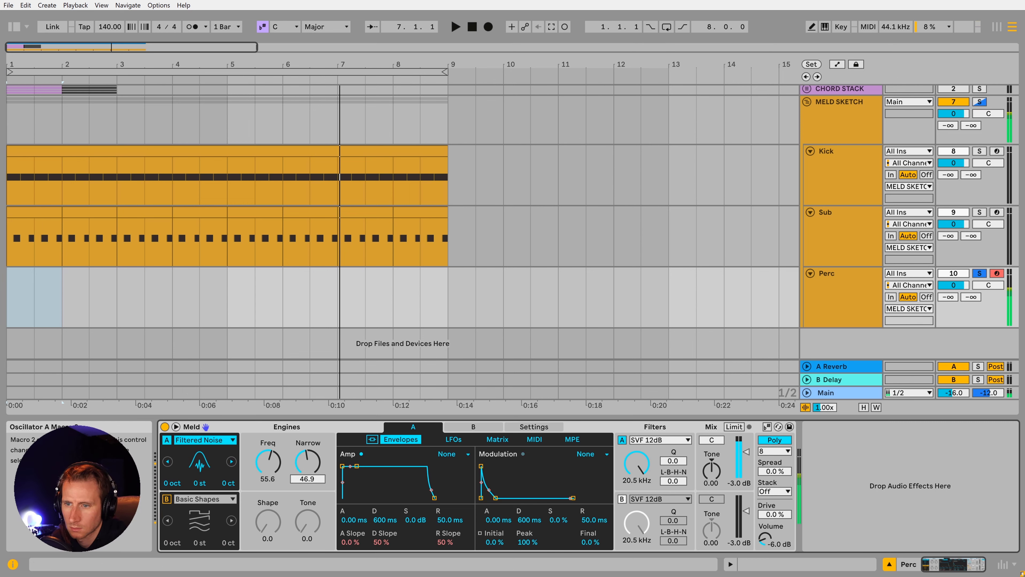
drag(449, 519, 449, 497)
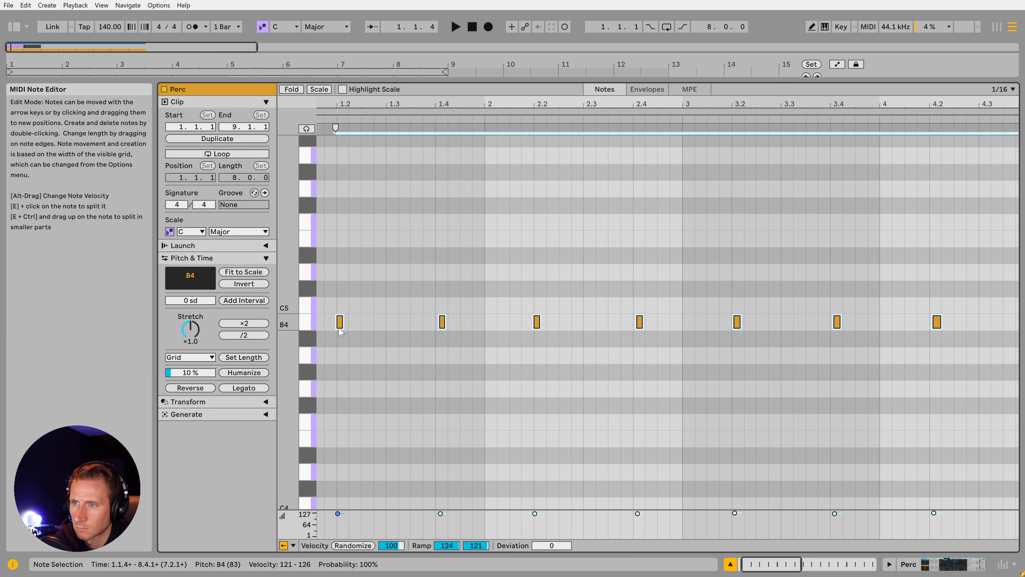
right_click(339, 323)
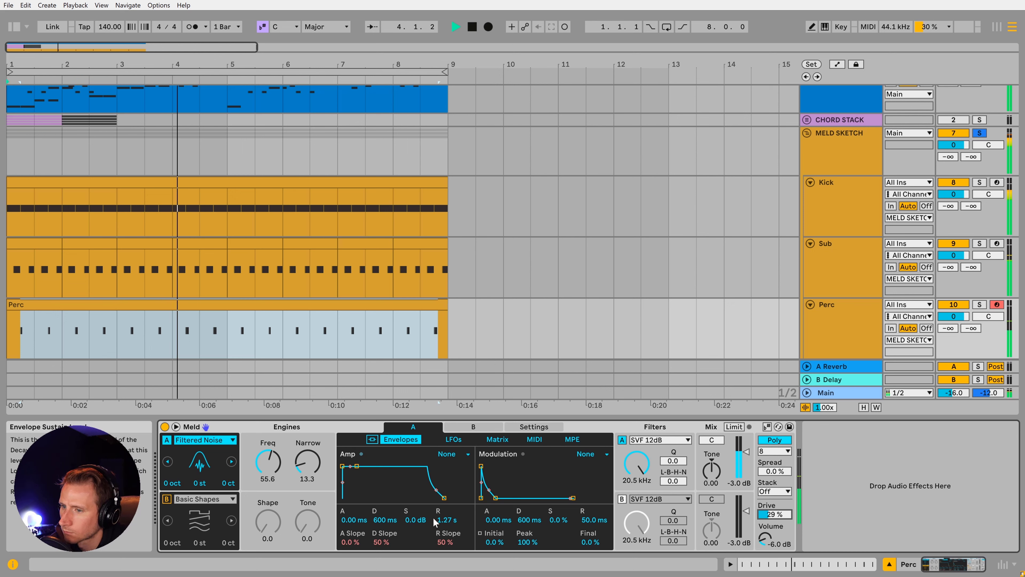
drag(308, 460, 308, 452)
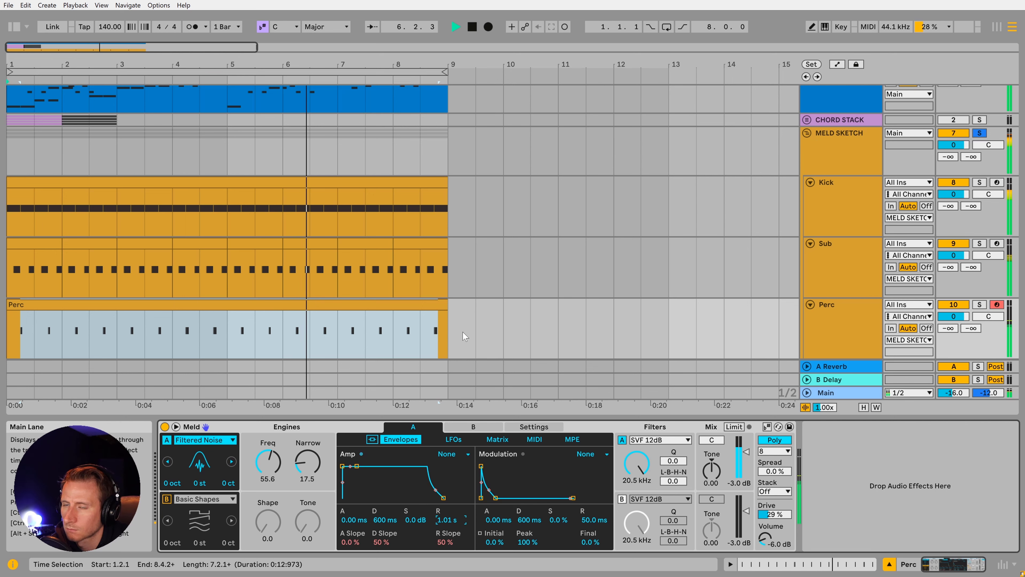
click(392, 304)
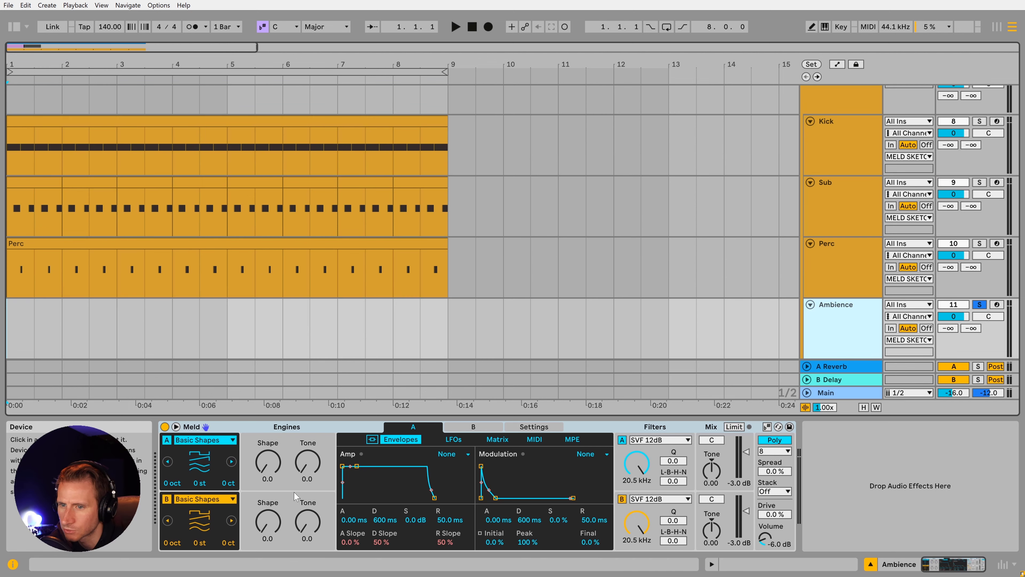
- Switch Meld's Oscillator A to Bubble and raise its density to 69
click(199, 439)
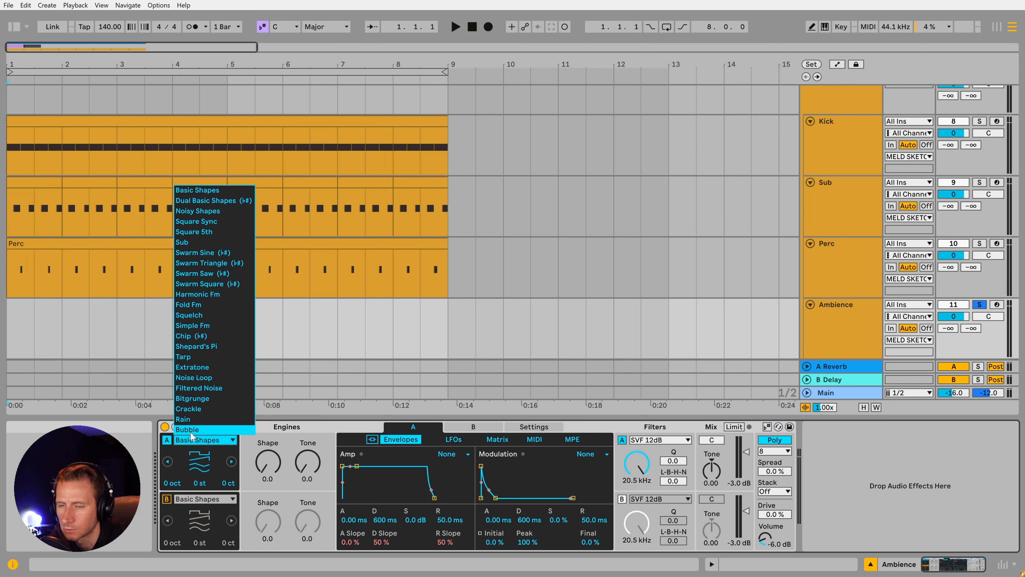
click(187, 429)
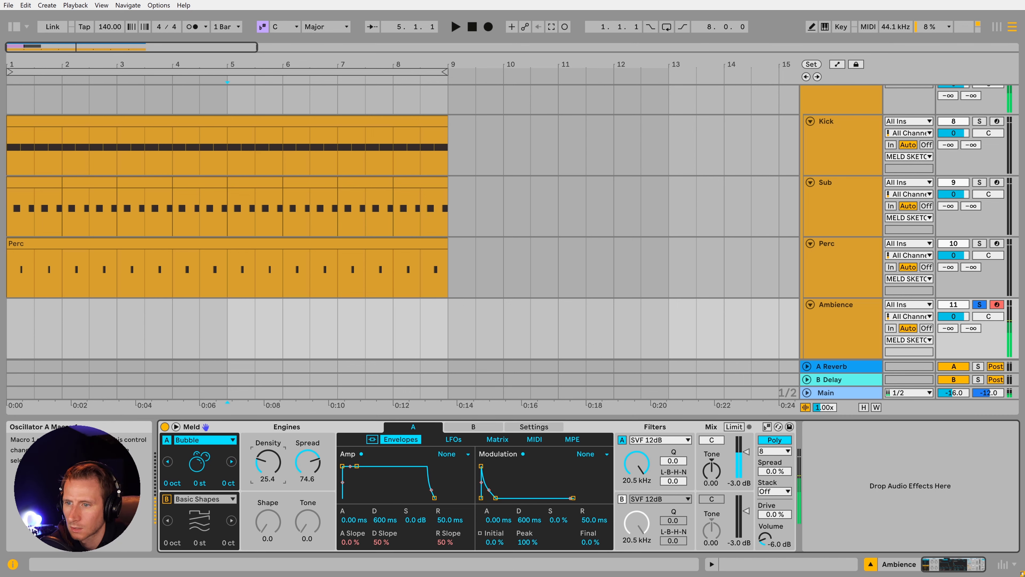
drag(267, 462, 267, 464)
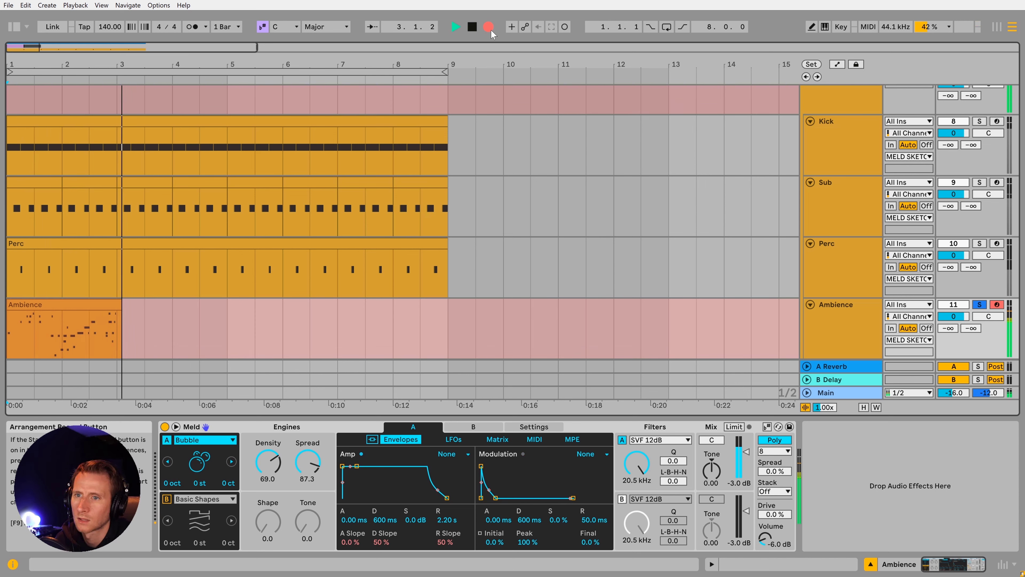
- Freeze the Ambience track to audio from its header menu
right_click(833, 303)
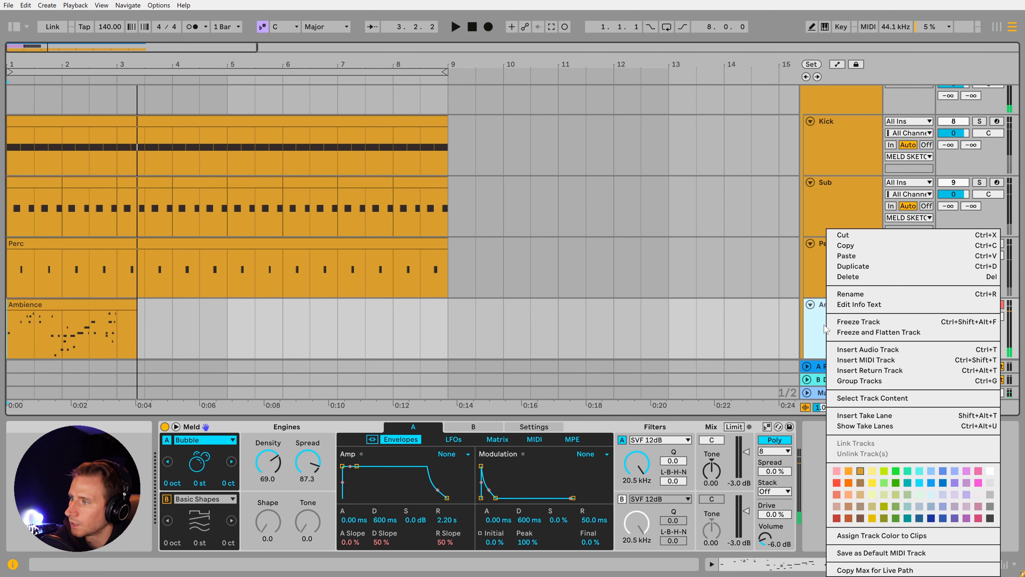
click(857, 321)
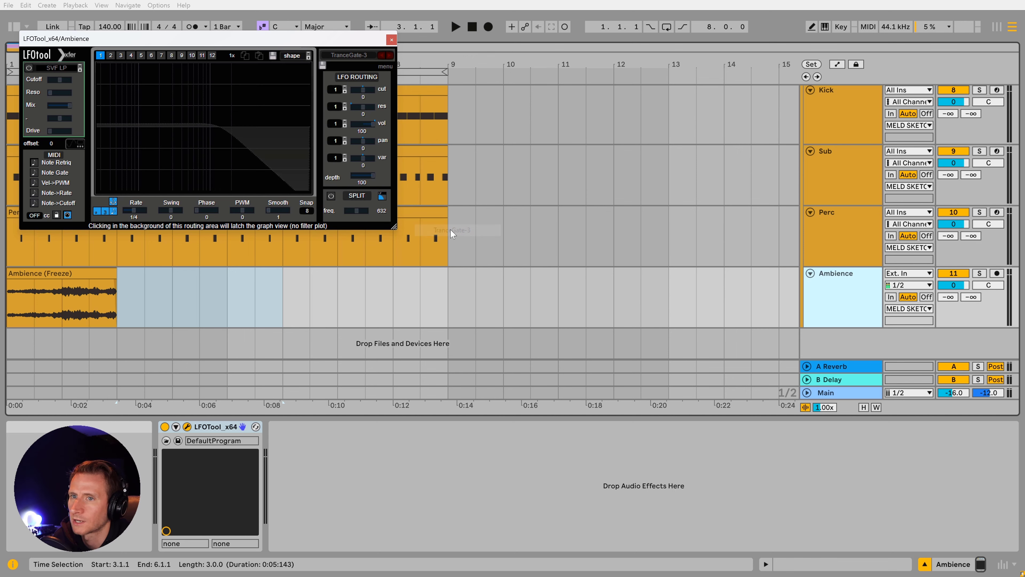
- Load LFOTool's TranceGate-3 pattern on the frozen Ambience audio and adjust its smoothing
click(391, 40)
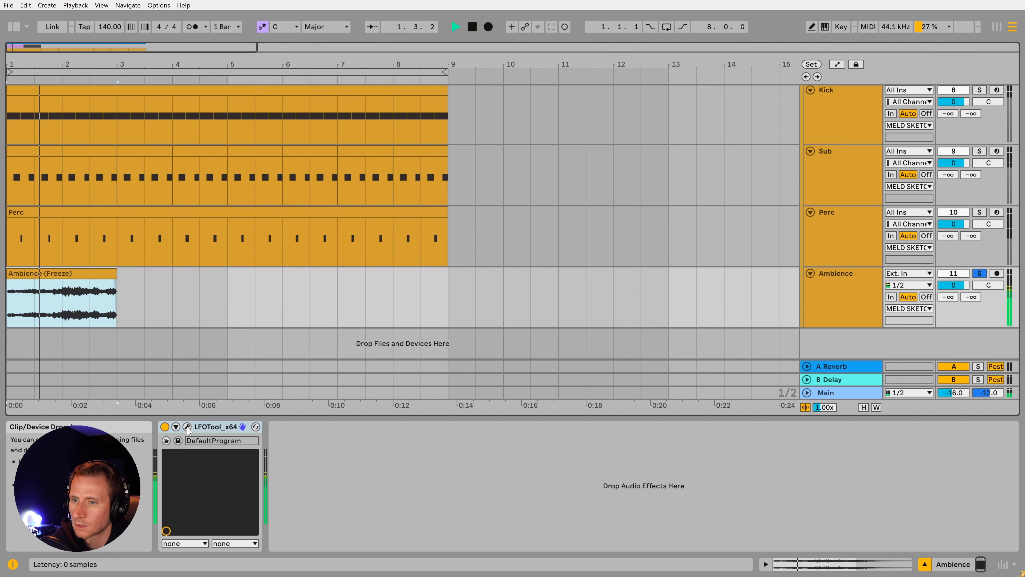
click(187, 427)
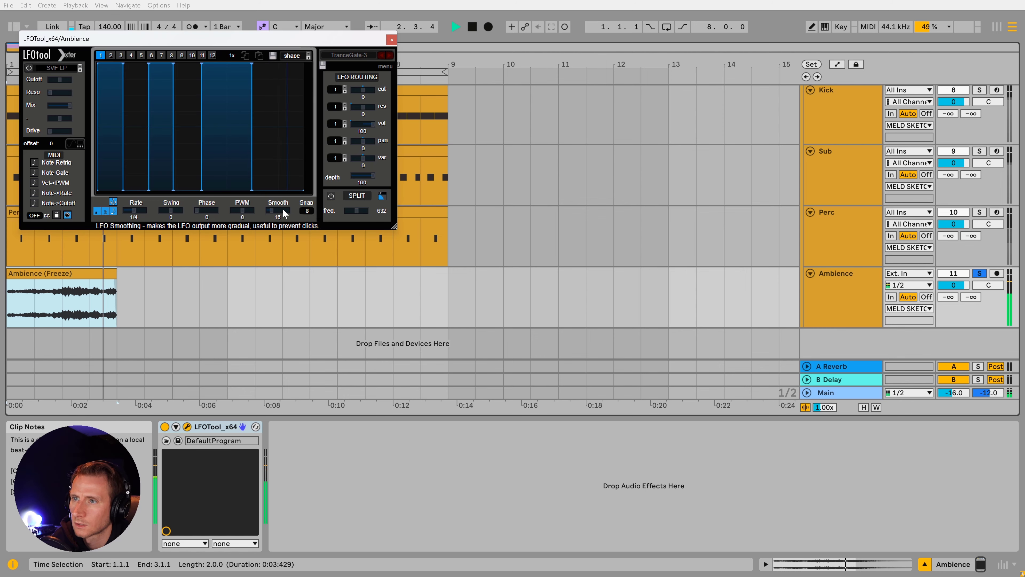
click(392, 39)
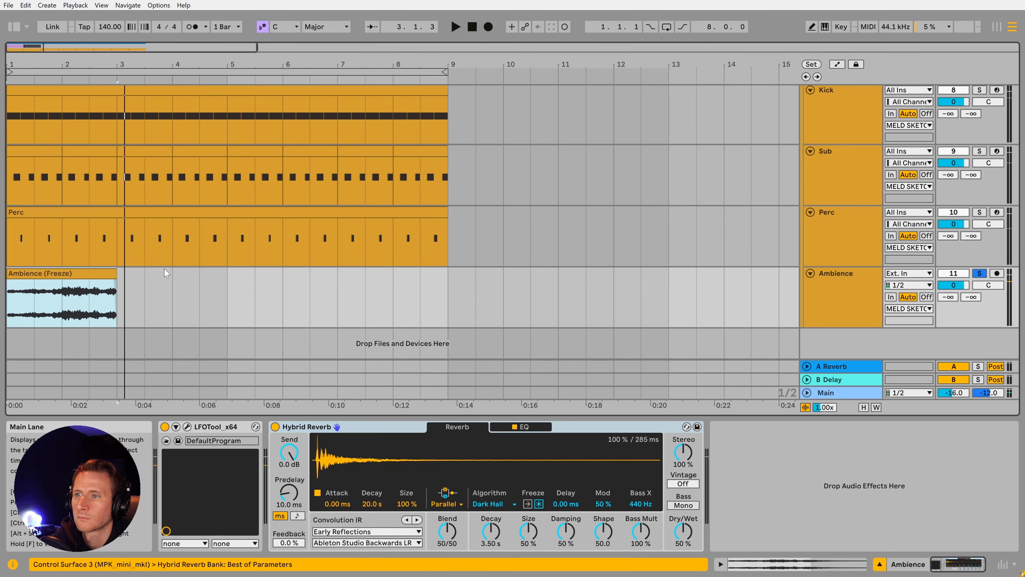
- Raise Hybrid Reverb's dry/wet to 61% and show its EQ with the 80 Hz low cut
drag(518, 533, 518, 516)
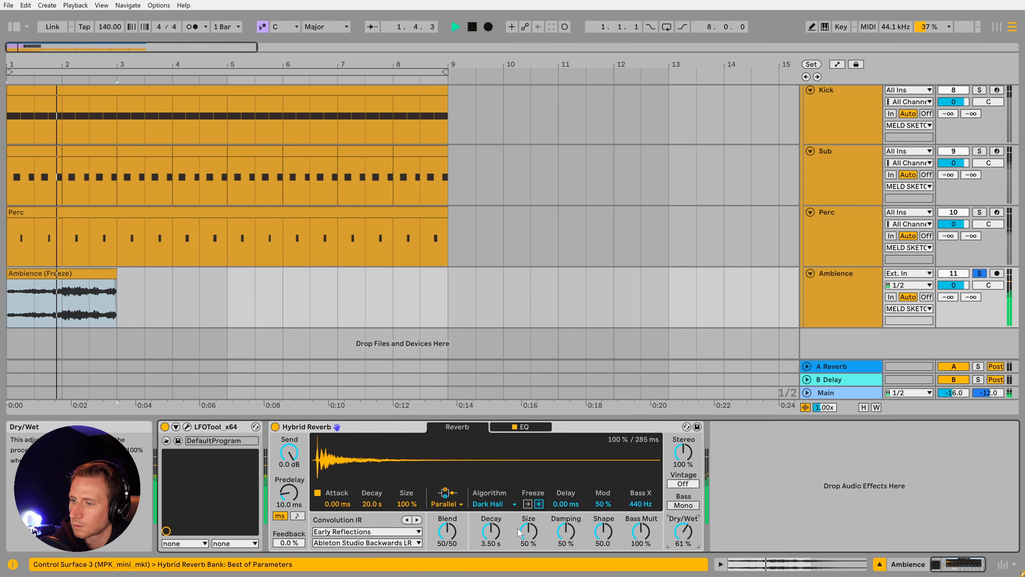
click(519, 426)
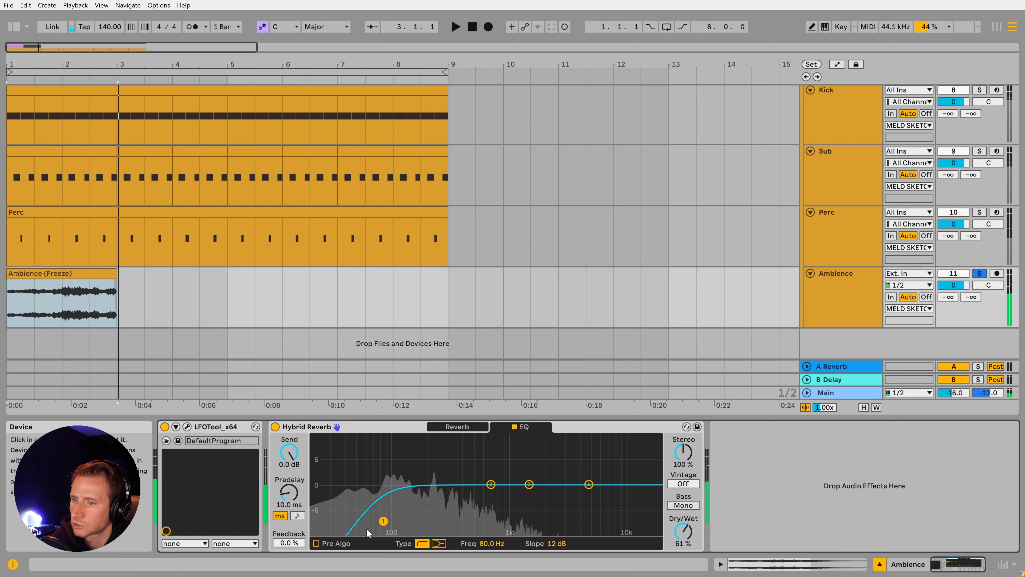